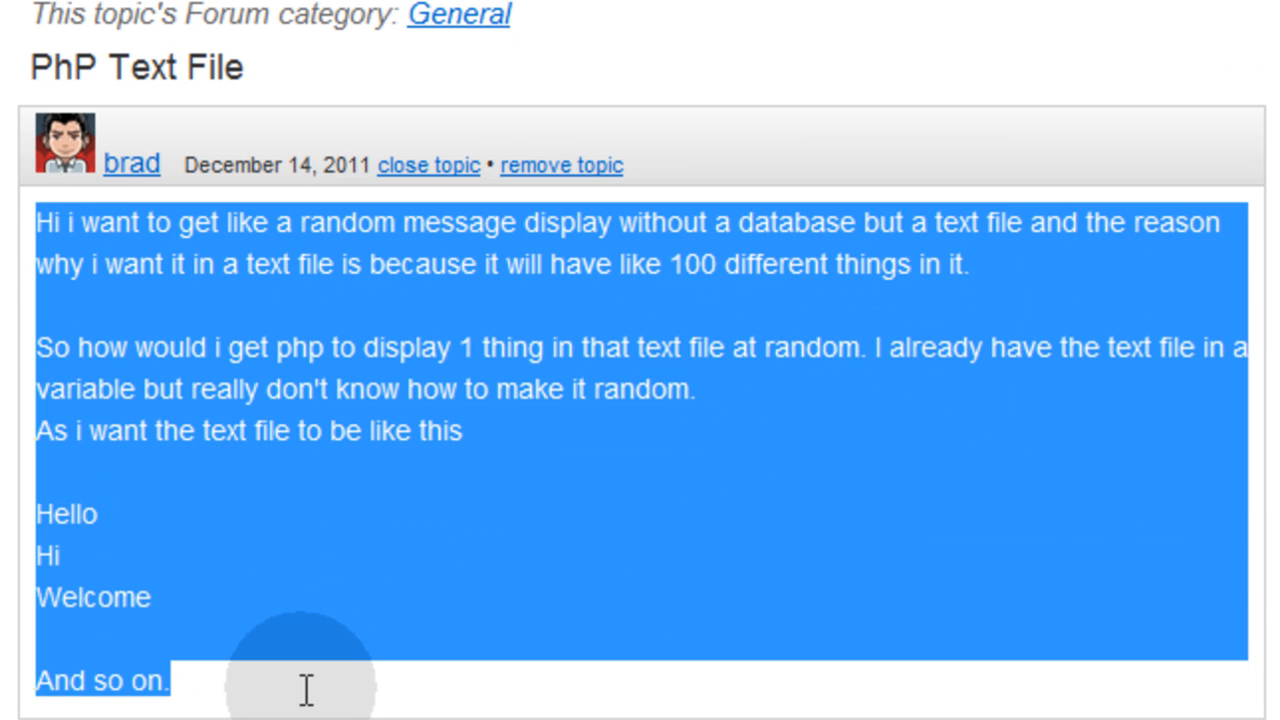
- Step through flatFileDB.txt's greeting lines such as Welcome Pilgrims! and Hello and Welcome!, noting where each ends
click(320, 410)
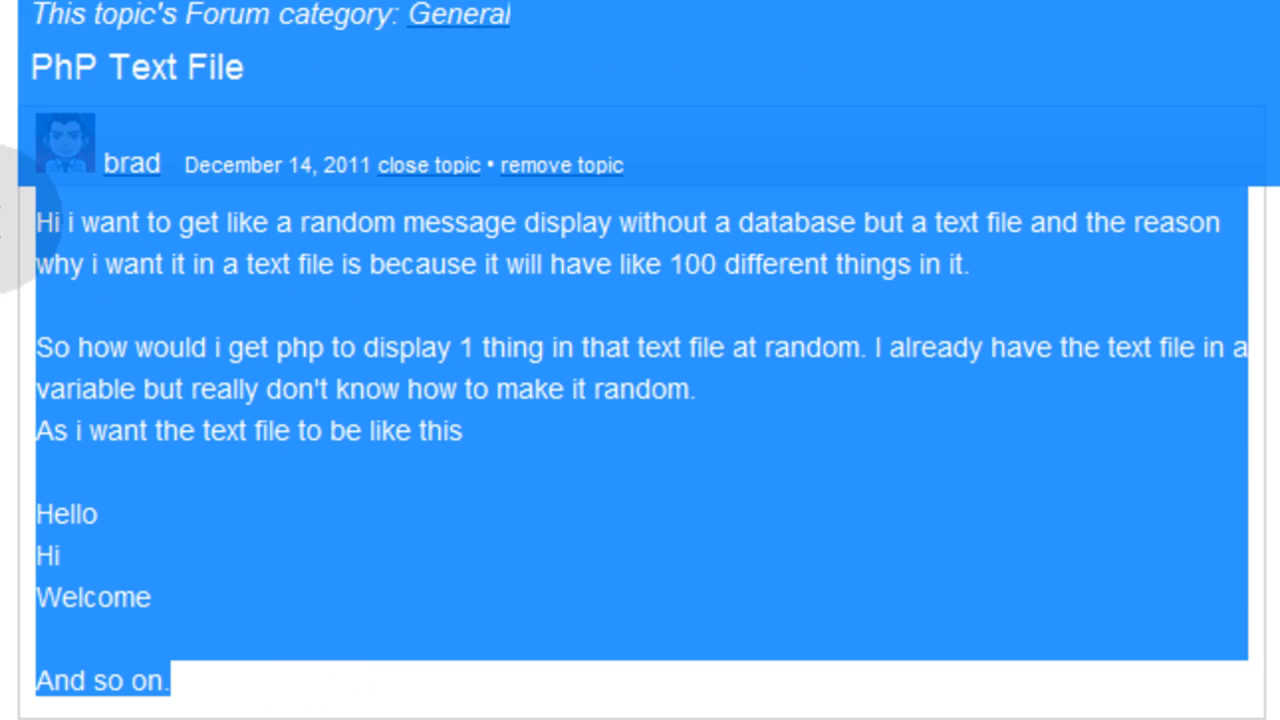
click(344, 410)
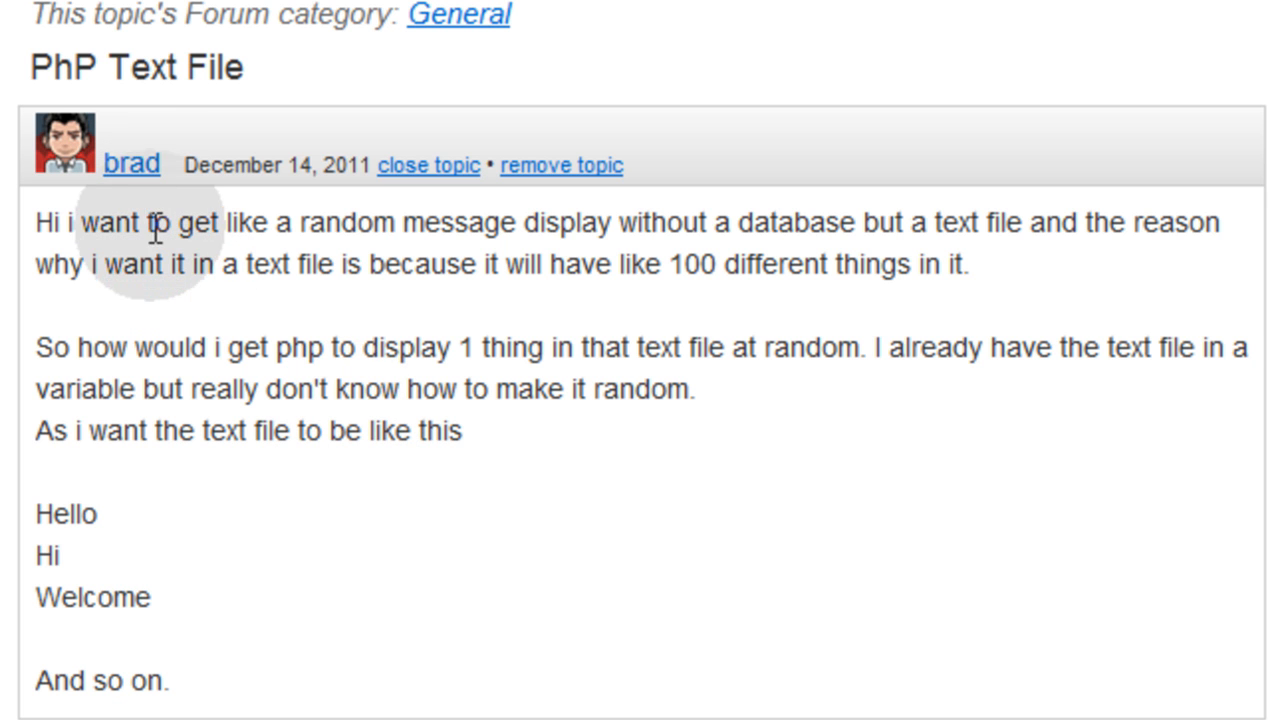
mouse_move(190, 240)
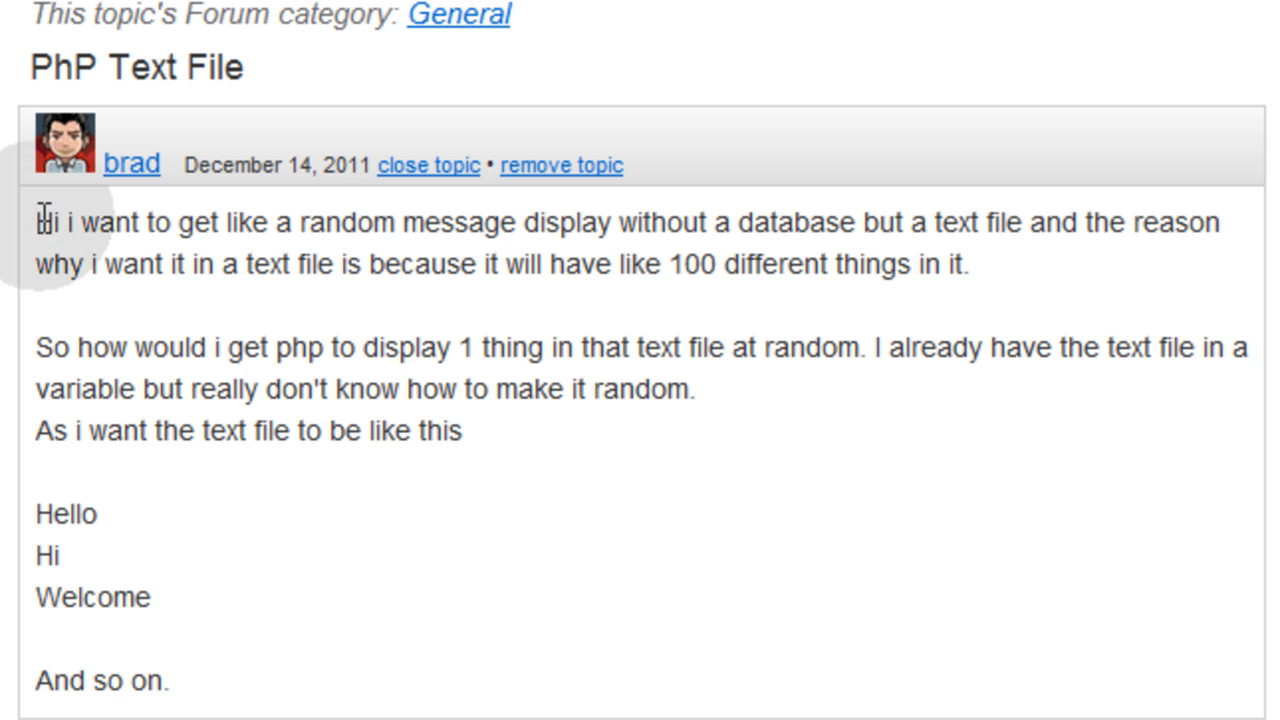
mouse_move(470, 250)
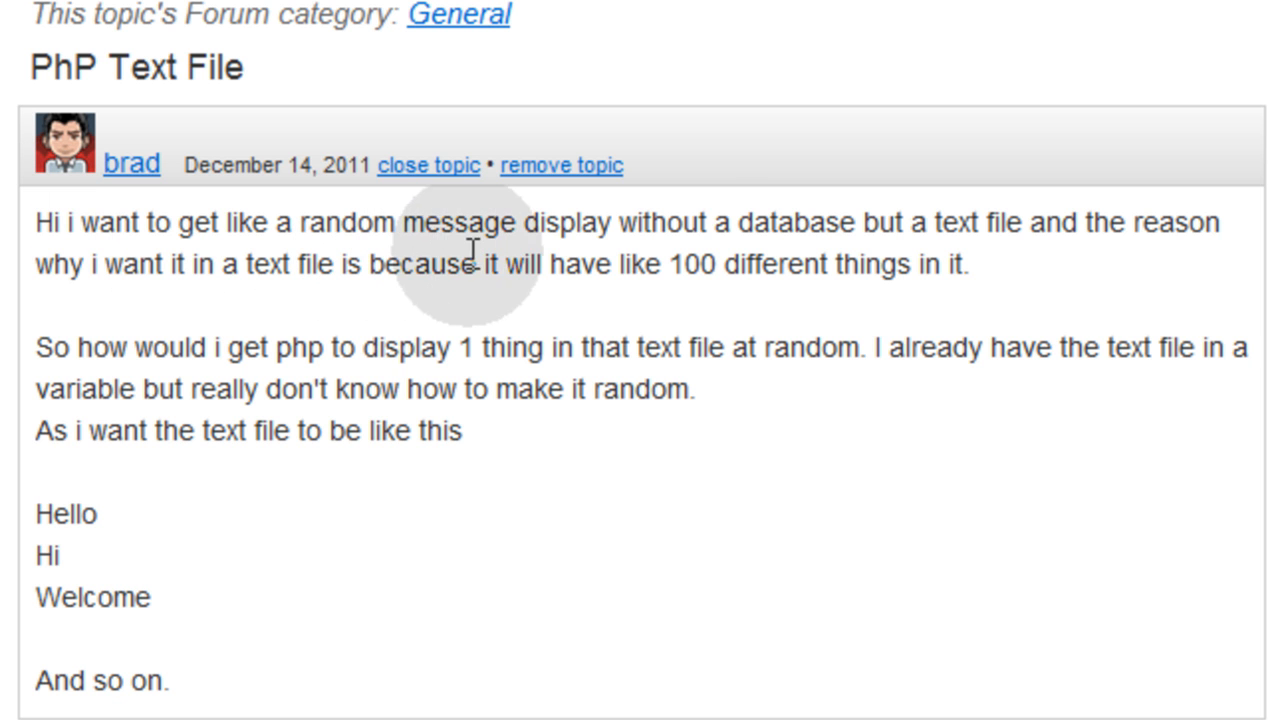
mouse_move(930, 236)
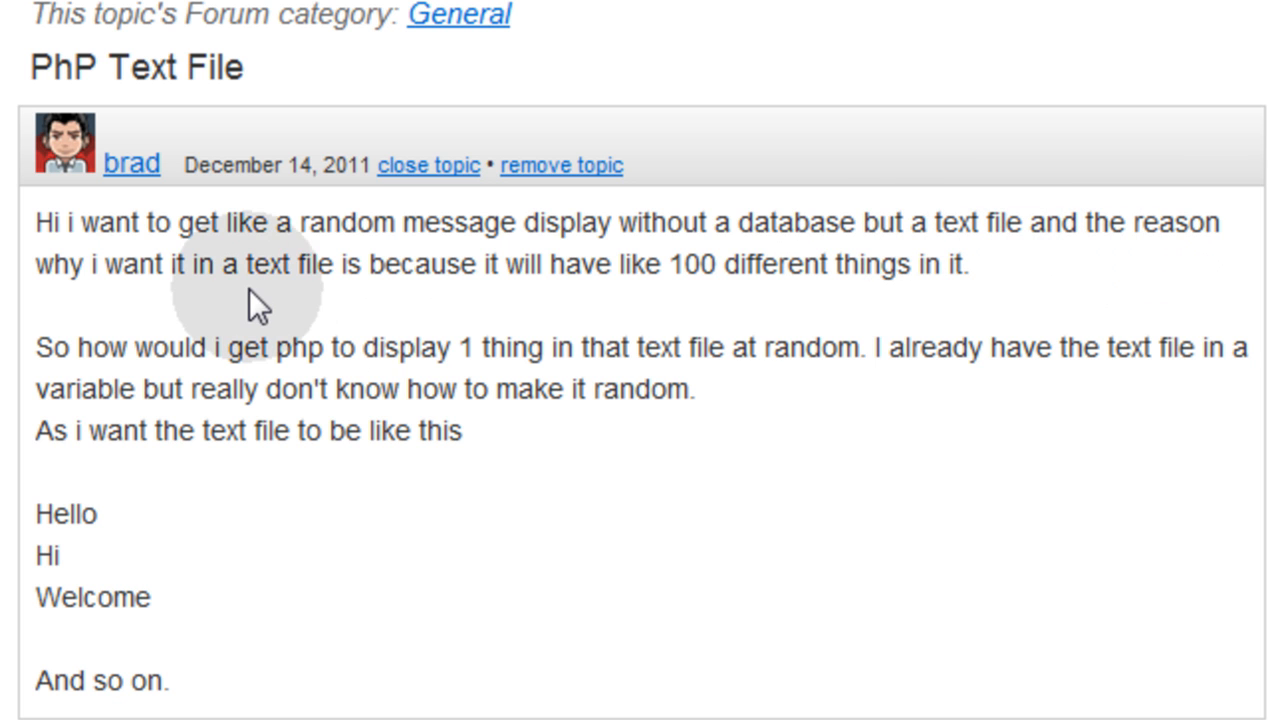
mouse_move(460, 280)
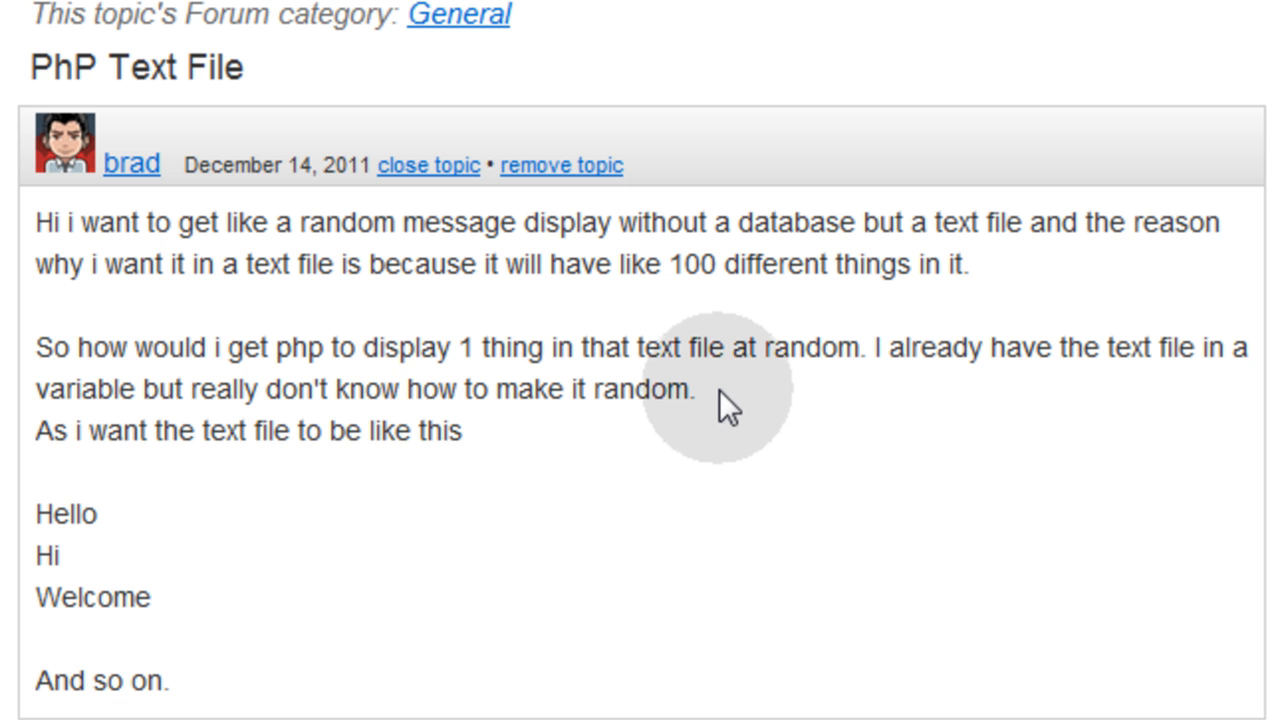
mouse_move(290, 470)
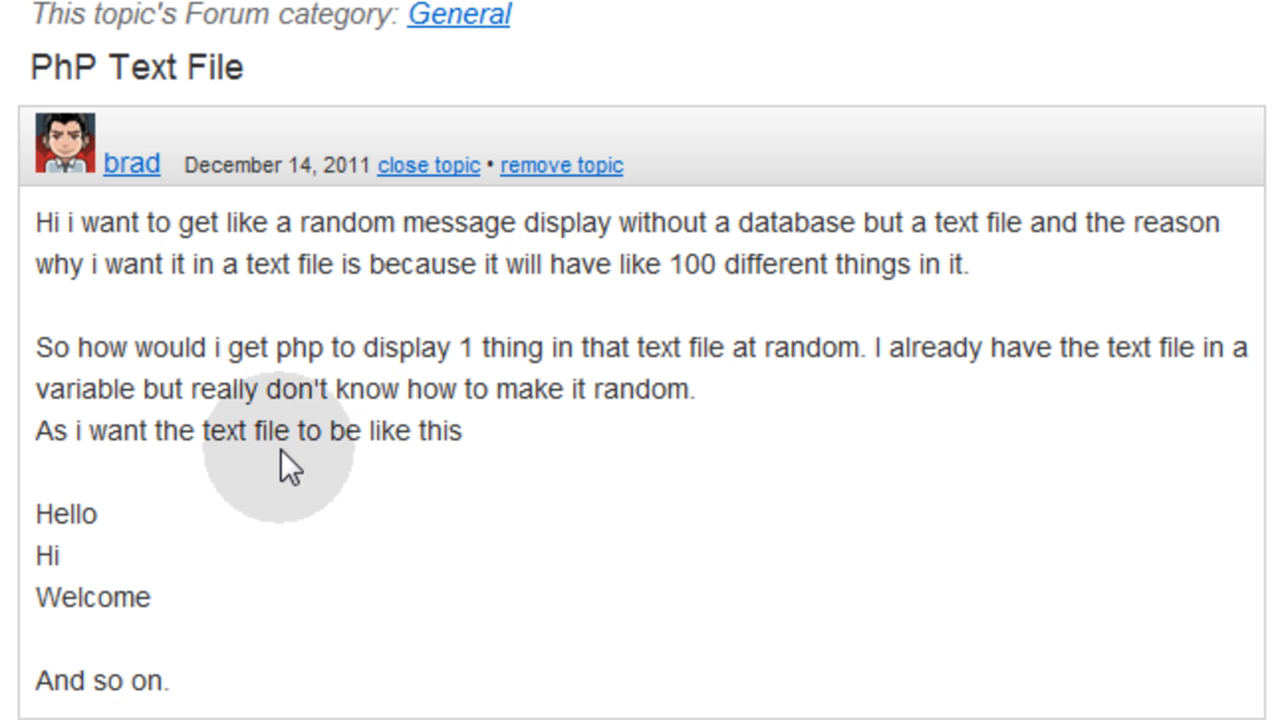
double_click(128, 596)
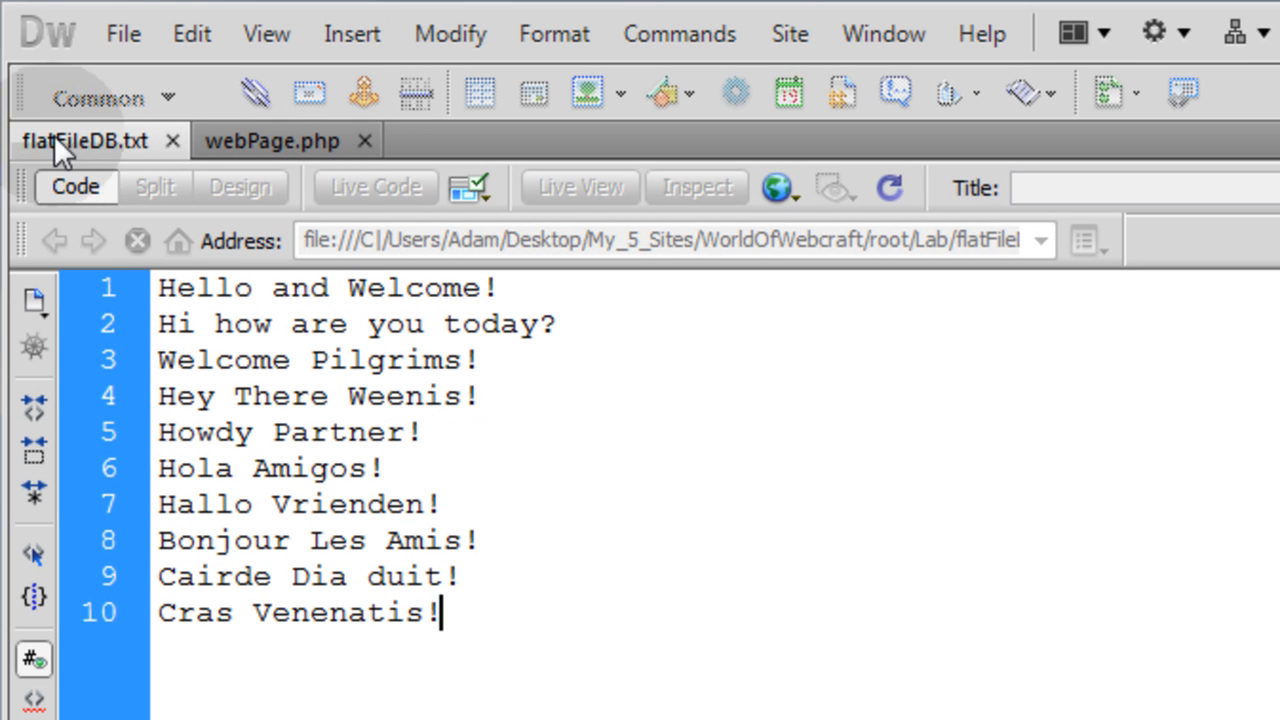
mouse_move(90, 140)
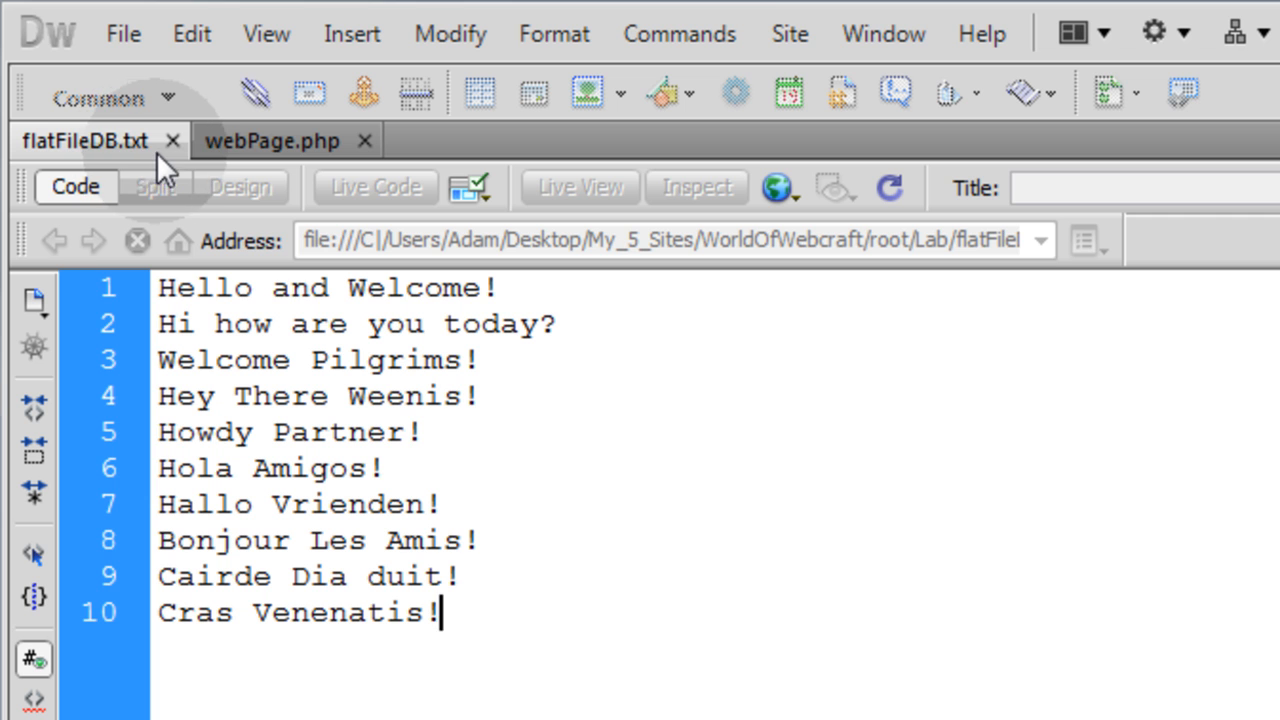
mouse_move(464, 610)
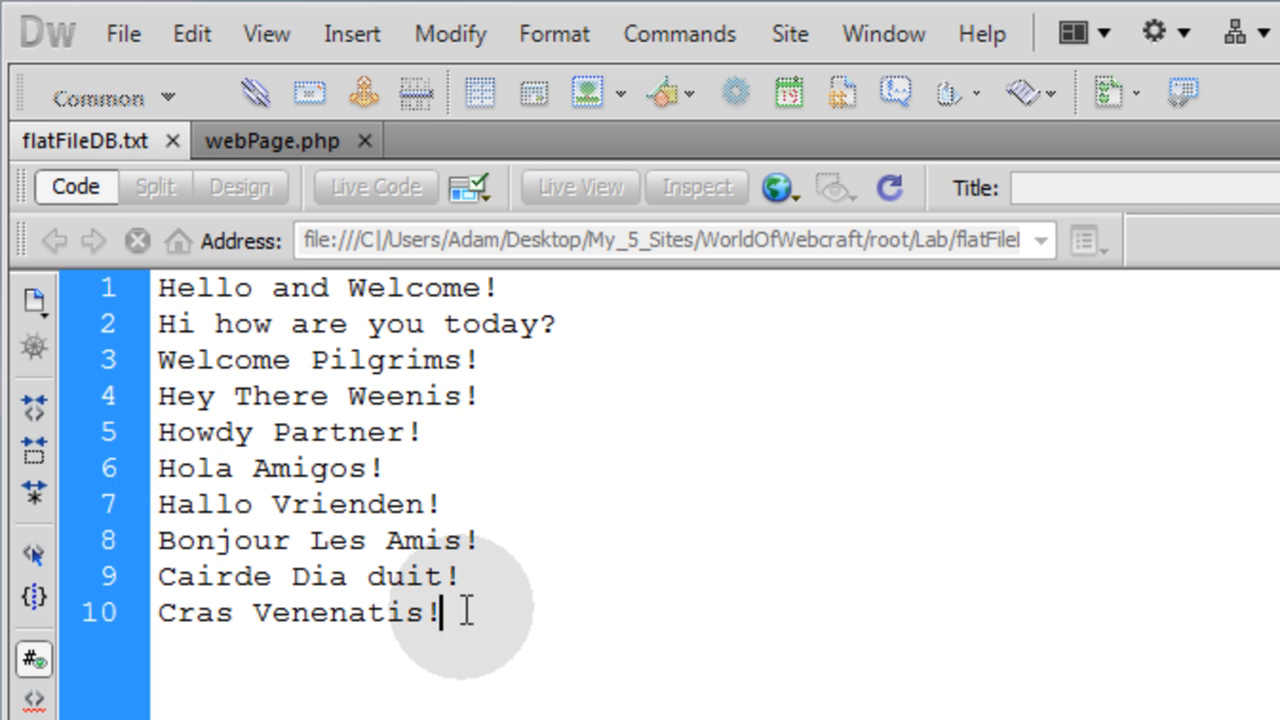
mouse_move(484, 684)
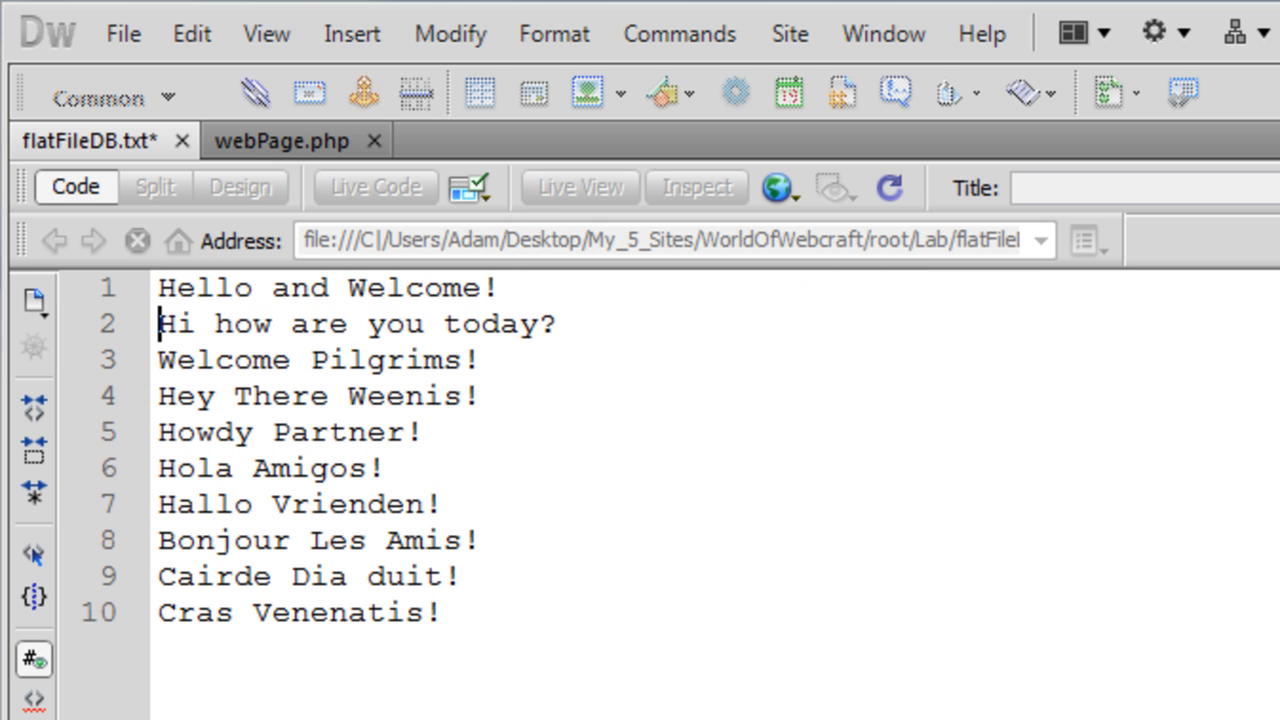
click(478, 360)
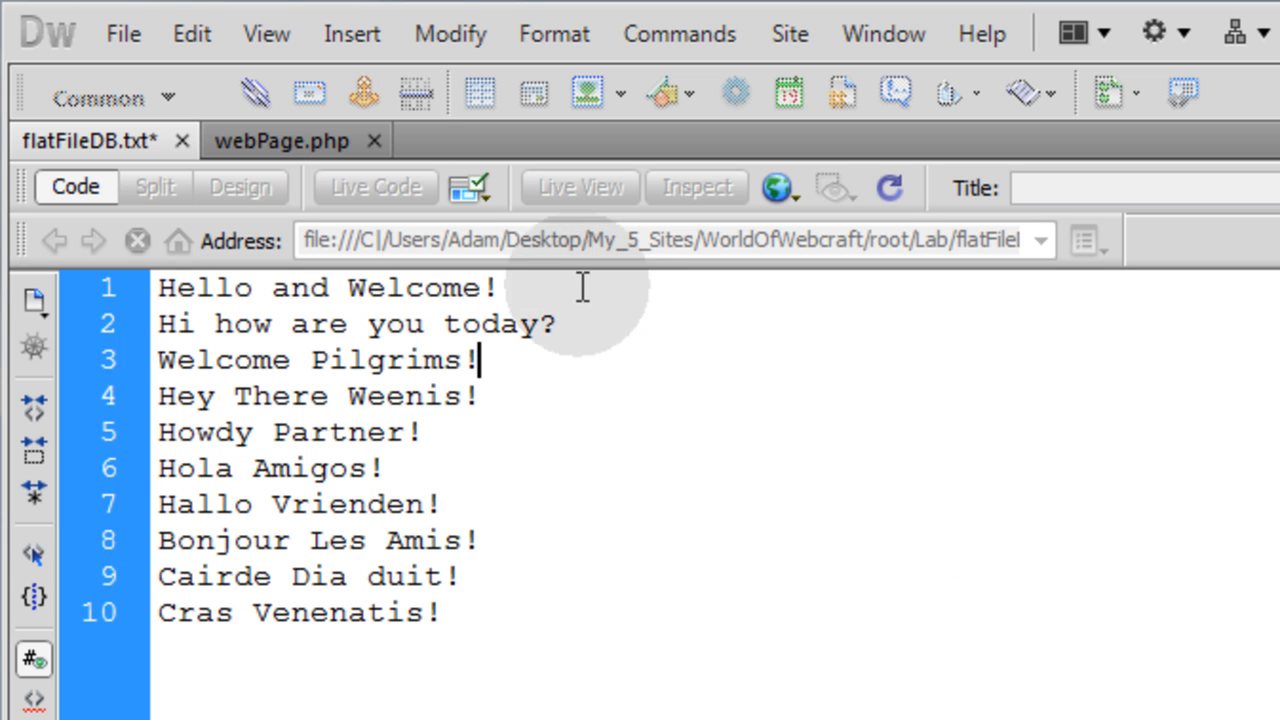
mouse_move(598, 300)
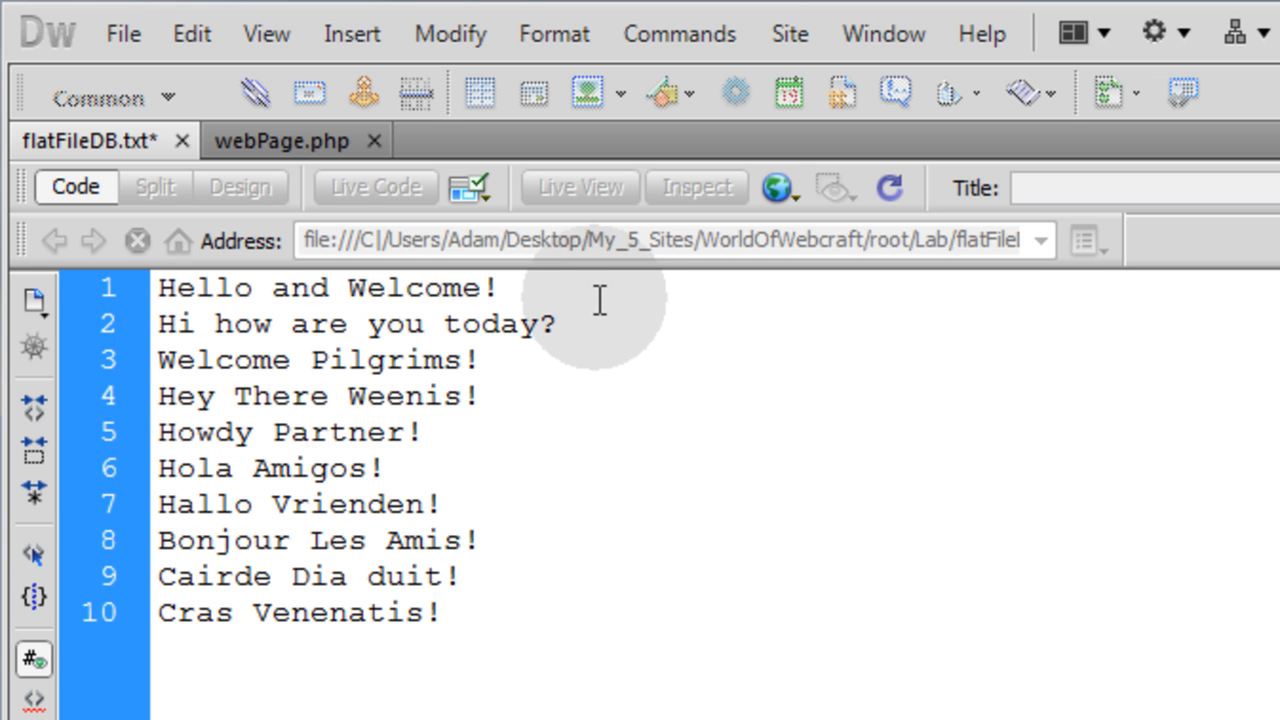
click(556, 324)
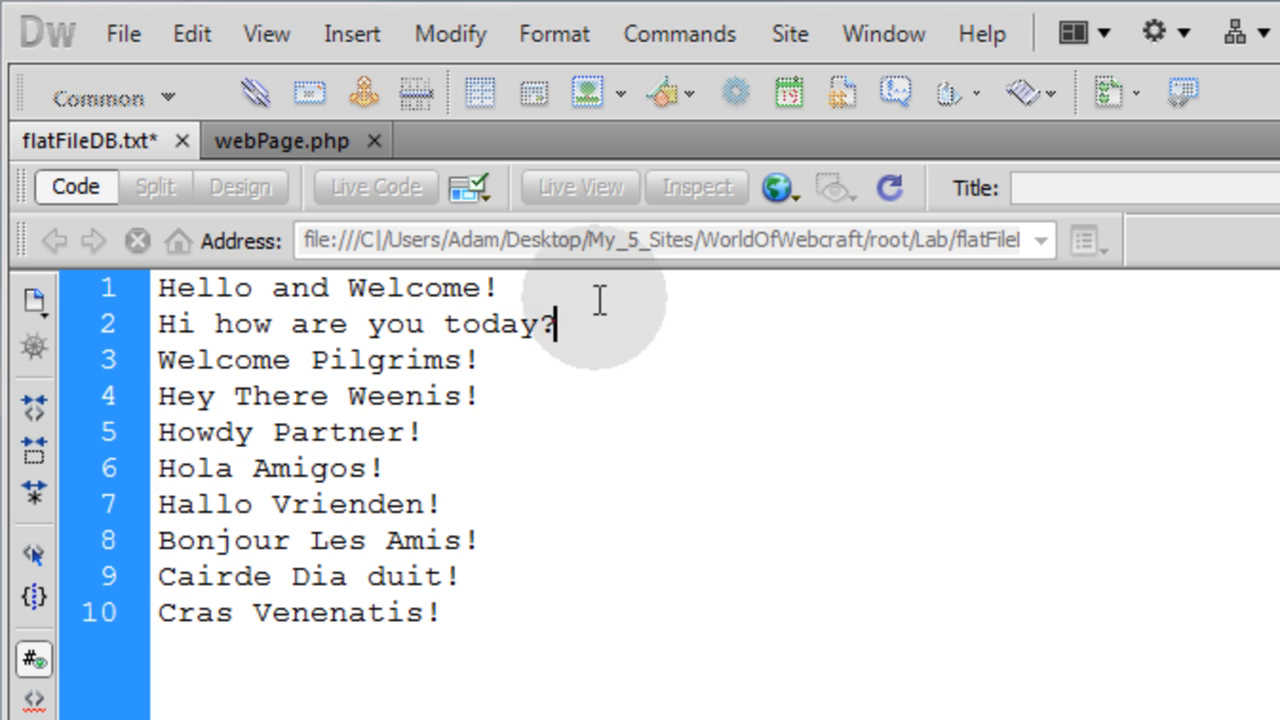
click(516, 288)
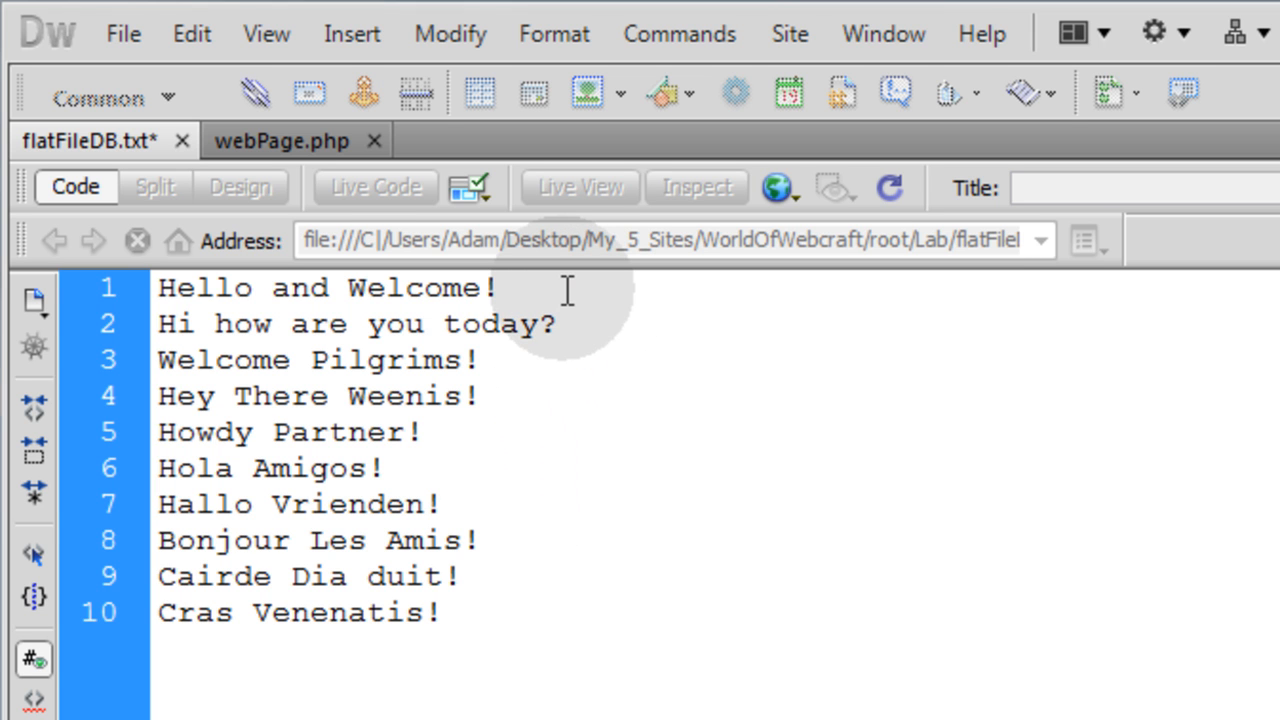
- Illustrate the \n break after greetings like Hola Amigos! and Bonjour Les Amis!, then move to webPage.php
text(\n)
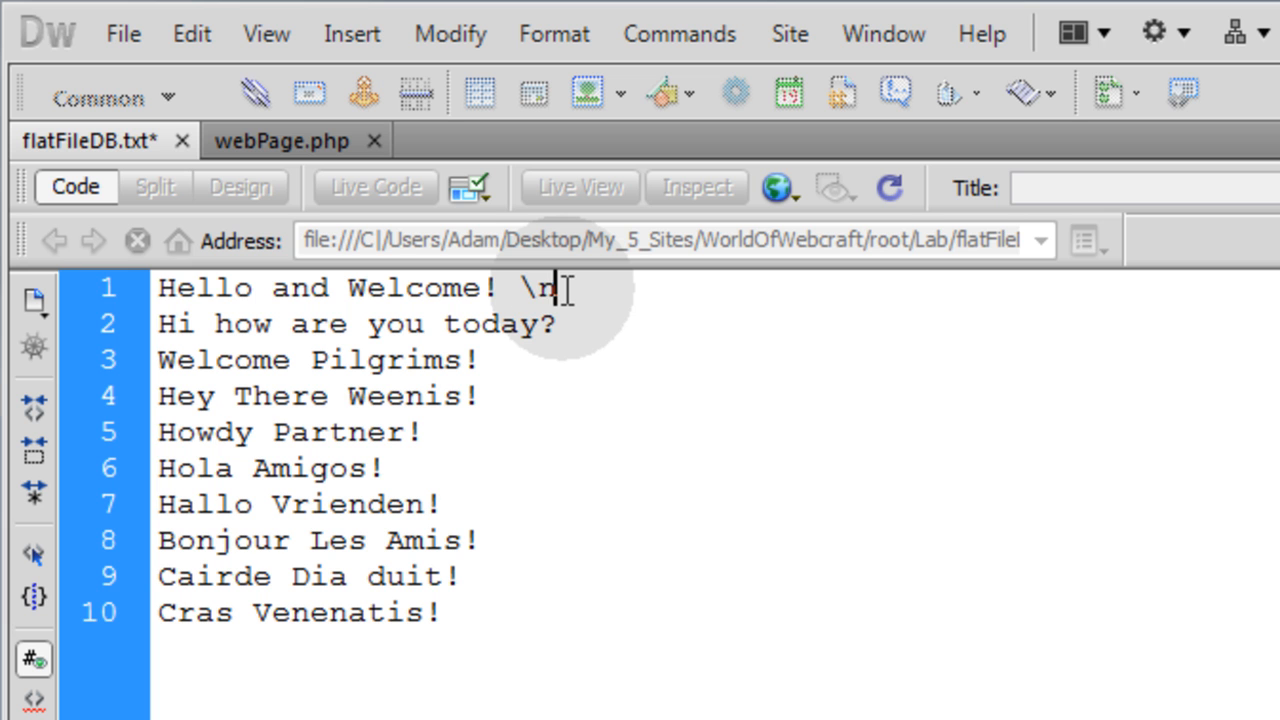
double_click(544, 288)
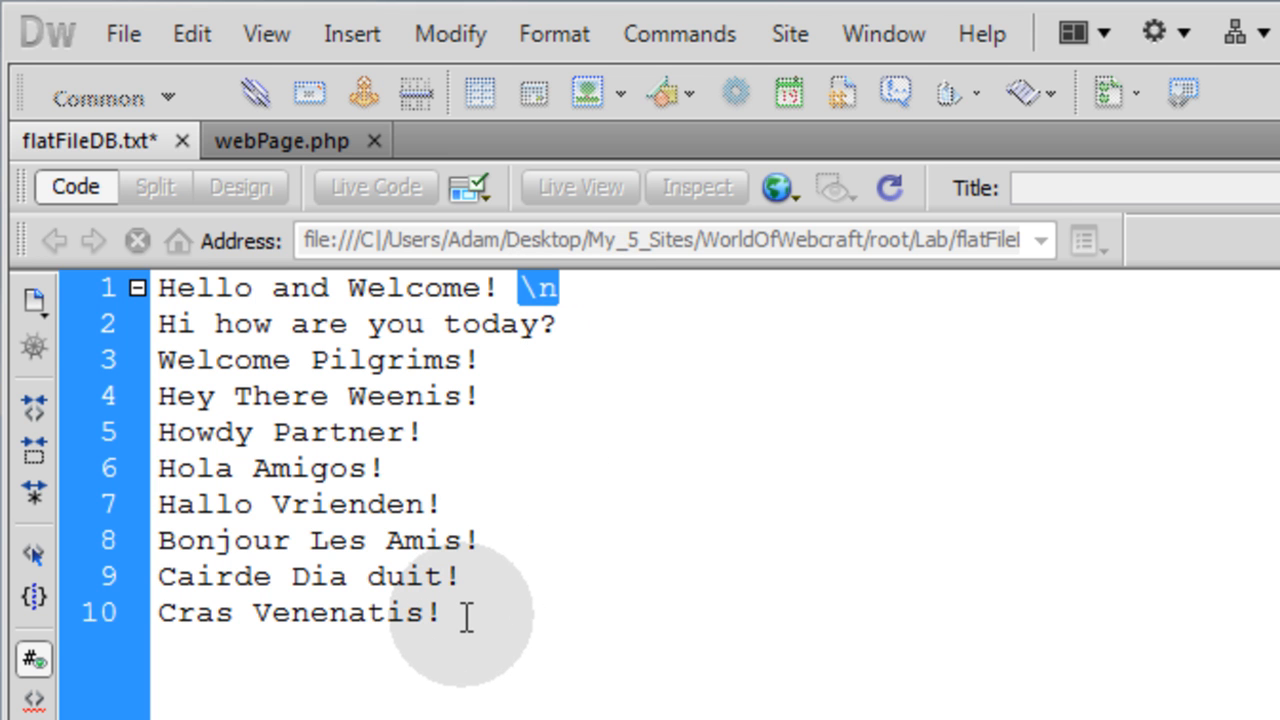
click(548, 288)
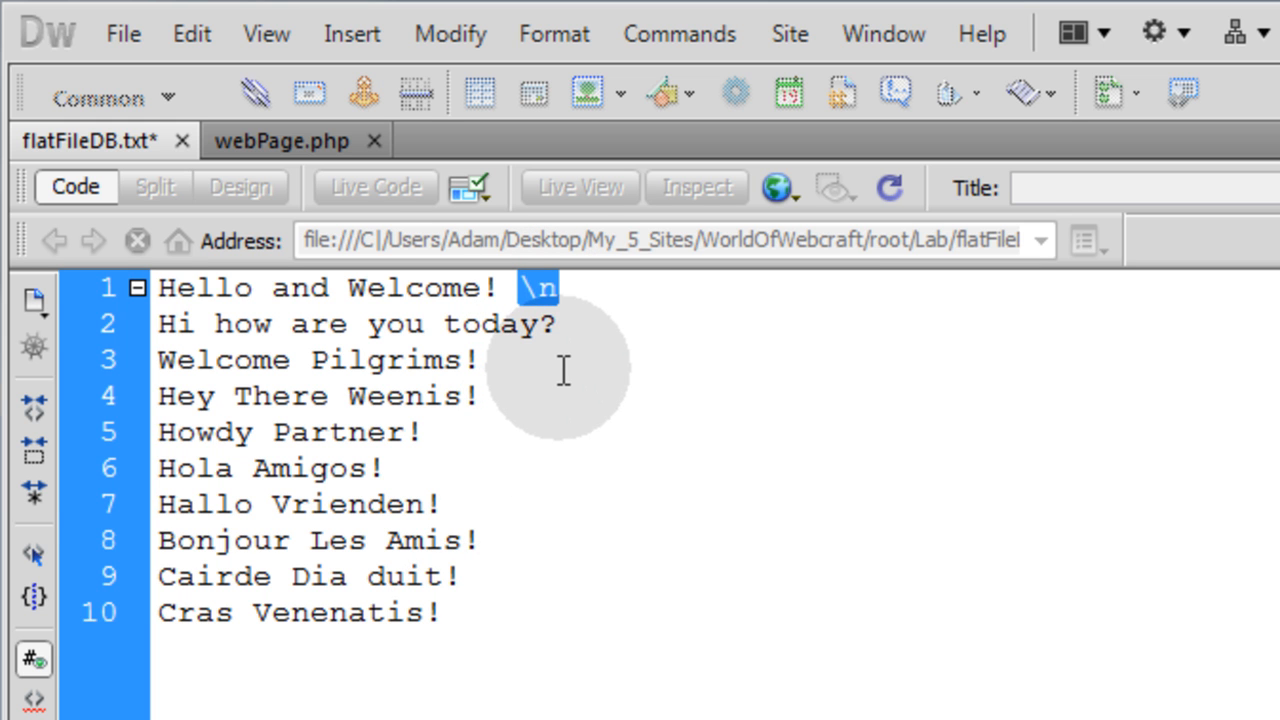
mouse_move(564, 374)
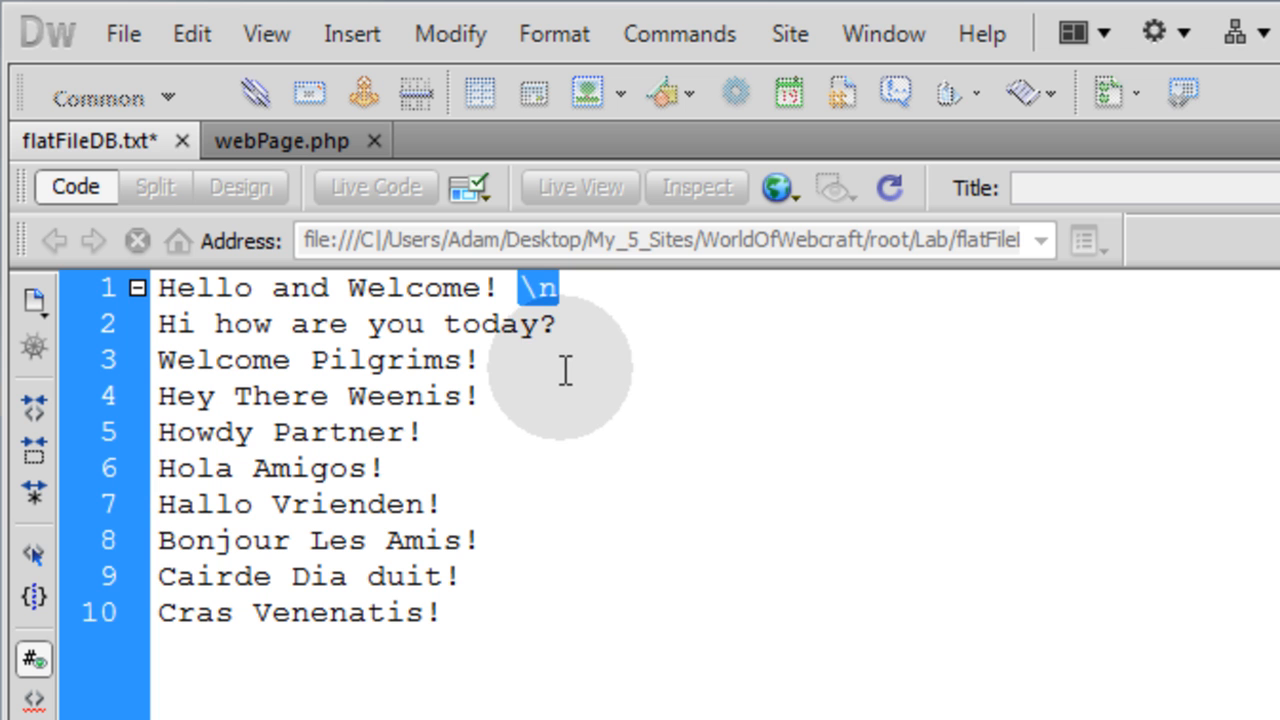
mouse_move(530, 300)
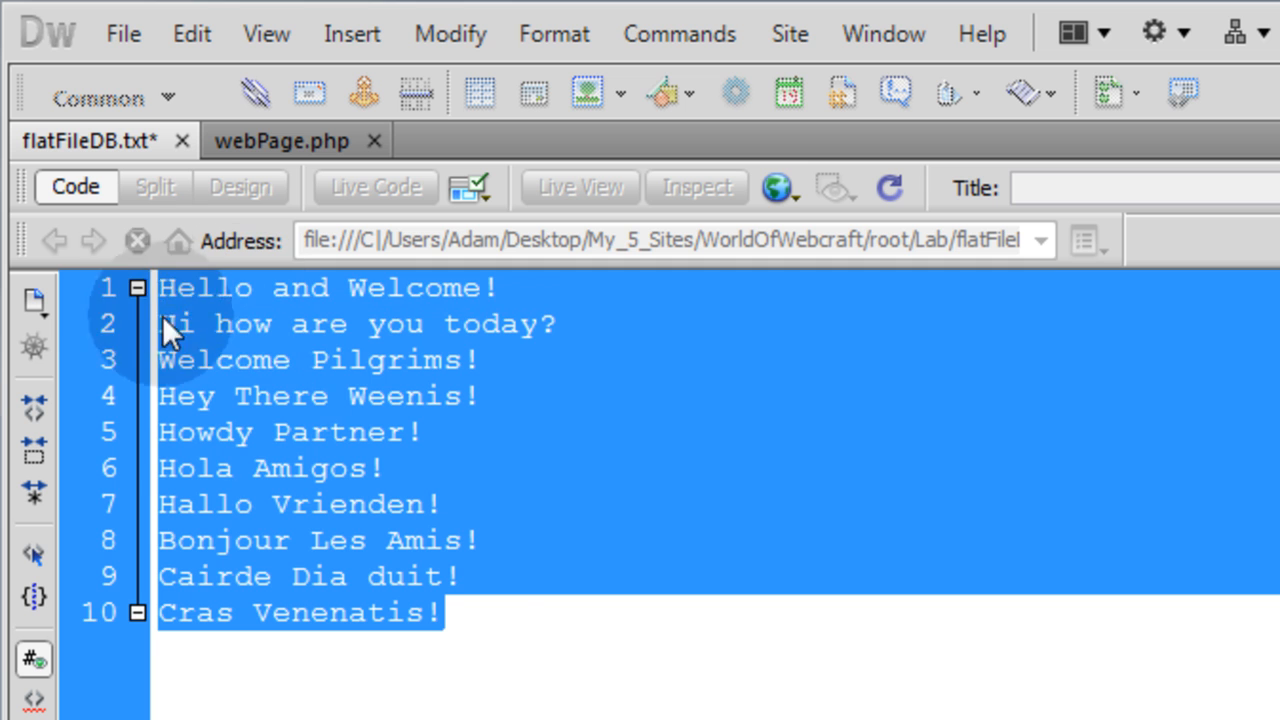
click(588, 490)
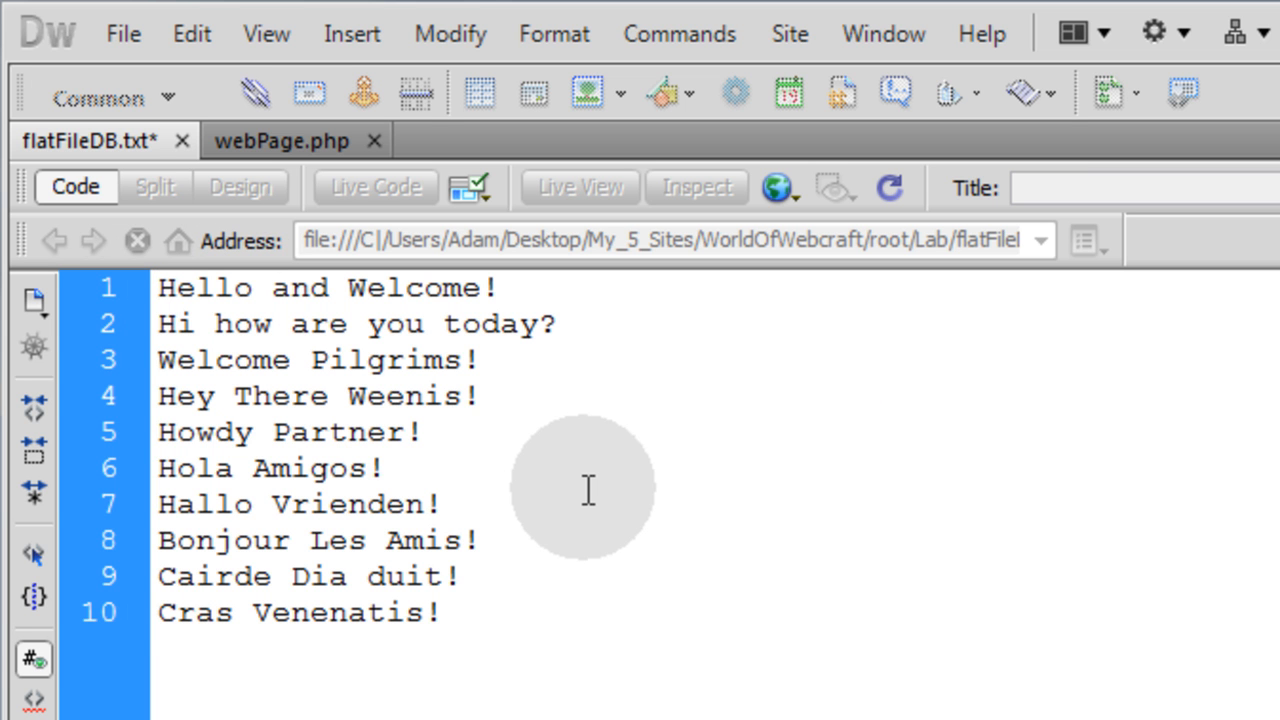
click(384, 468)
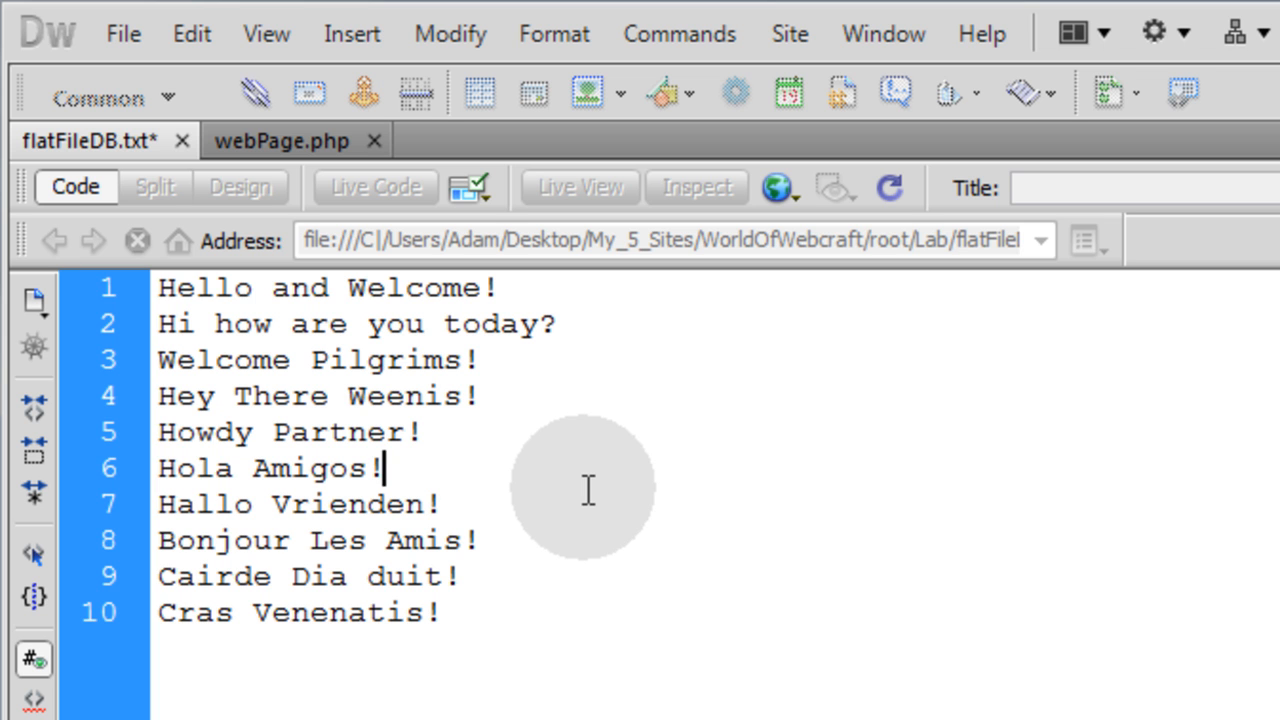
mouse_move(480, 620)
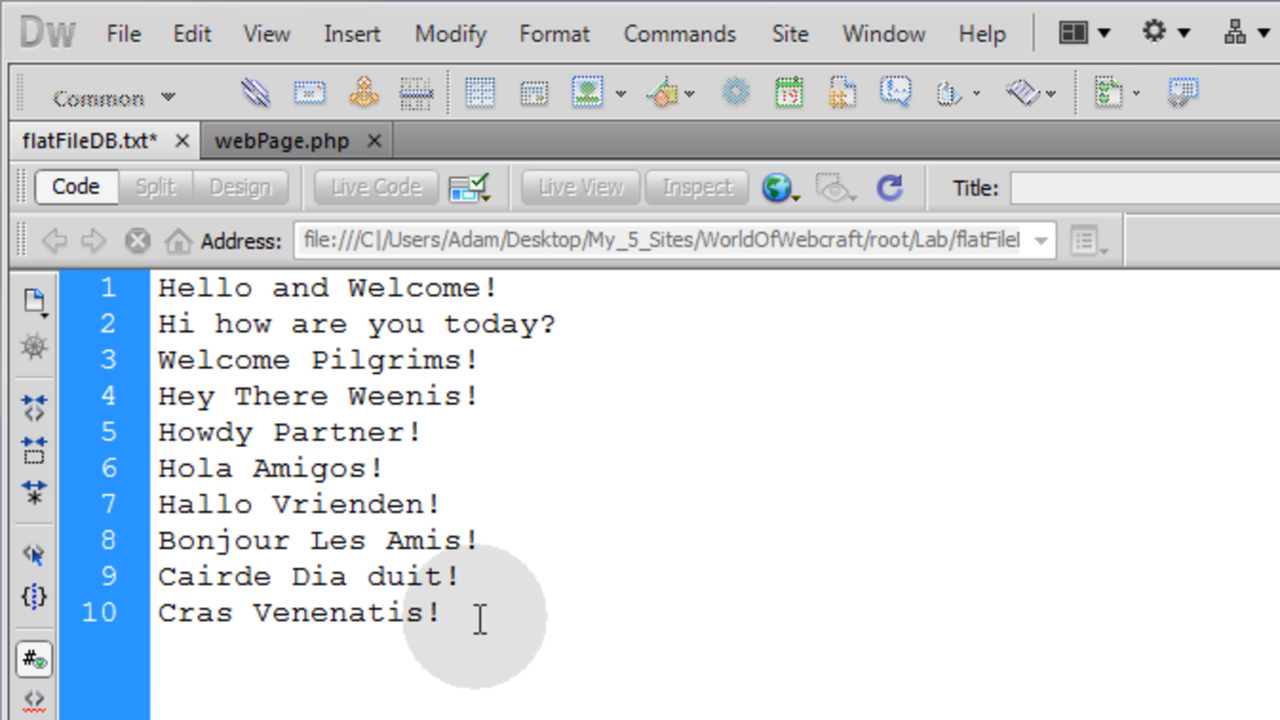
triple_click(300, 612)
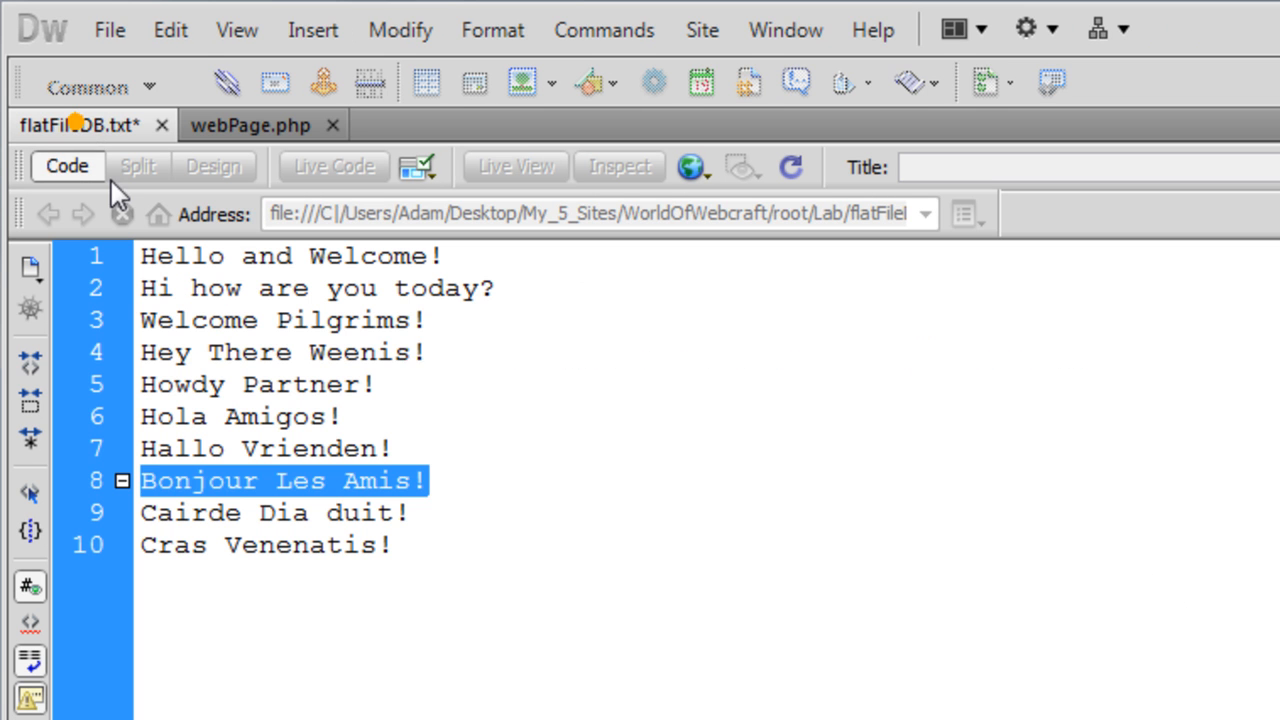
click(424, 352)
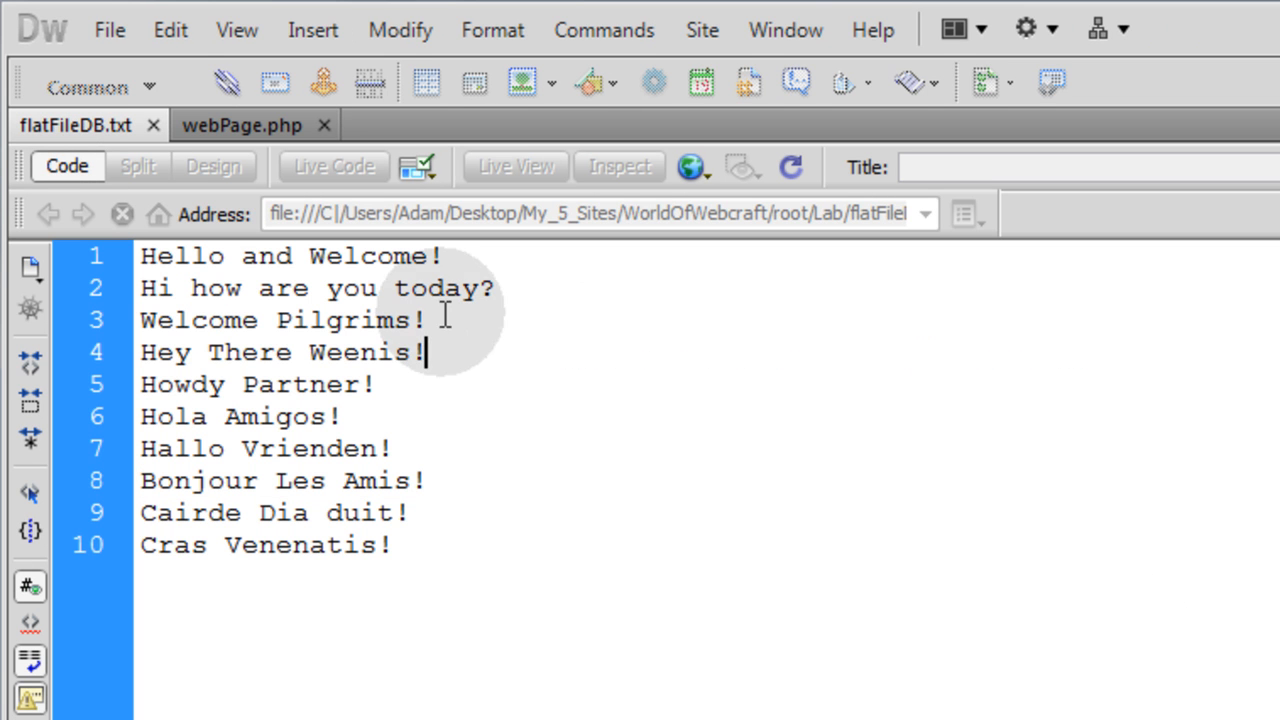
mouse_move(432, 544)
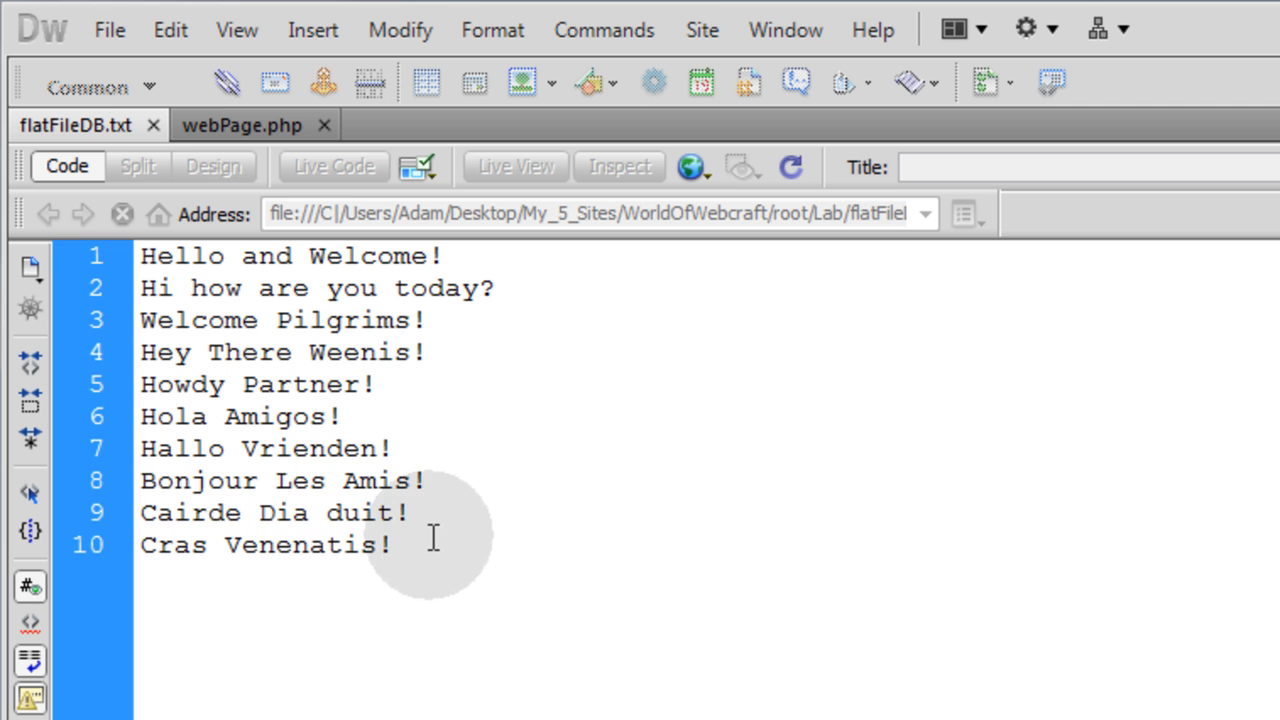
click(240, 124)
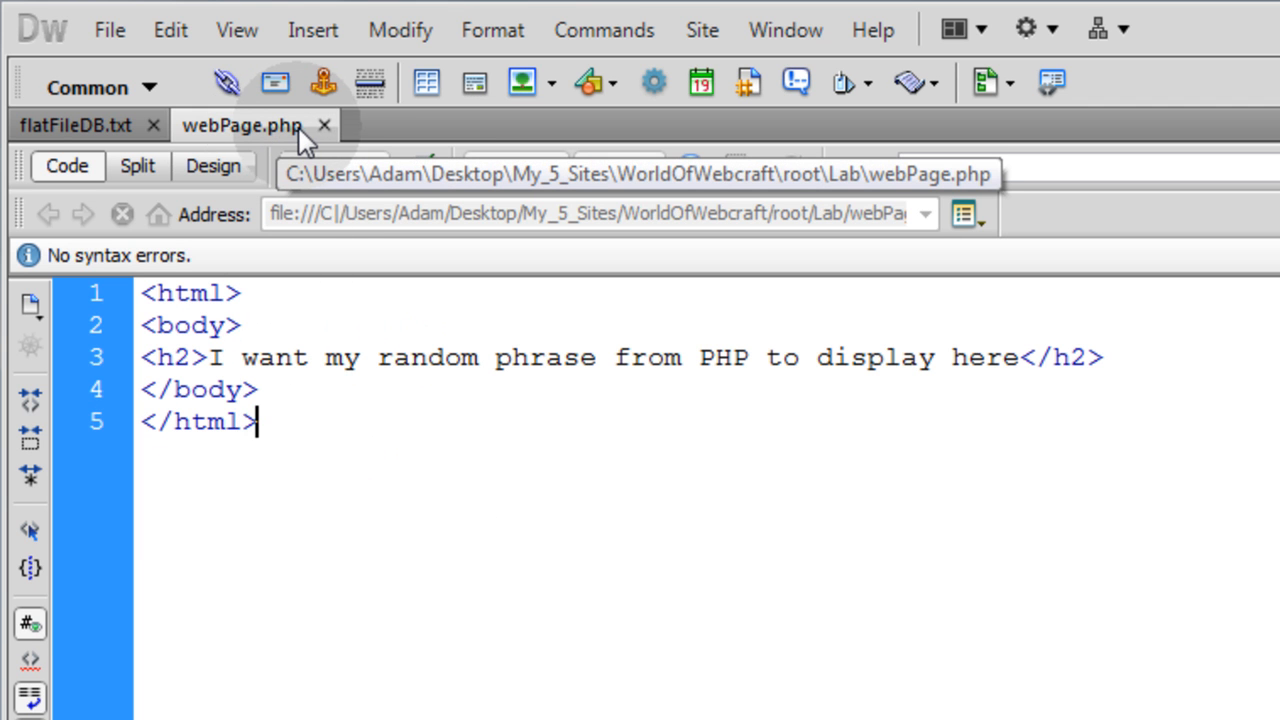
mouse_move(284, 144)
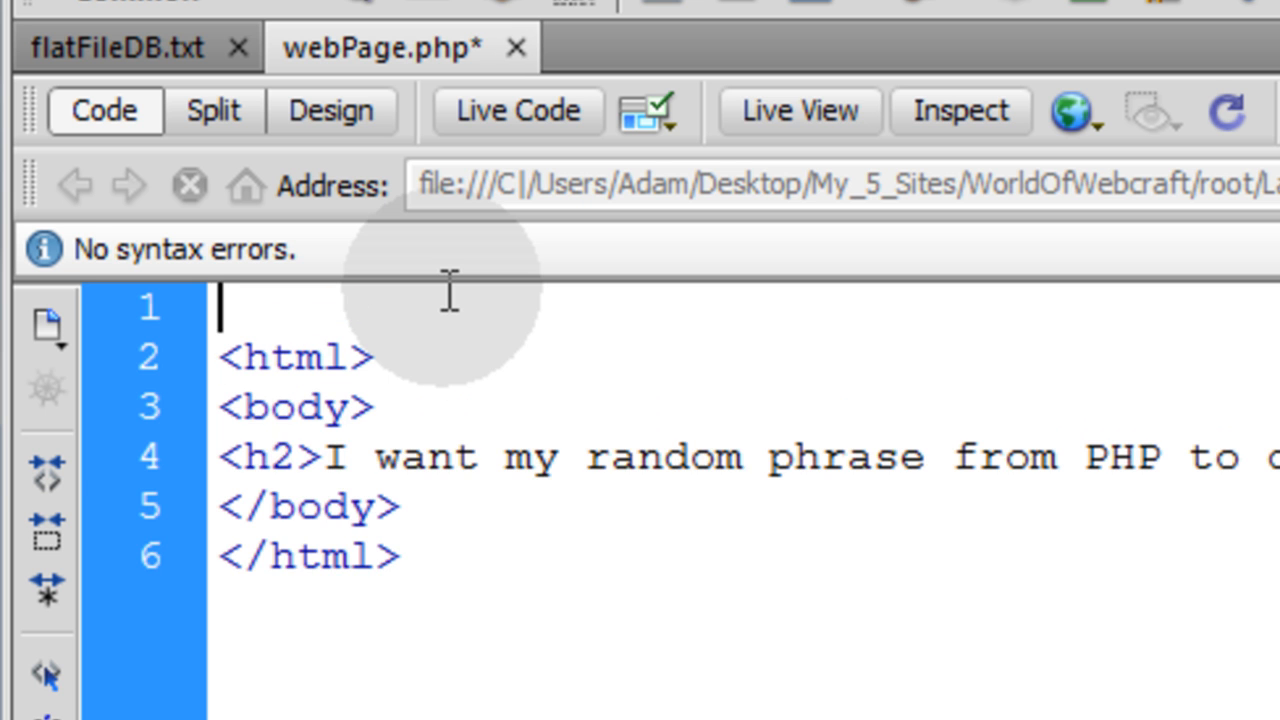
- Start a <?php block setting $text = file_get_contents('flatFileDB.txt');
text(<?php)
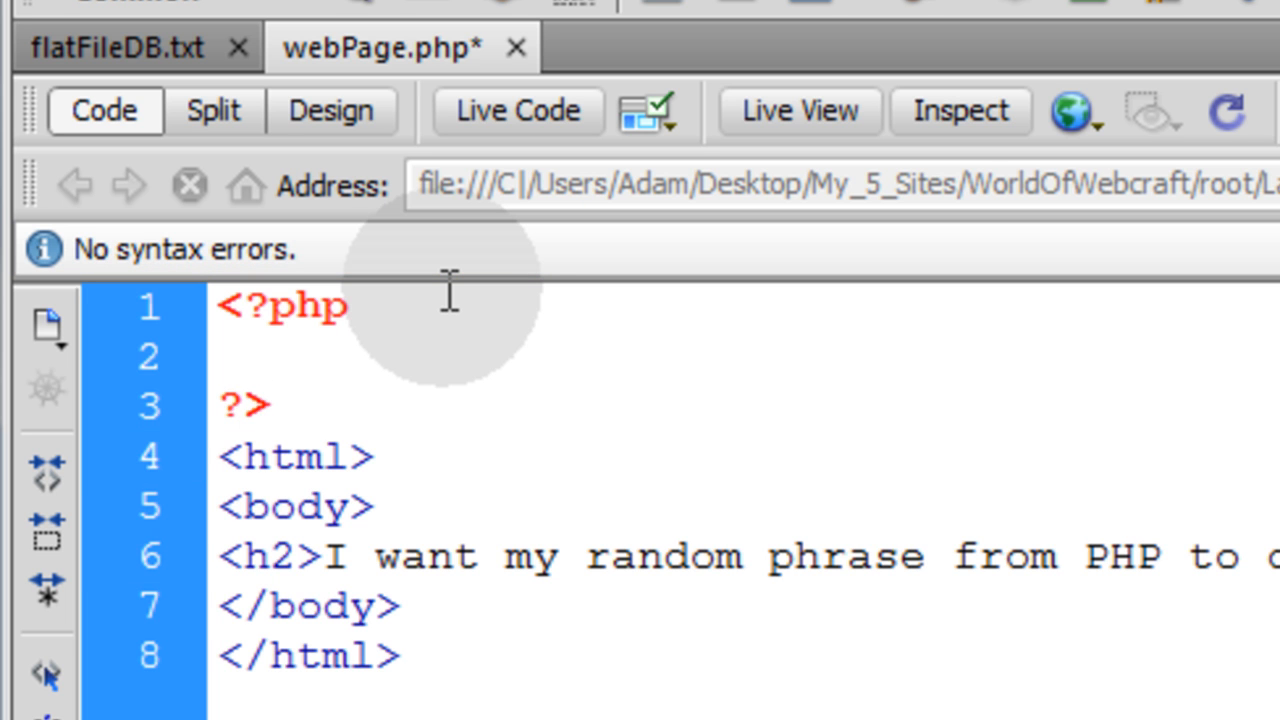
text($te)
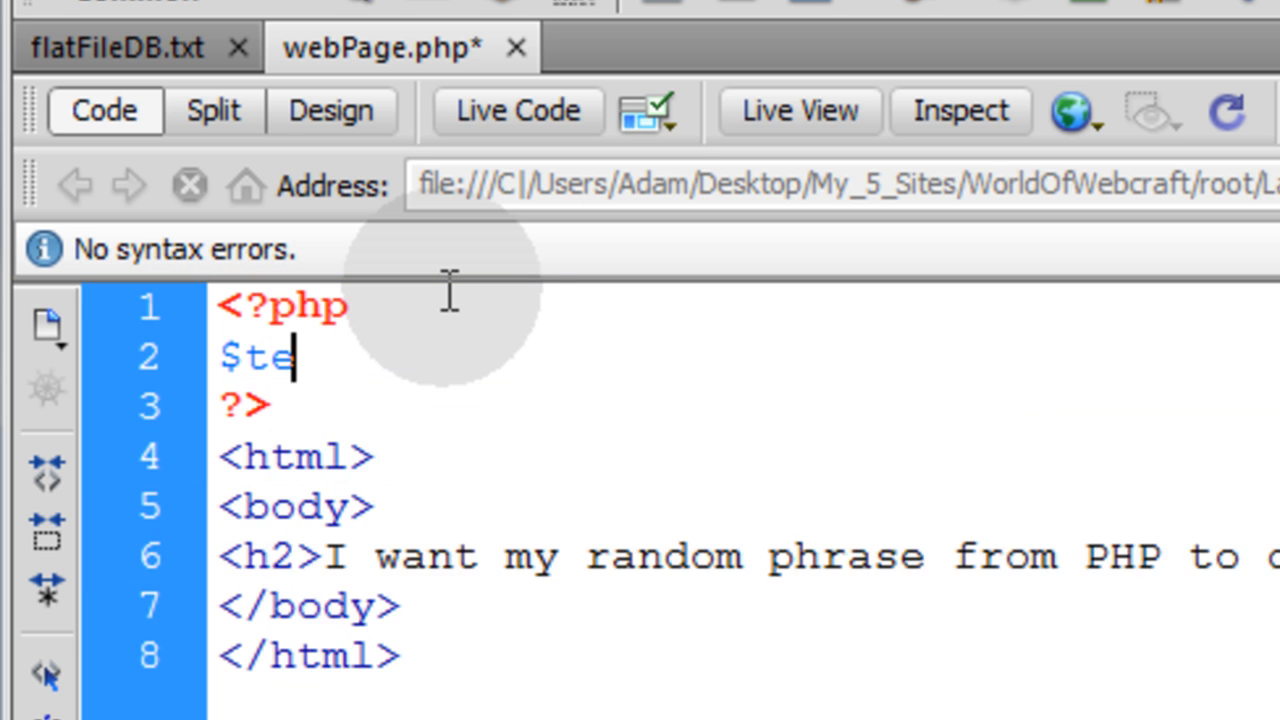
text(xt =)
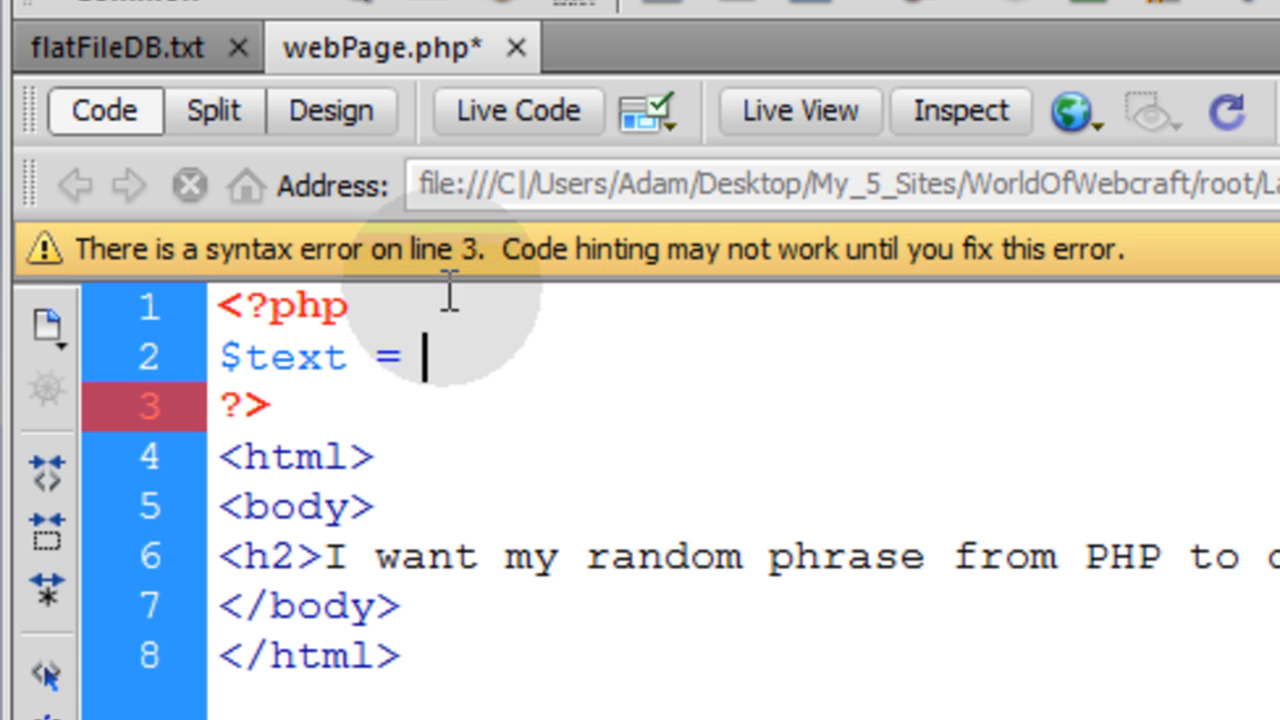
text(file_)
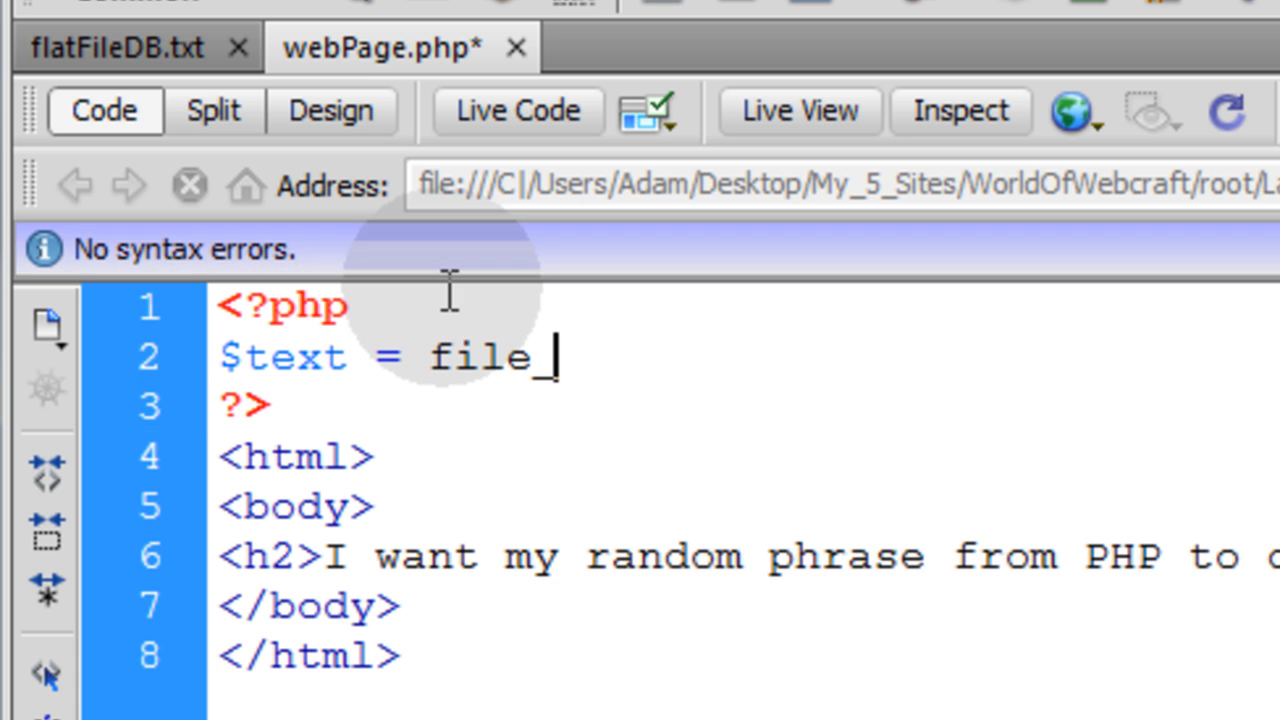
text(get_c)
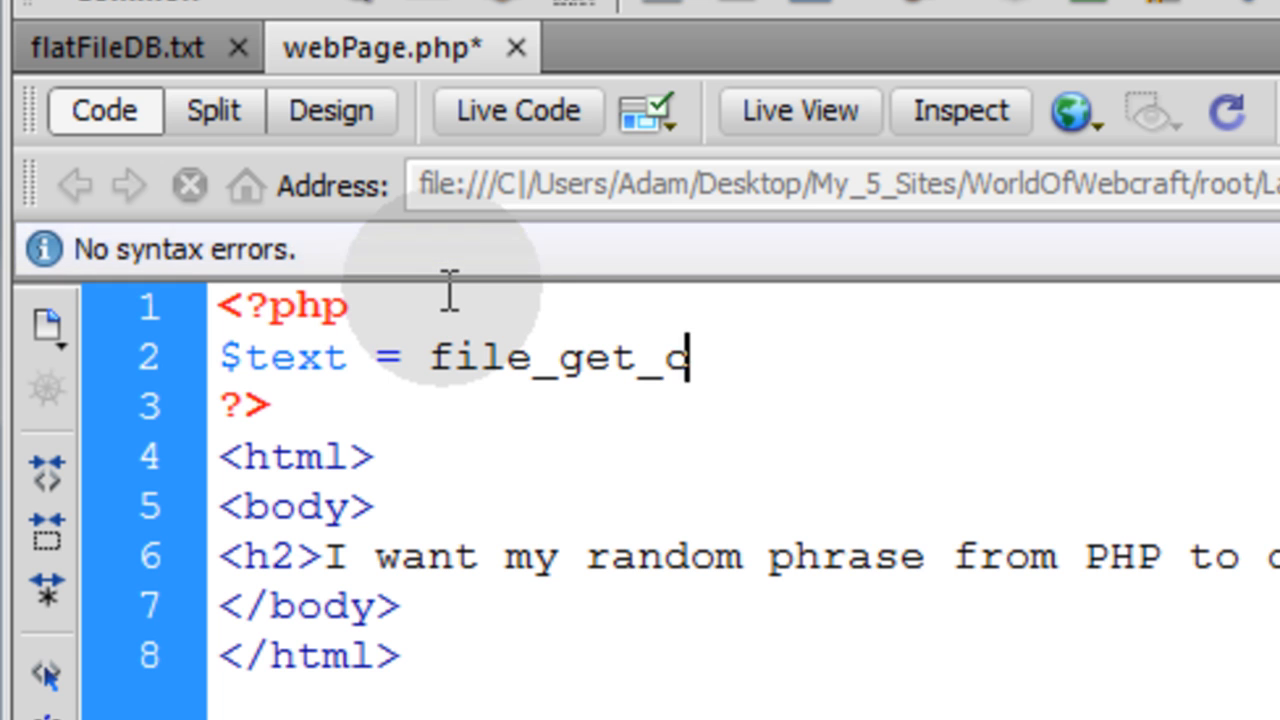
text(ontent)
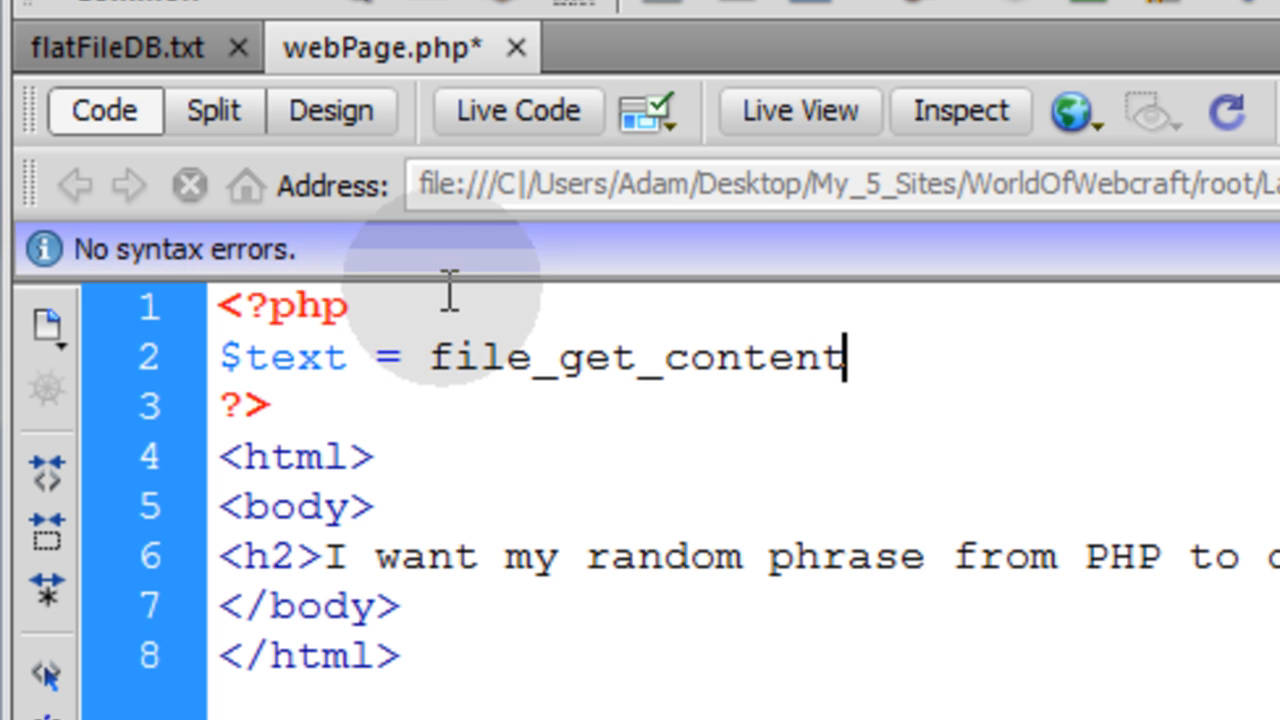
text(s();)
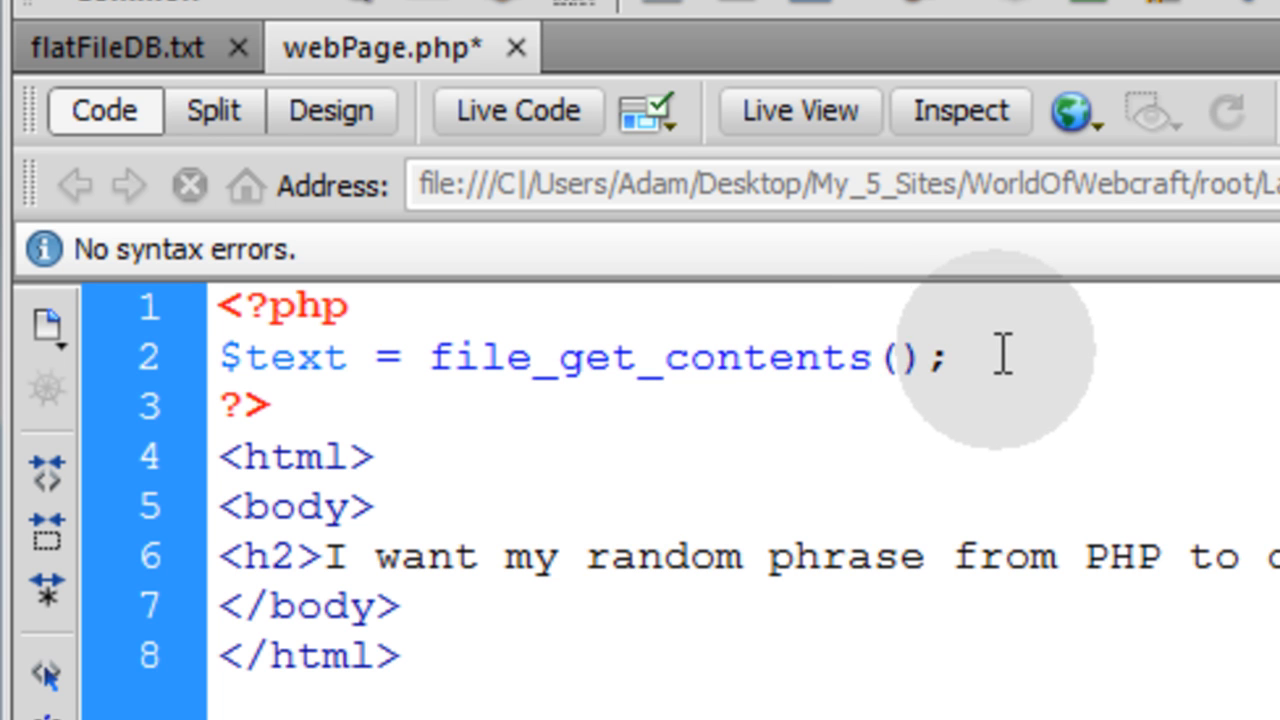
text('')
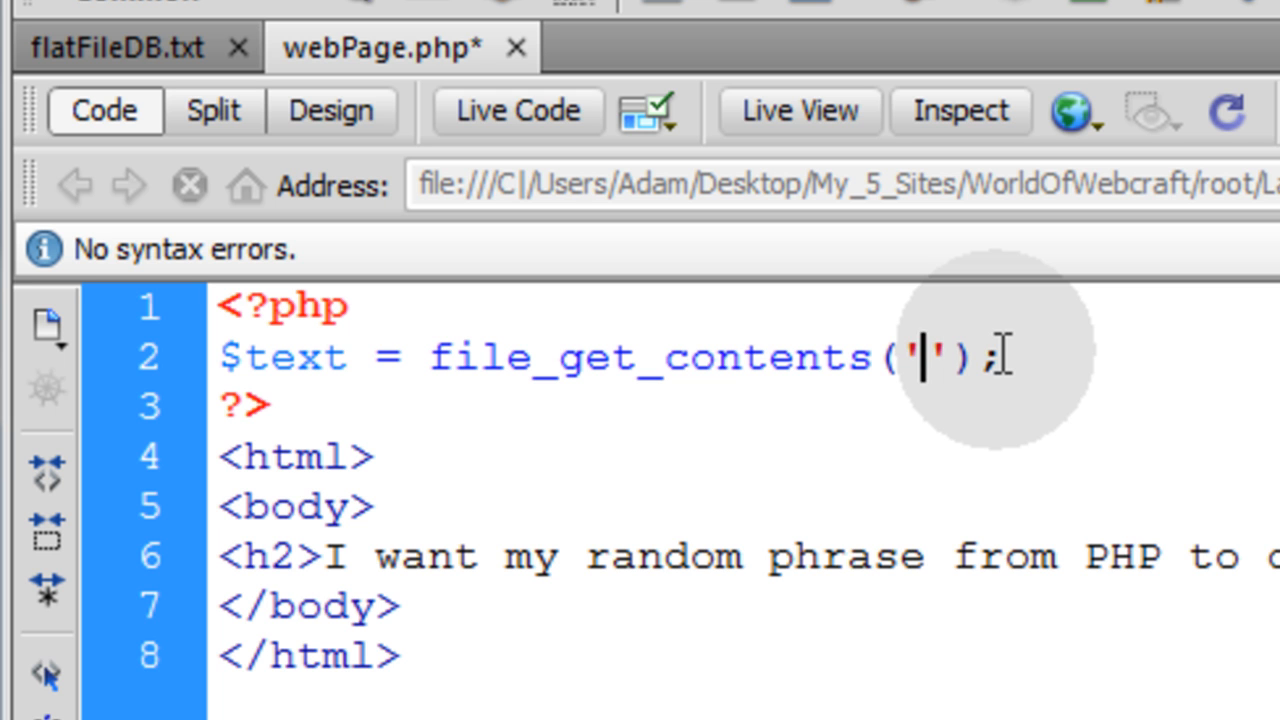
text(flatfile)
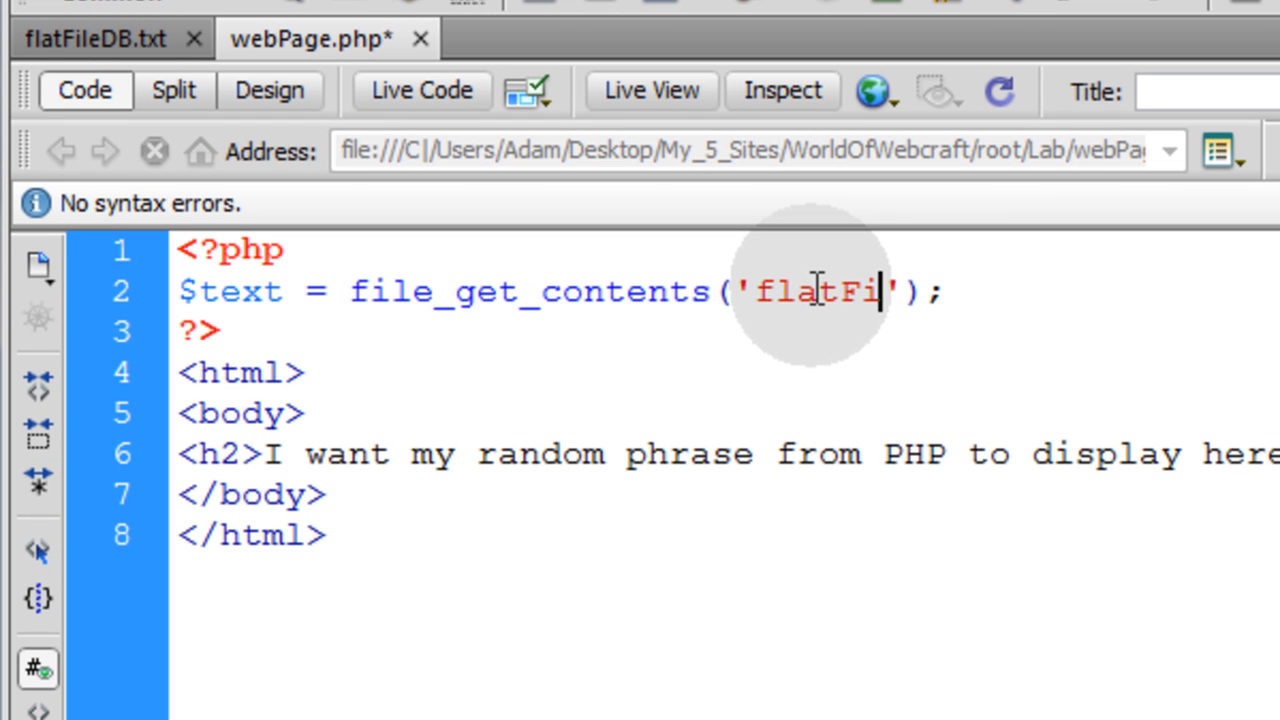
text(leDB.)
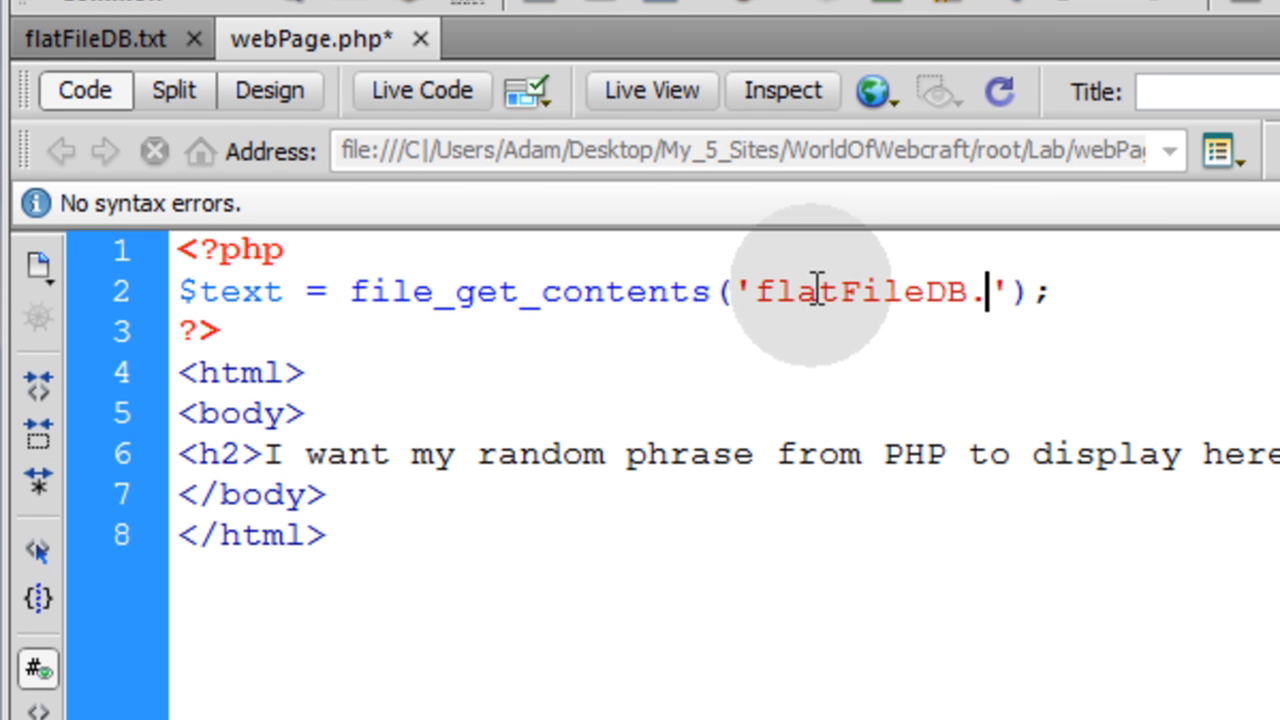
text(txt)
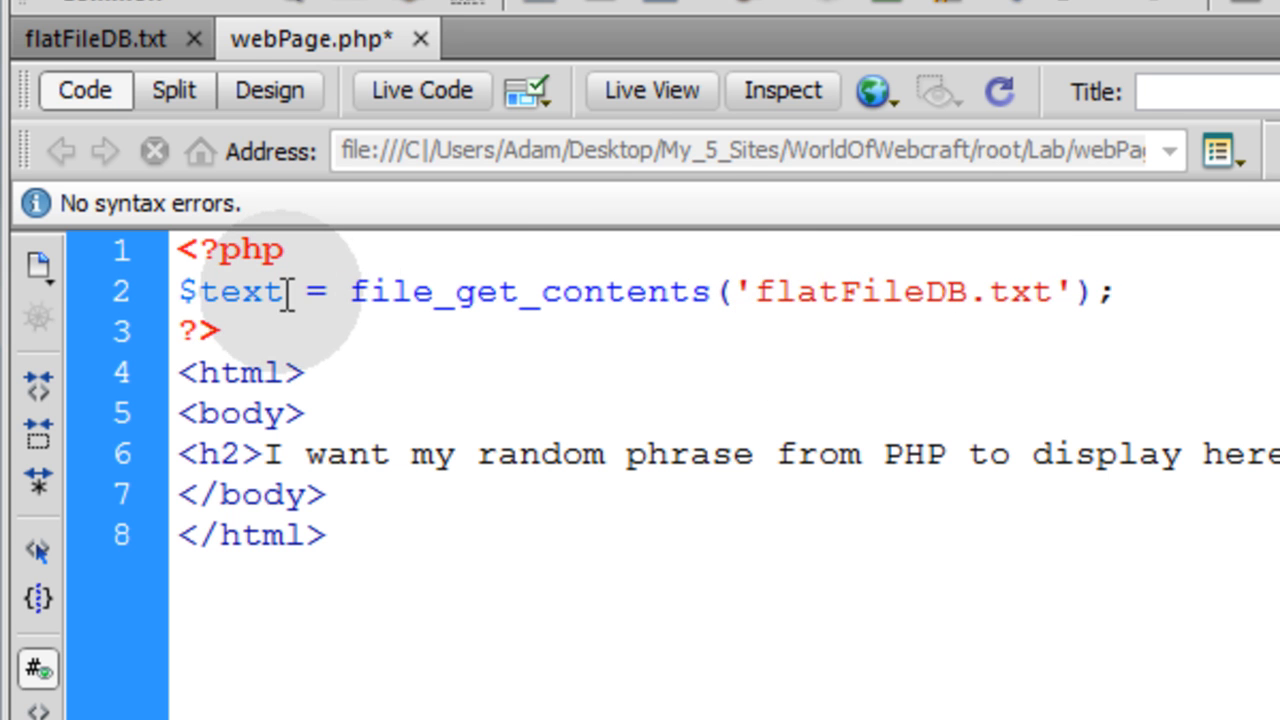
double_click(232, 292)
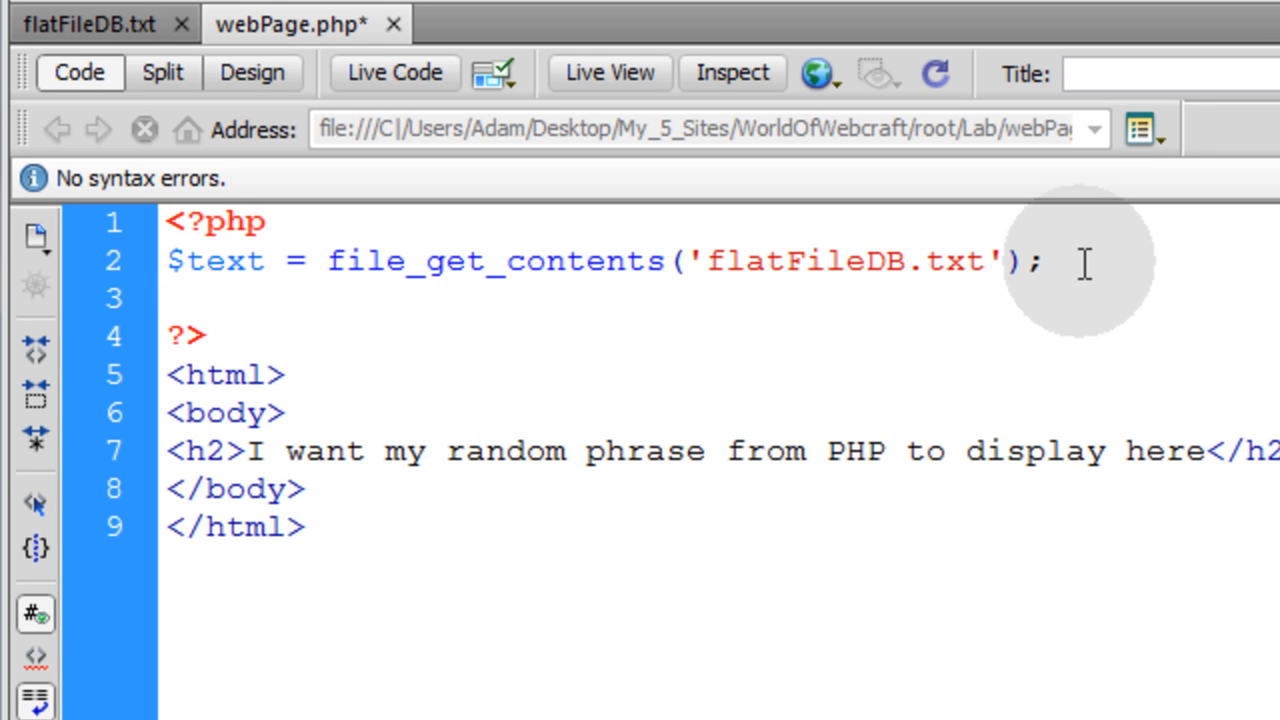
- Add $textArray = explode("\n", $text); to split the file contents into lines
text($te)
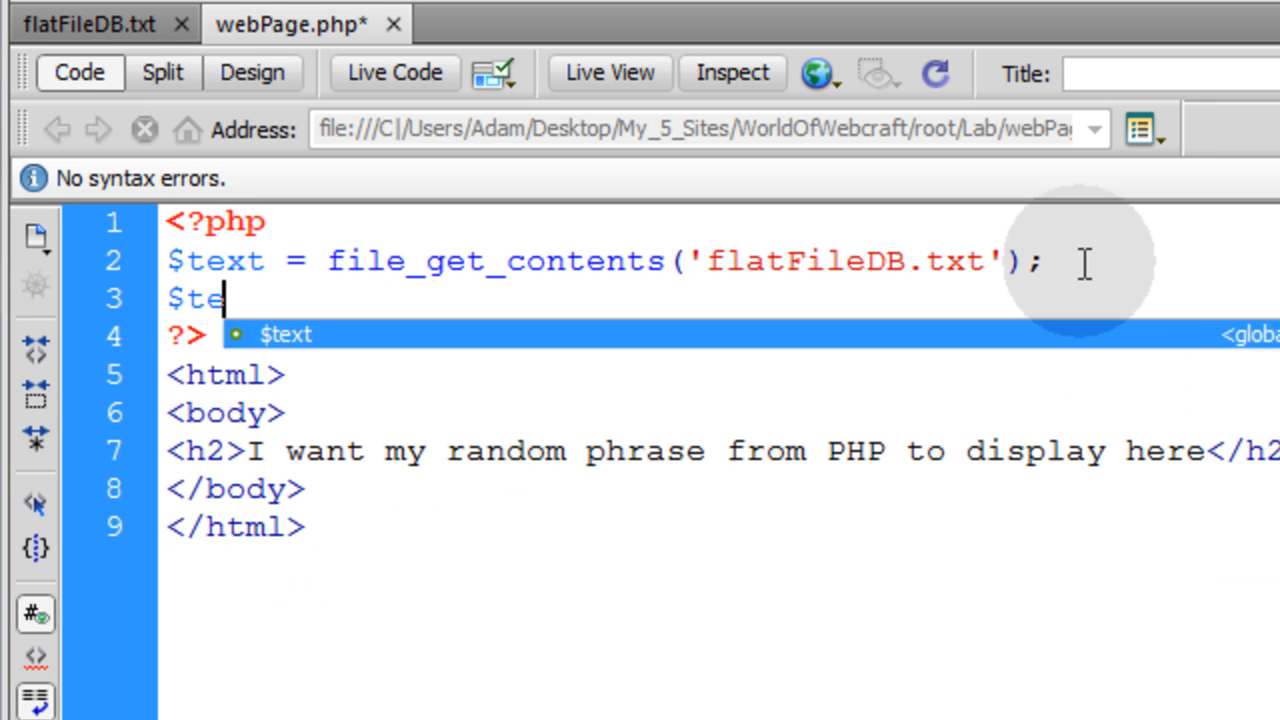
text(xtArray)
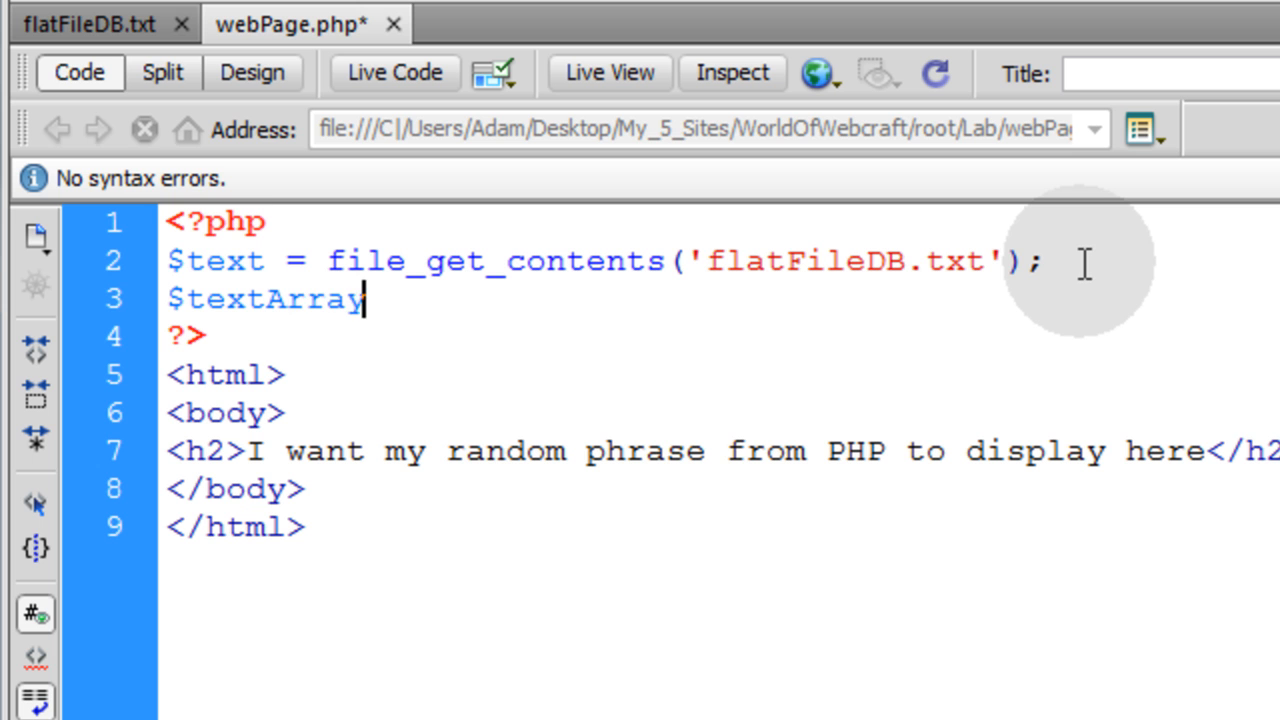
text(=)
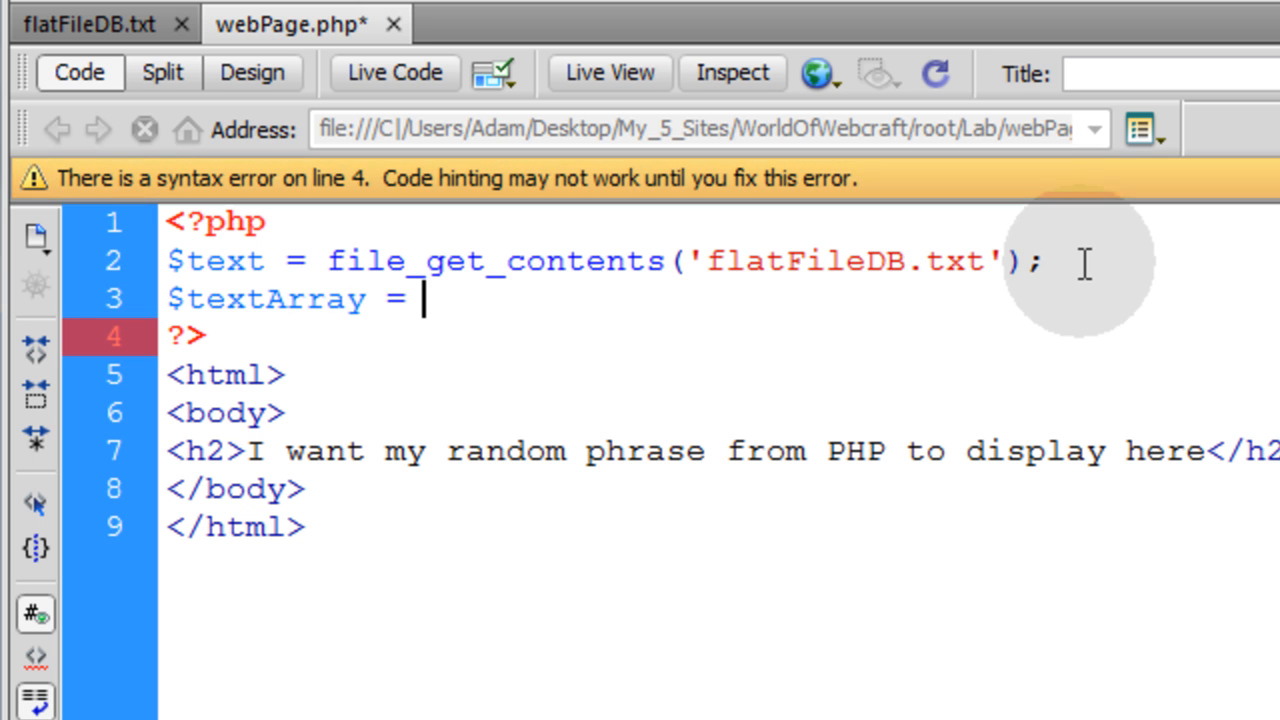
mouse_move(704, 256)
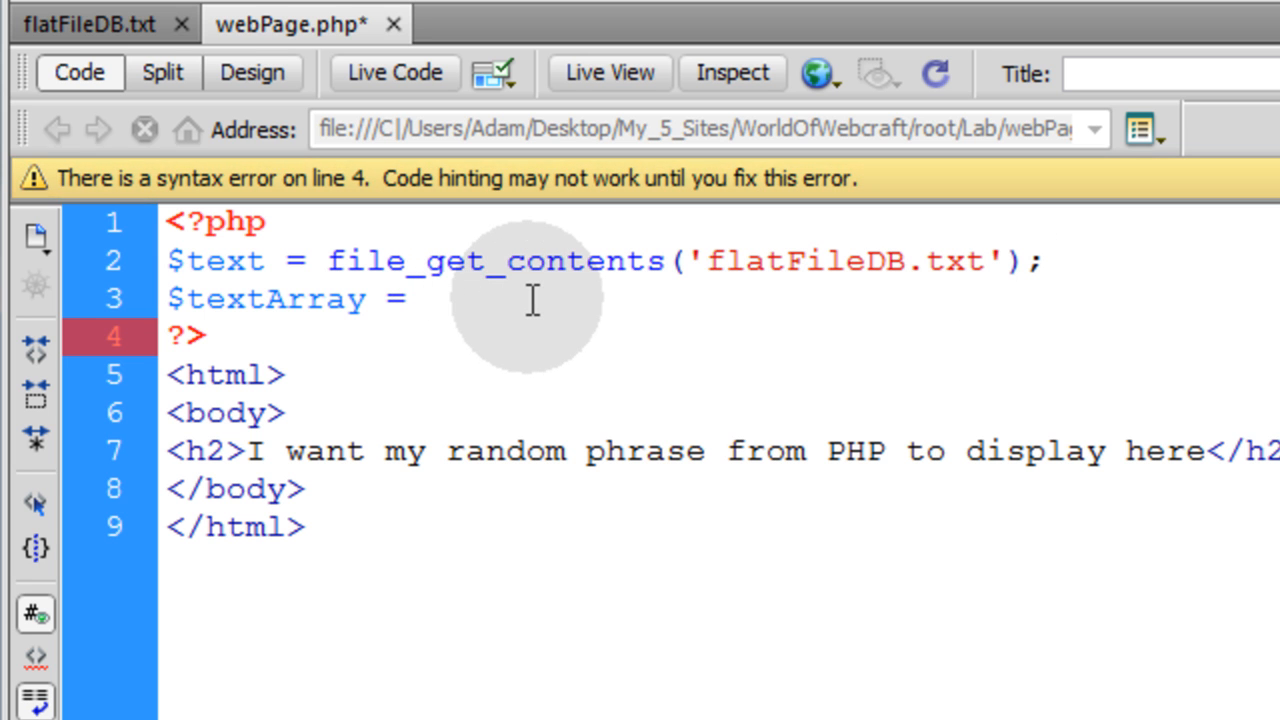
text(explode())
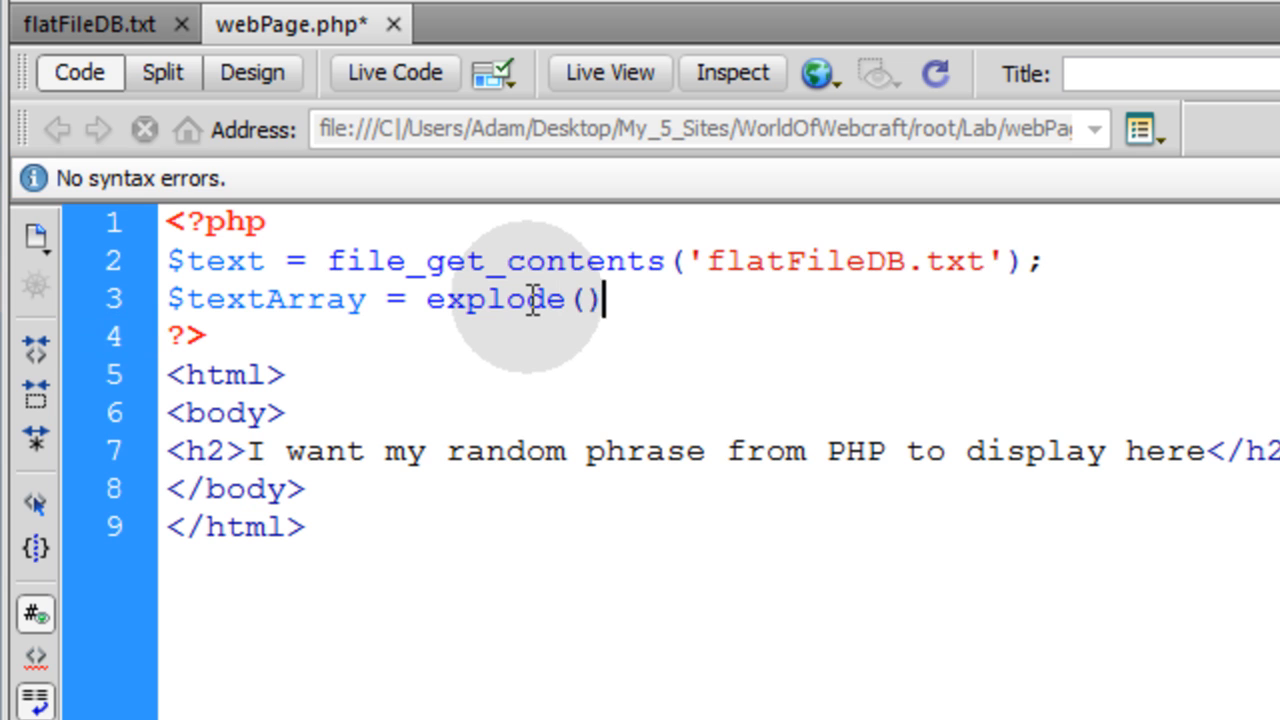
text(;)
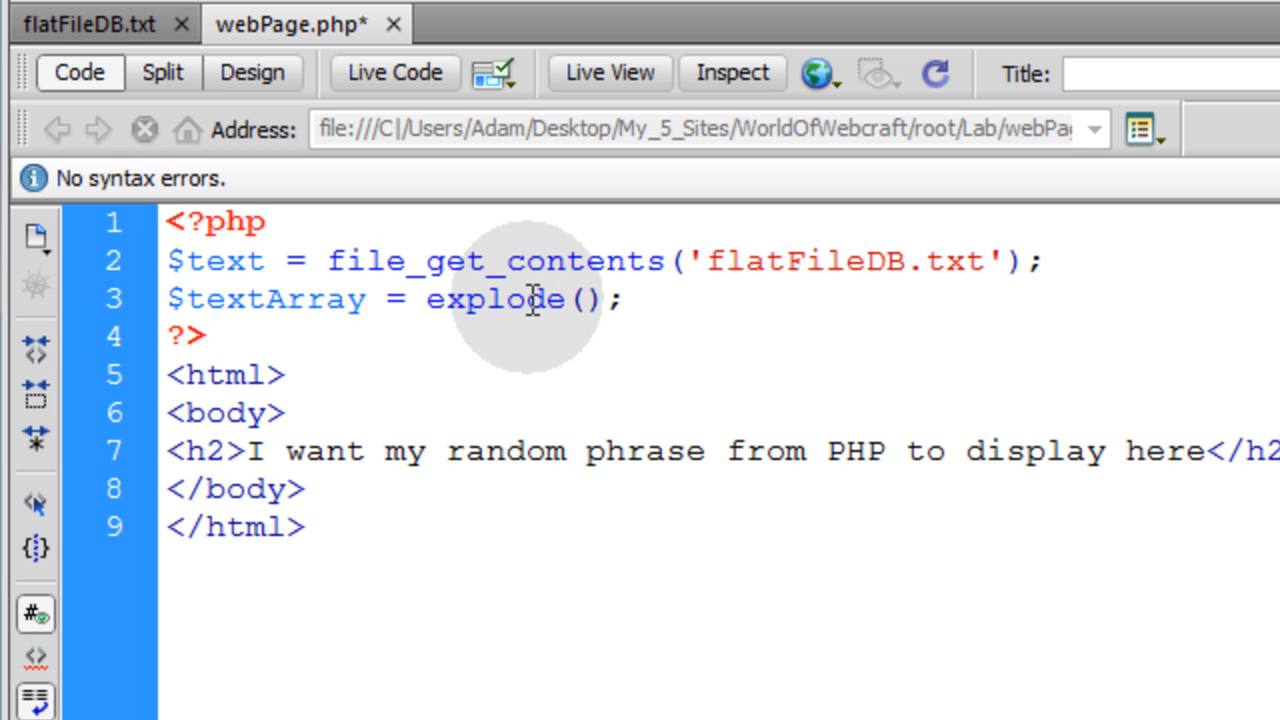
text(")
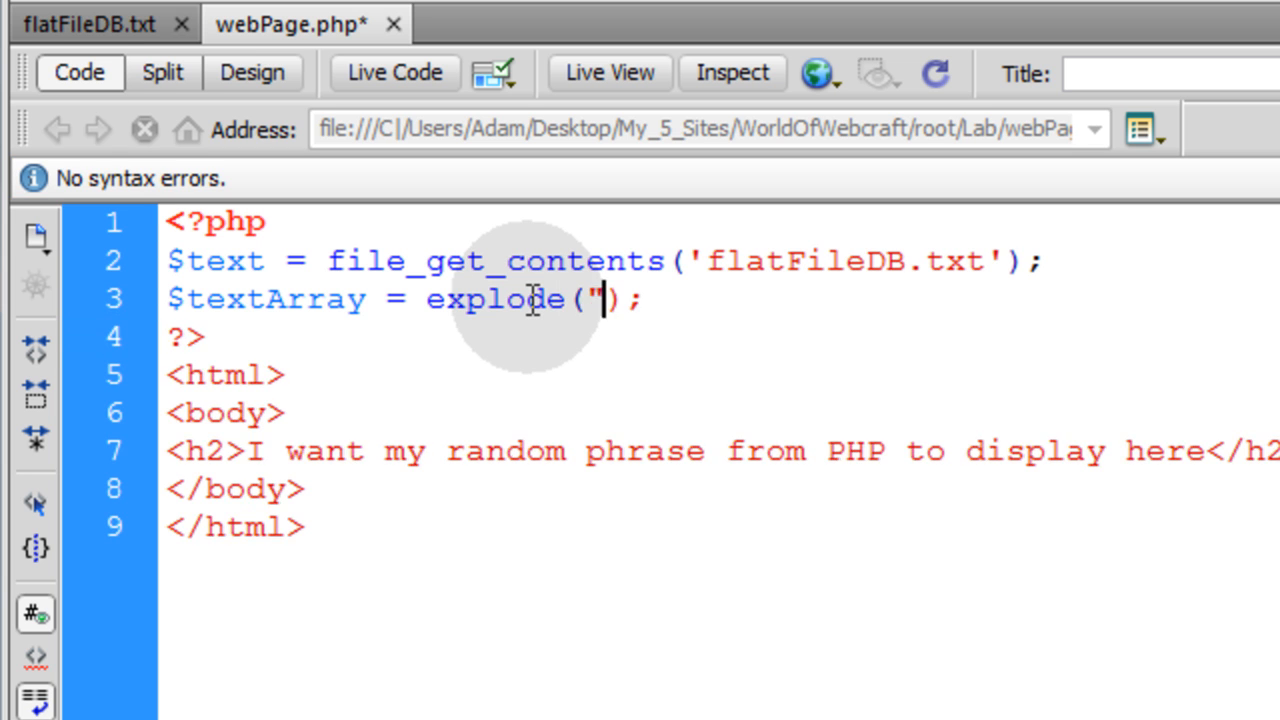
text(")
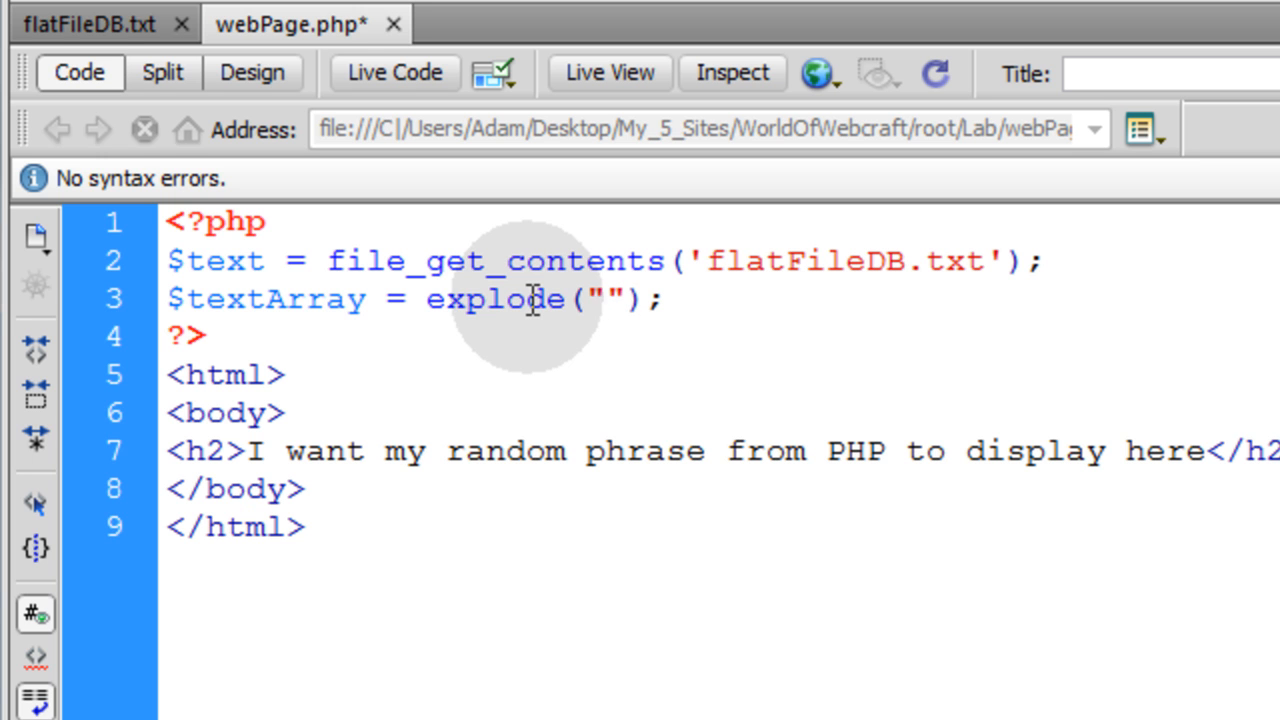
text(\n)
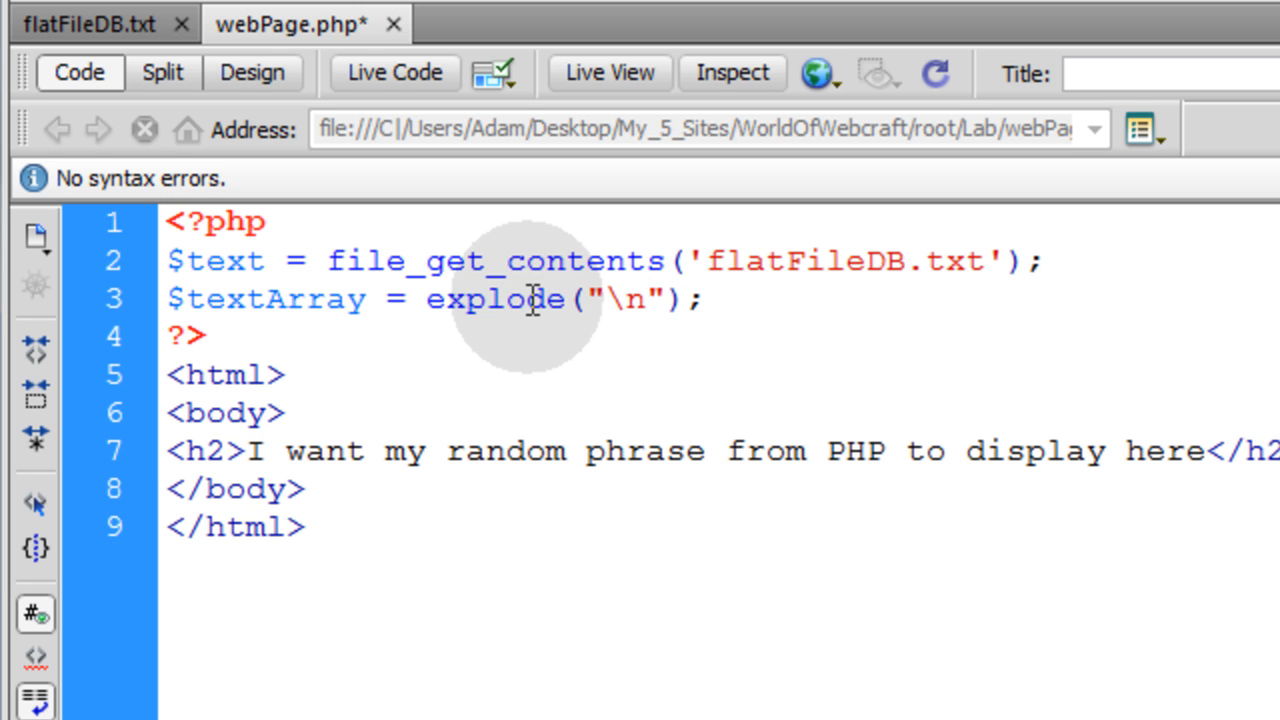
text(,)
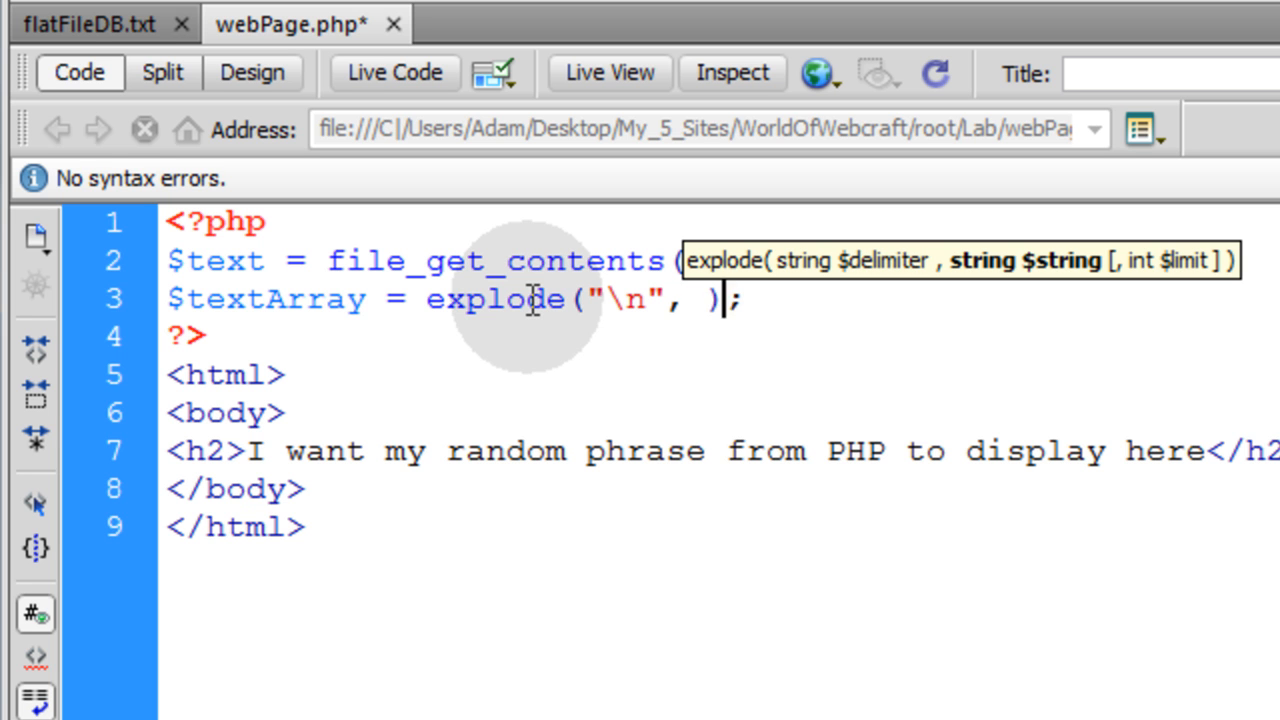
text($text)
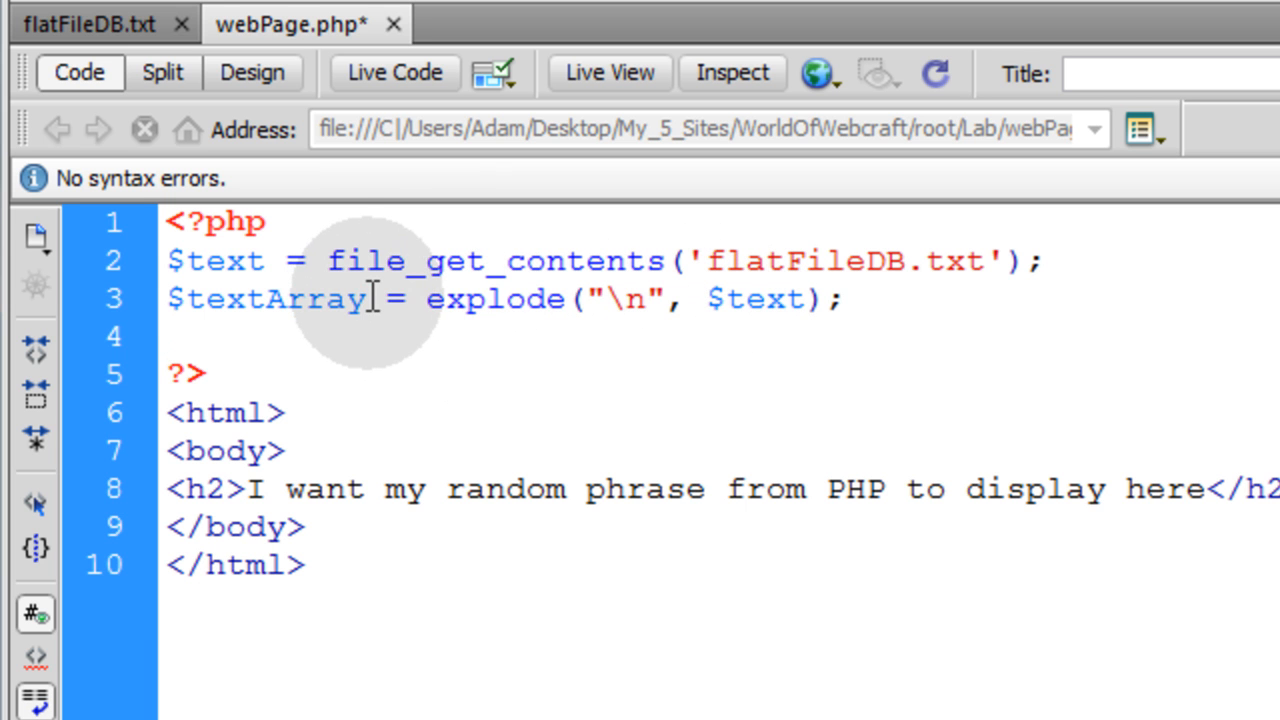
click(96, 24)
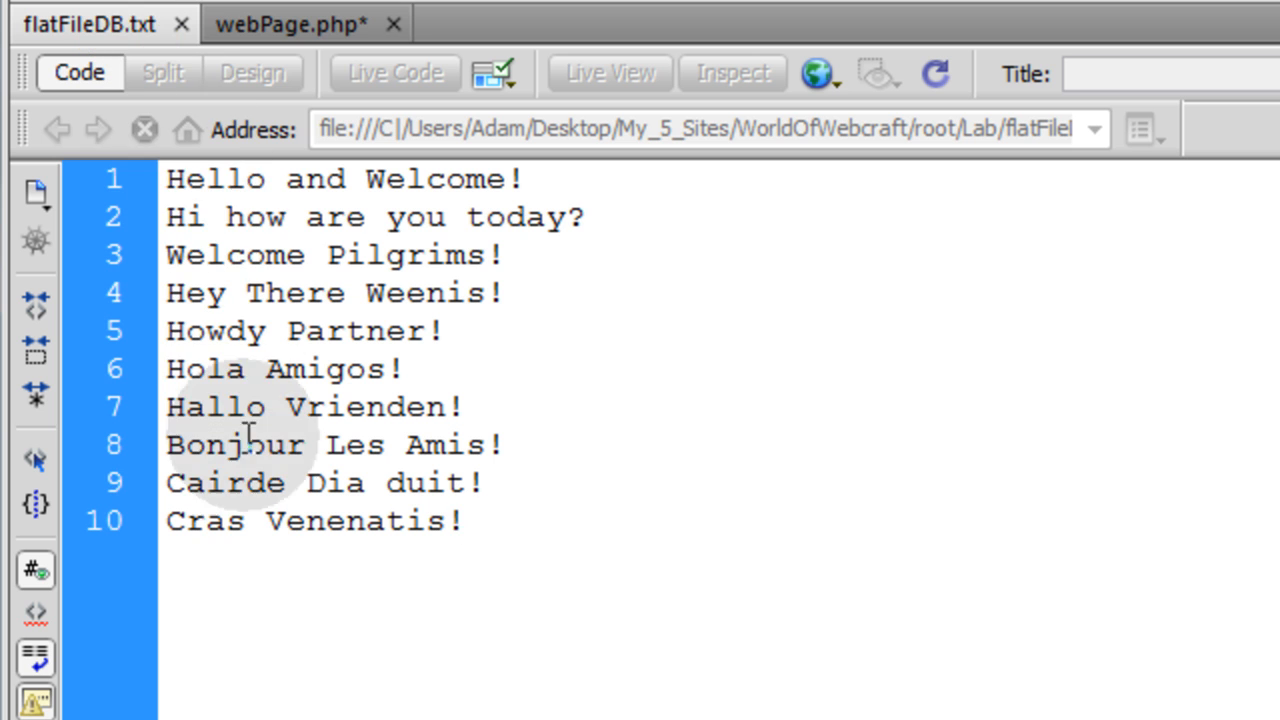
click(290, 24)
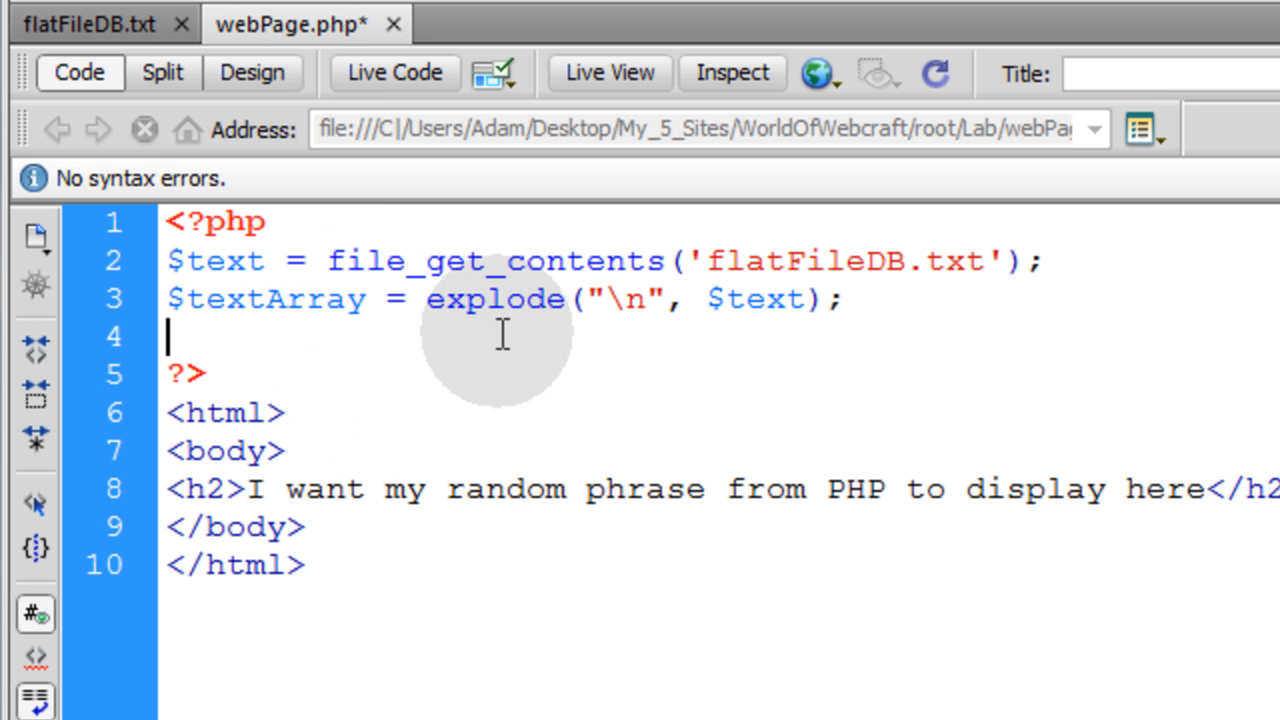
mouse_move(496, 344)
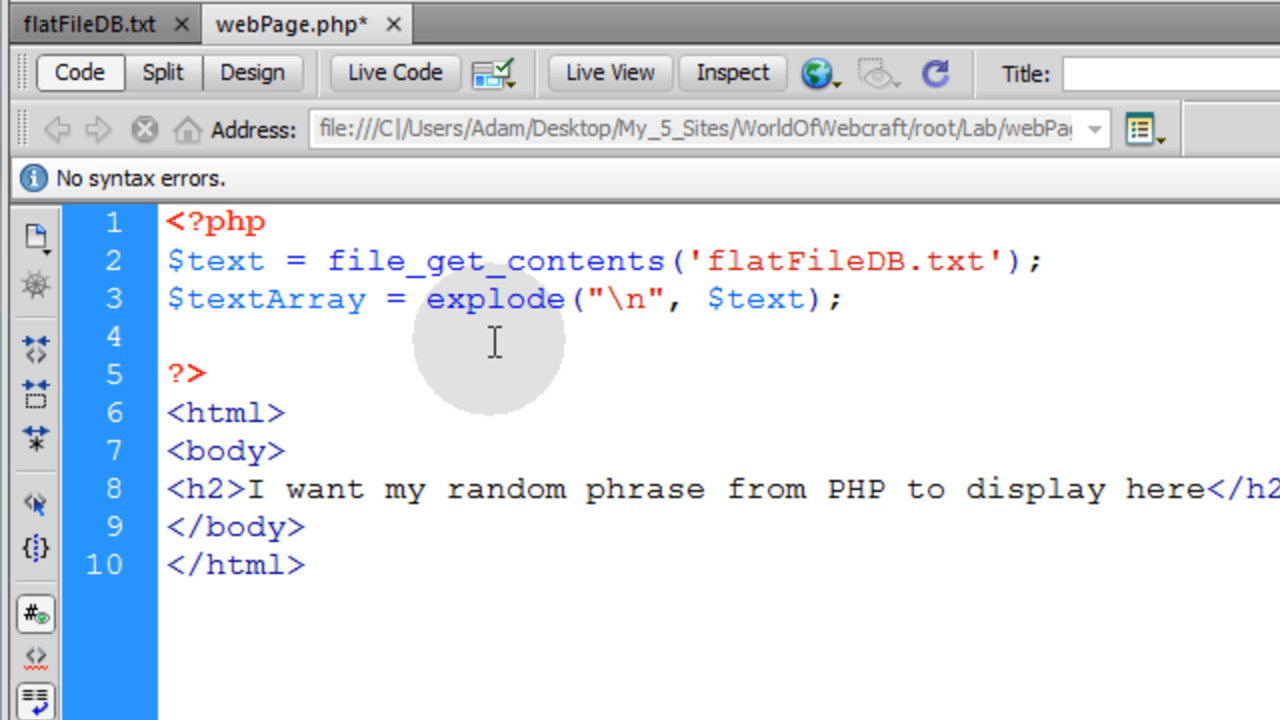
- Declare the $randArrayIndexNum variable with an = ready for its value
text($)
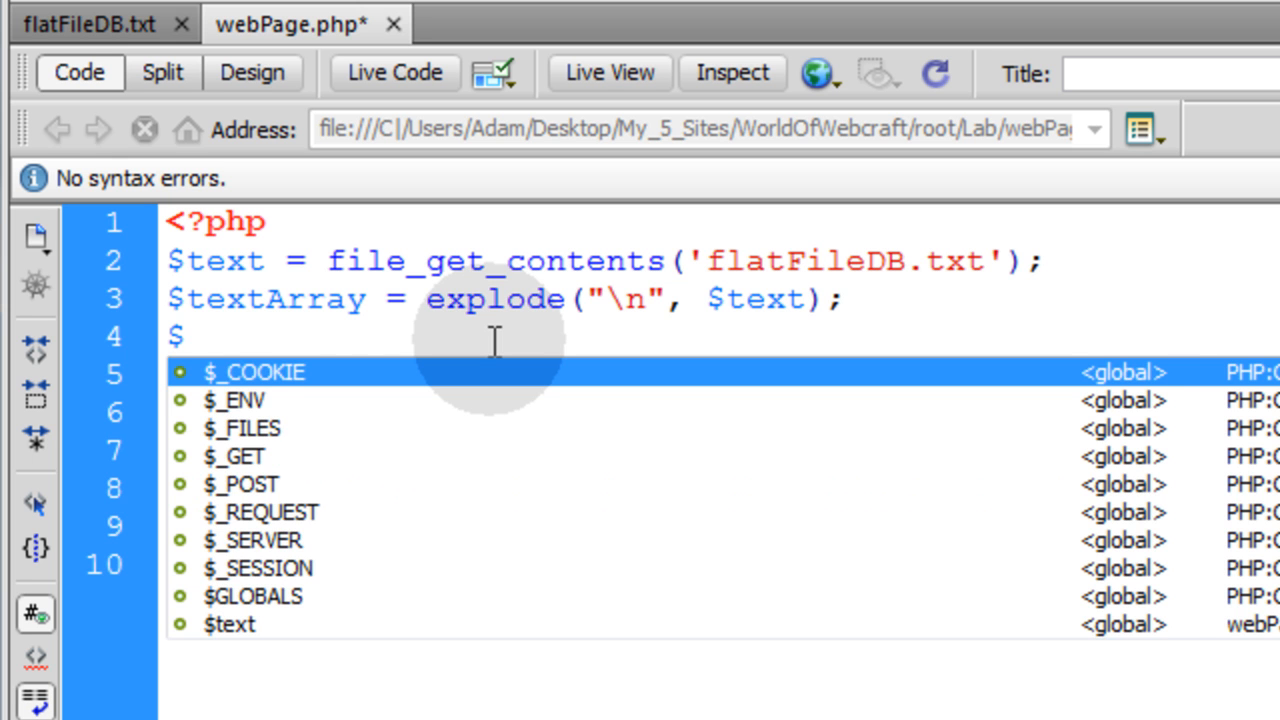
text(randArr)
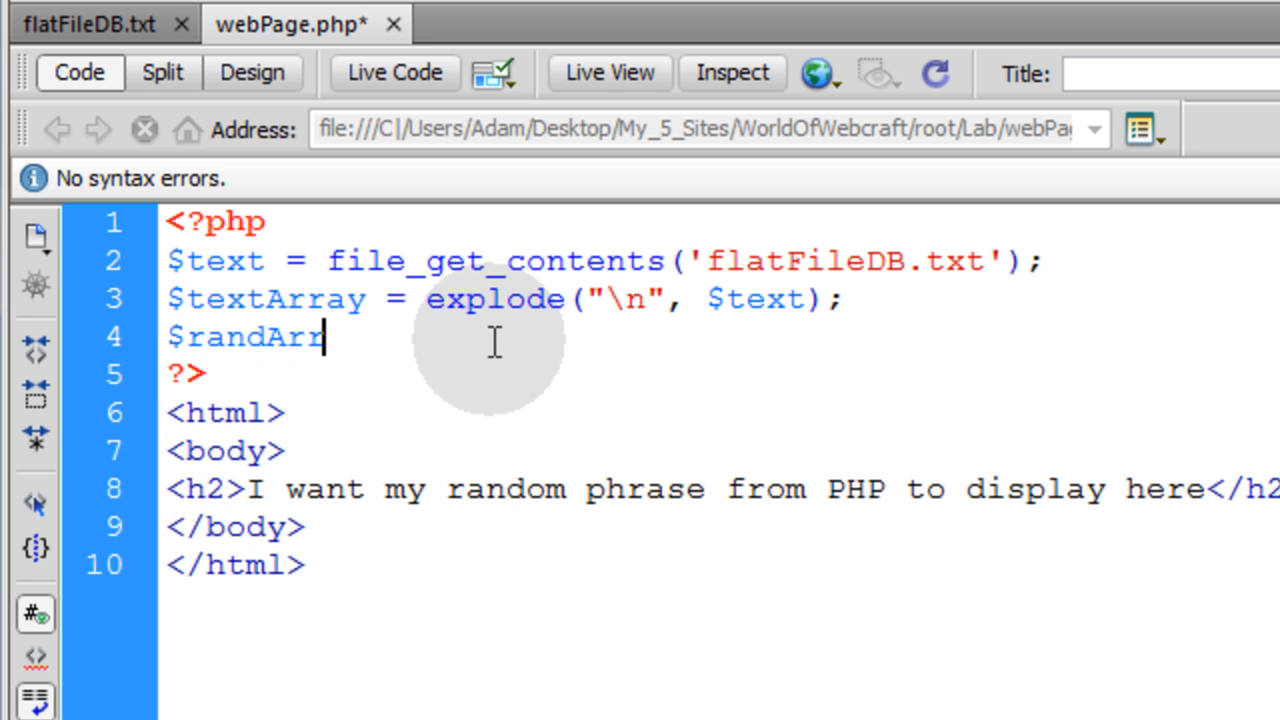
text(ayIndexN)
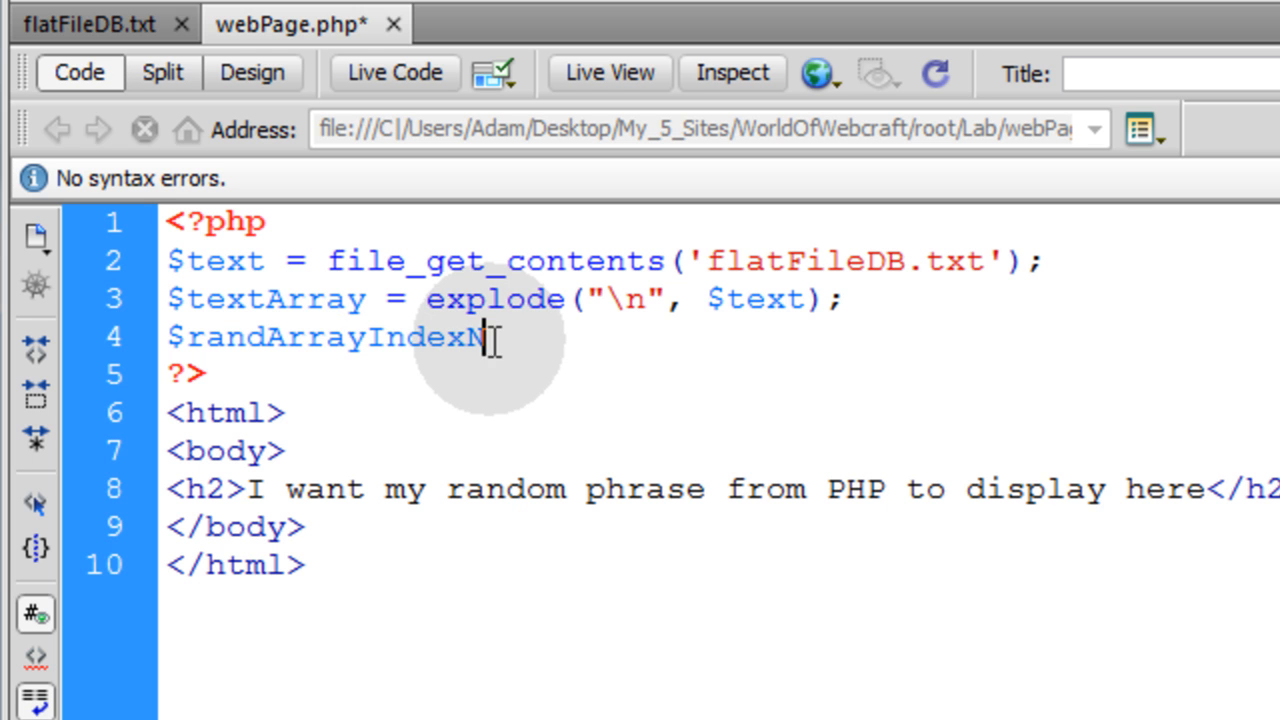
text(um)
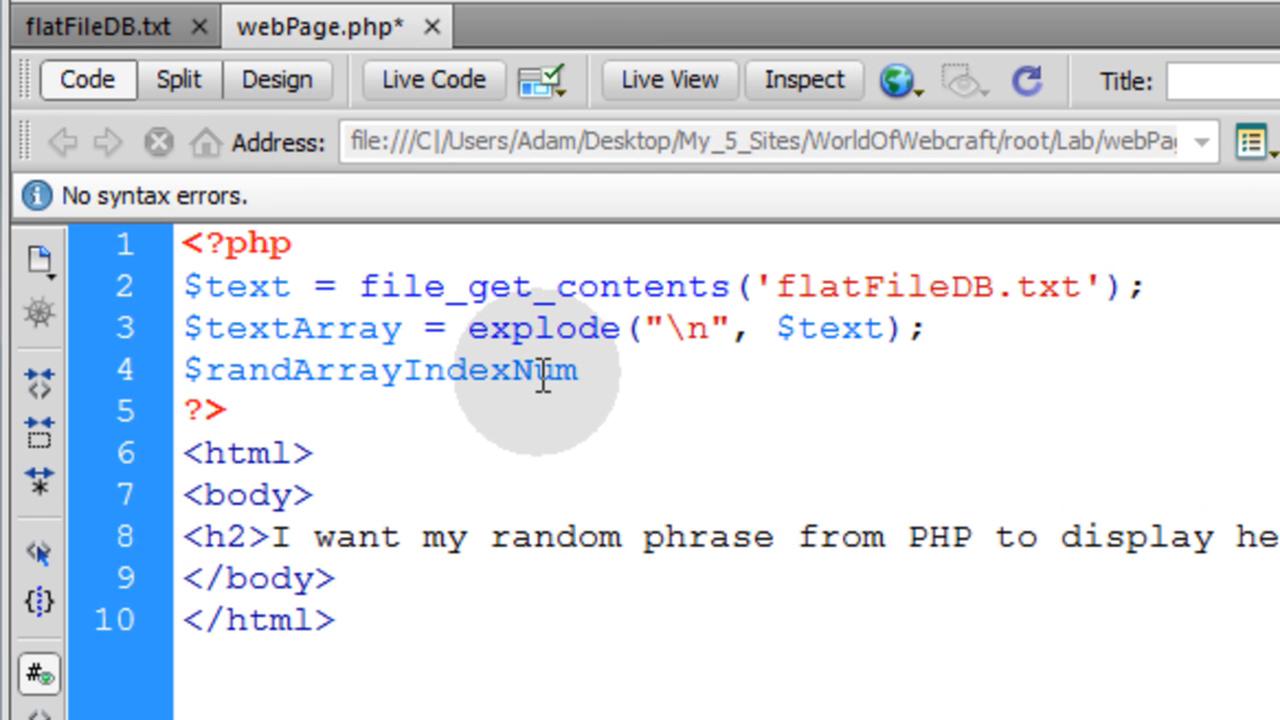
text(=)
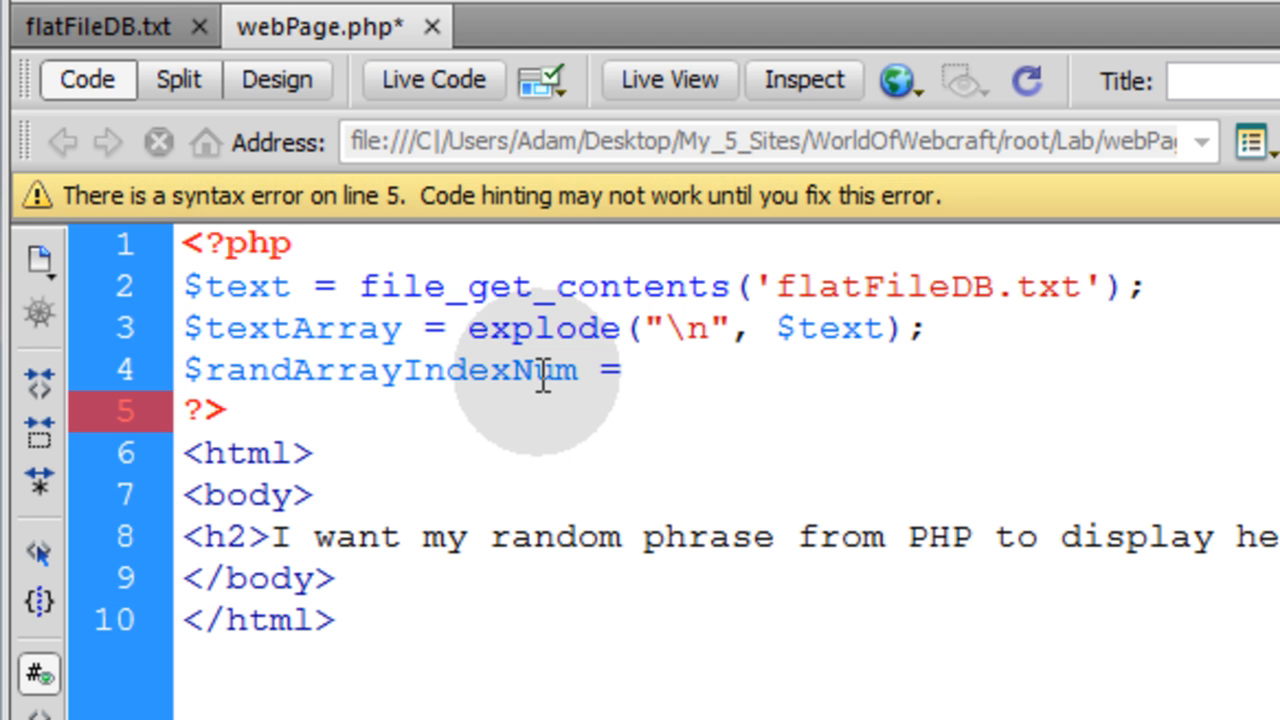
double_click(350, 370)
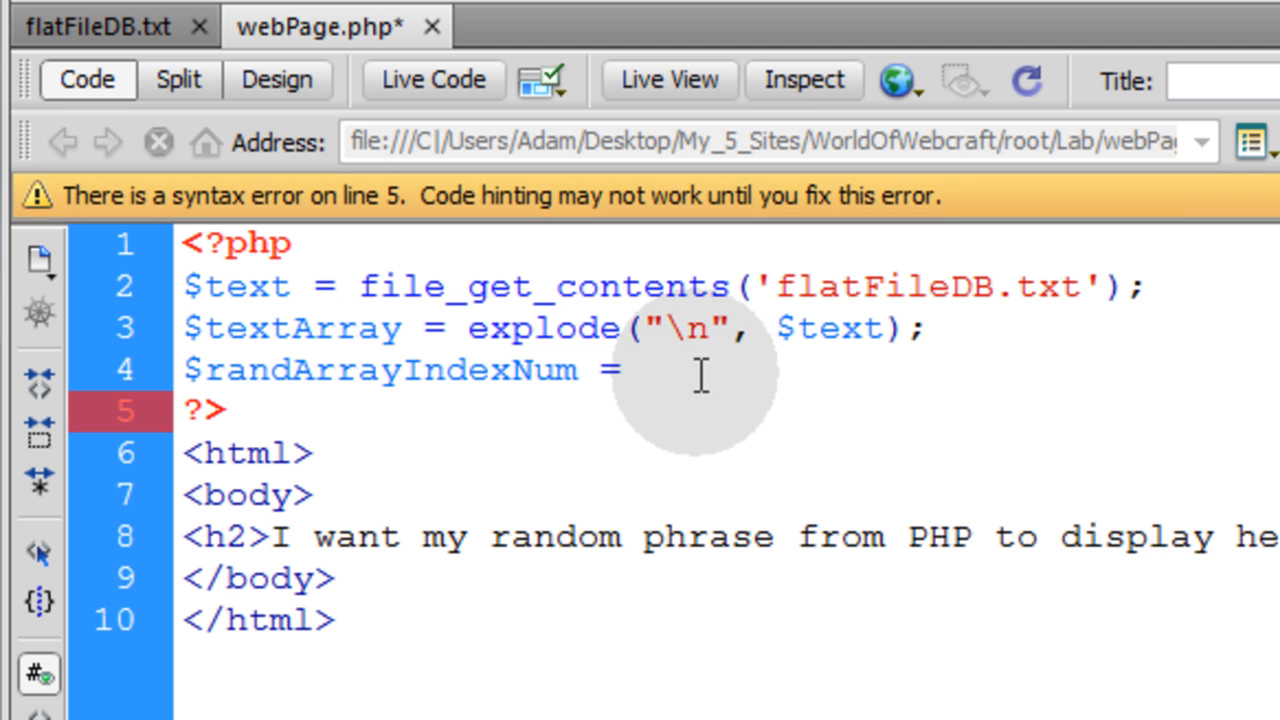
- Complete the line as $randArrayIndexNum = array_rand($textArray);
text(array)
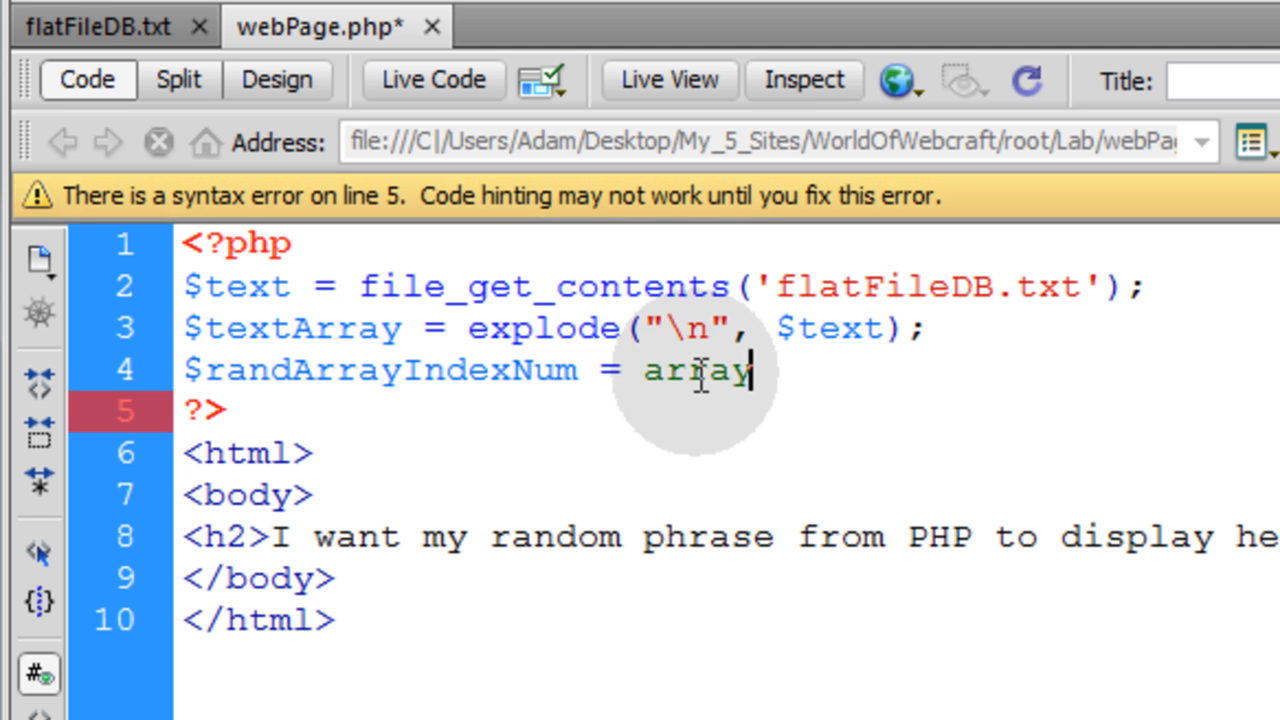
text(_r)
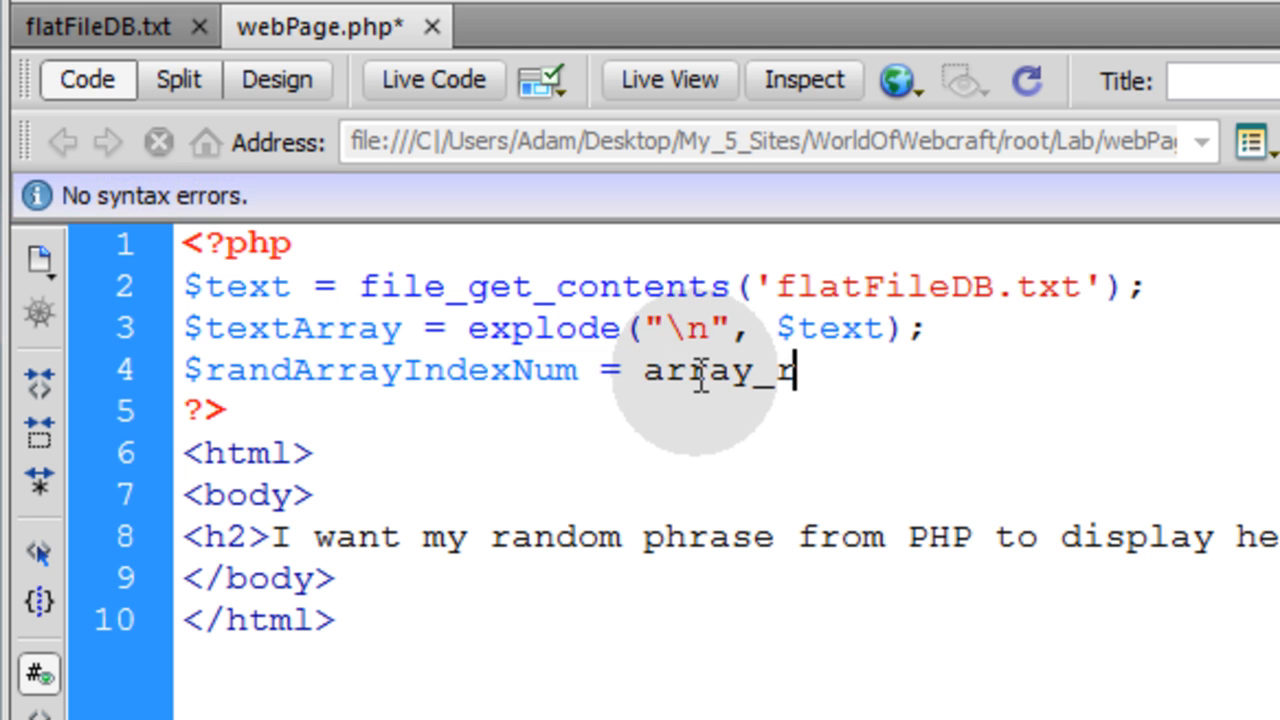
text(and()
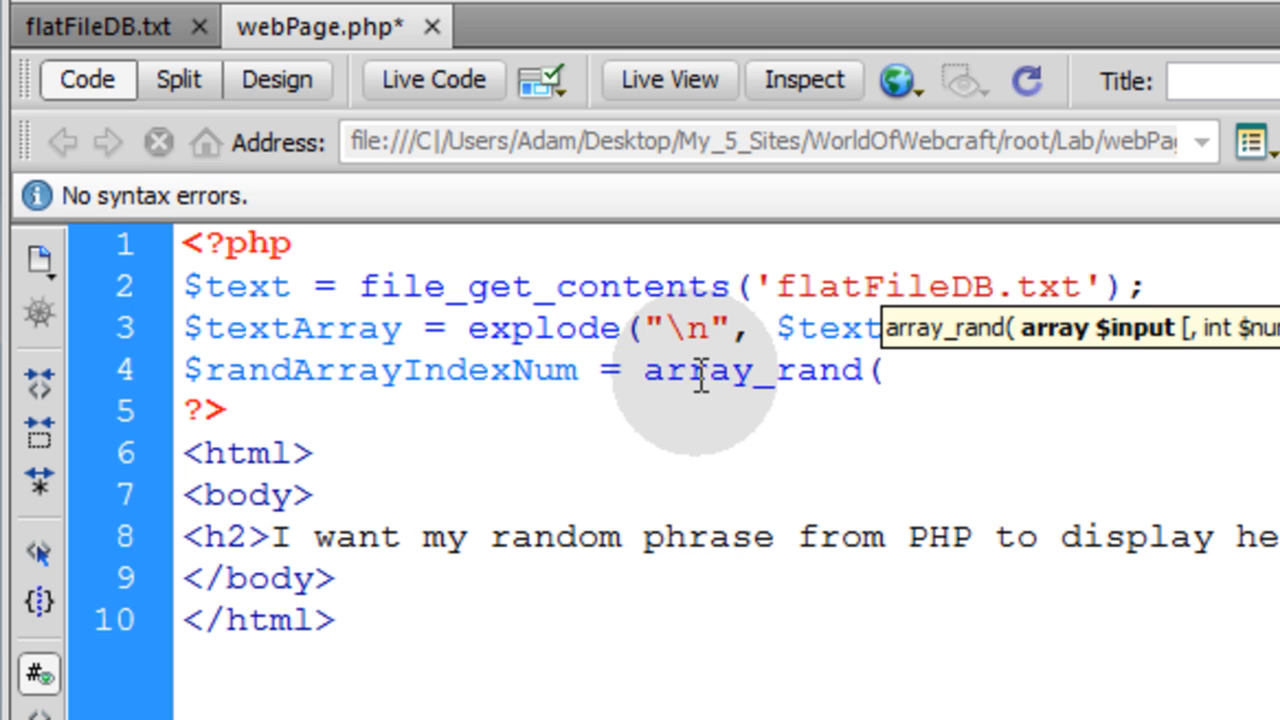
text();)
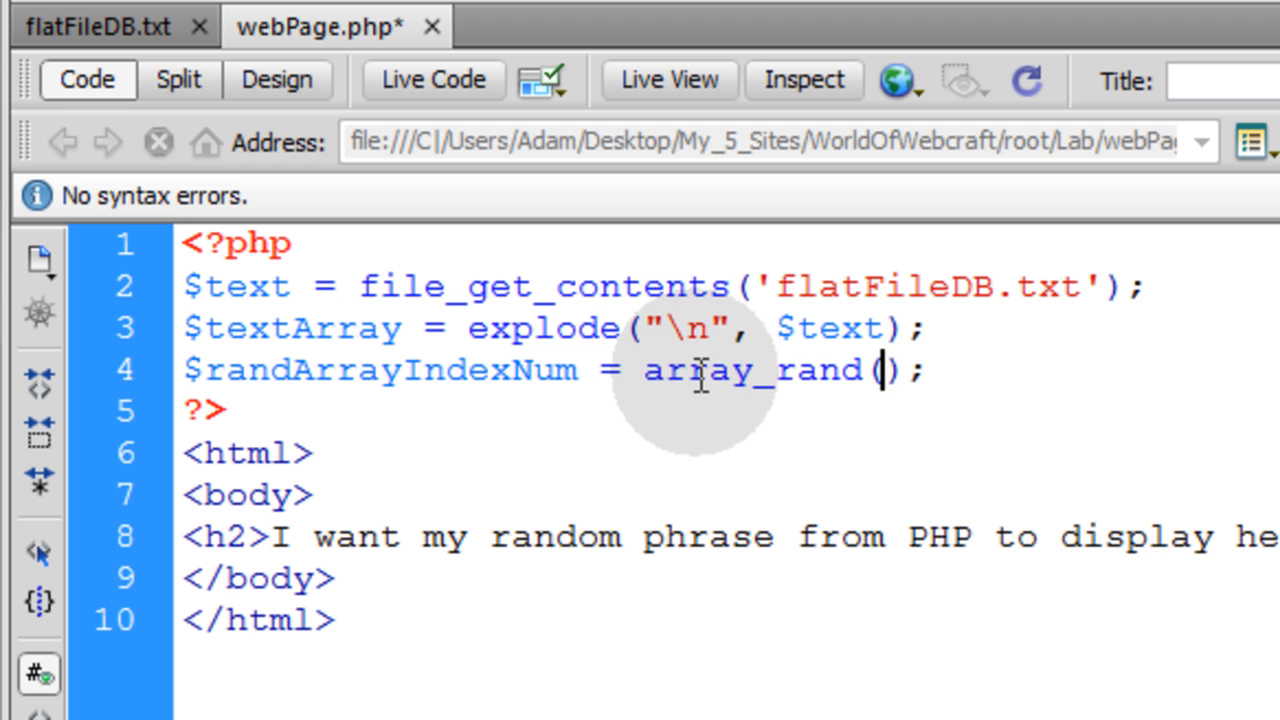
mouse_move(1050, 404)
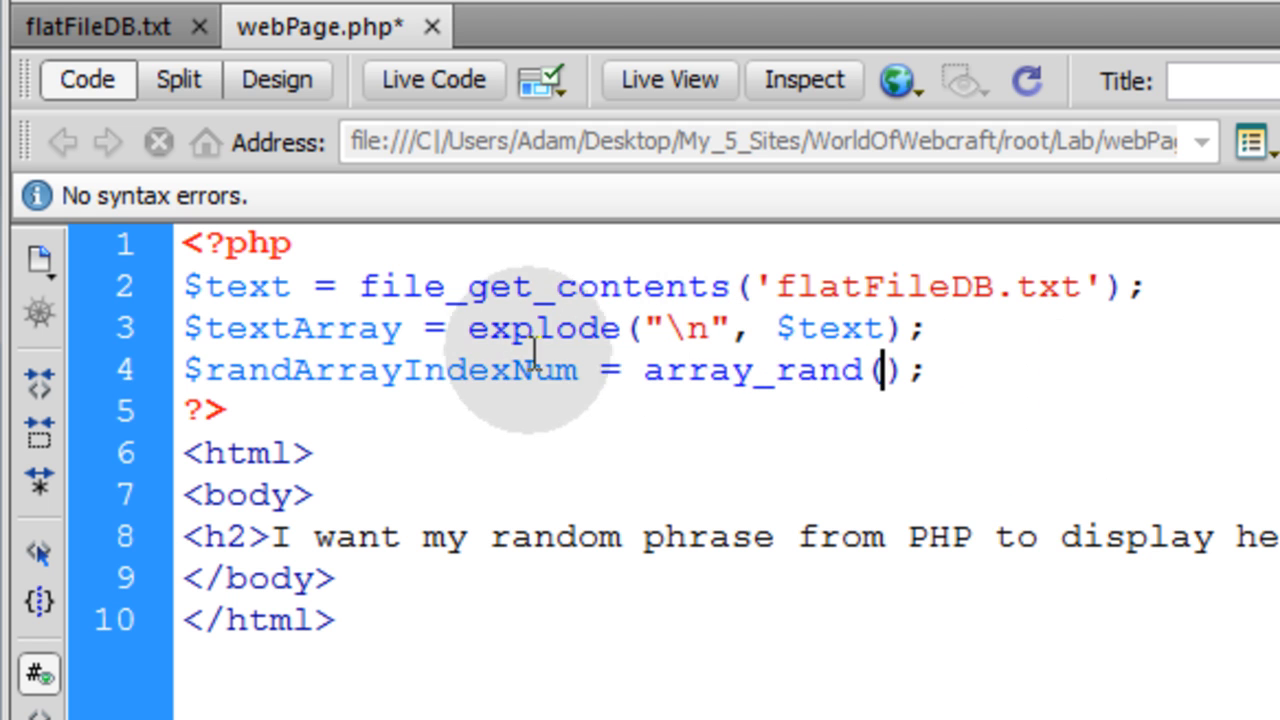
double_click(292, 328)
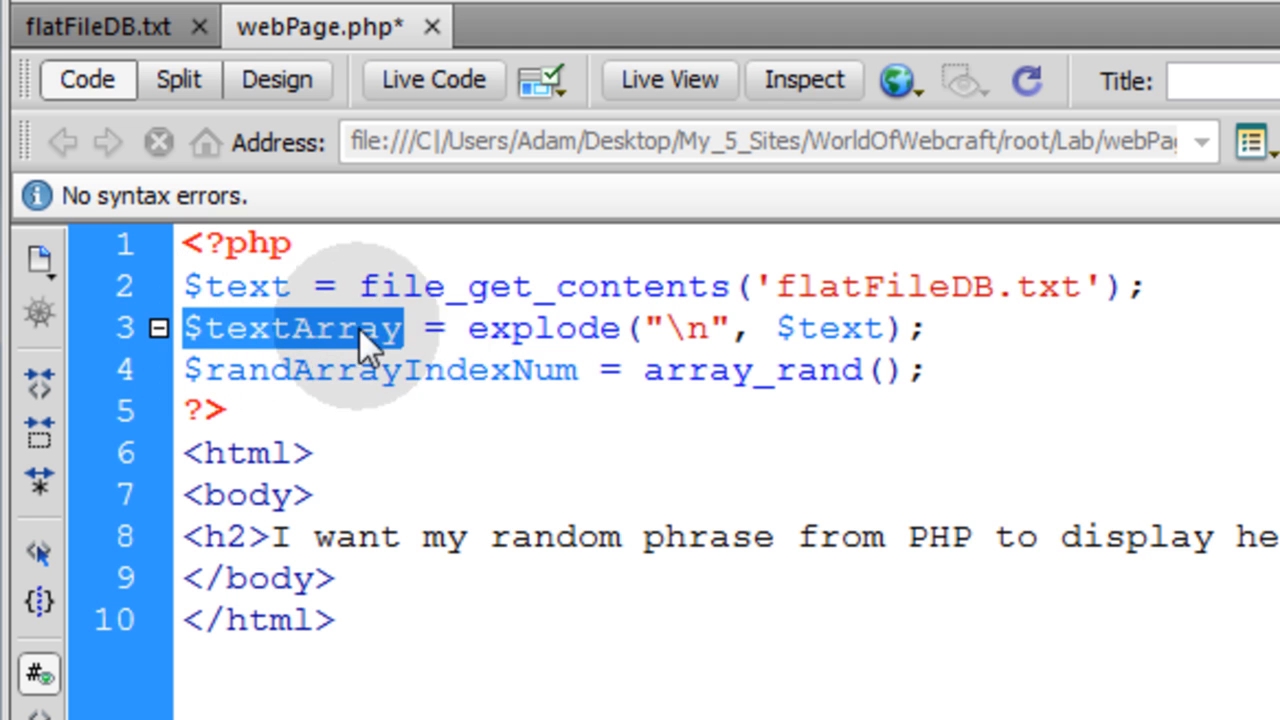
text($textArray)
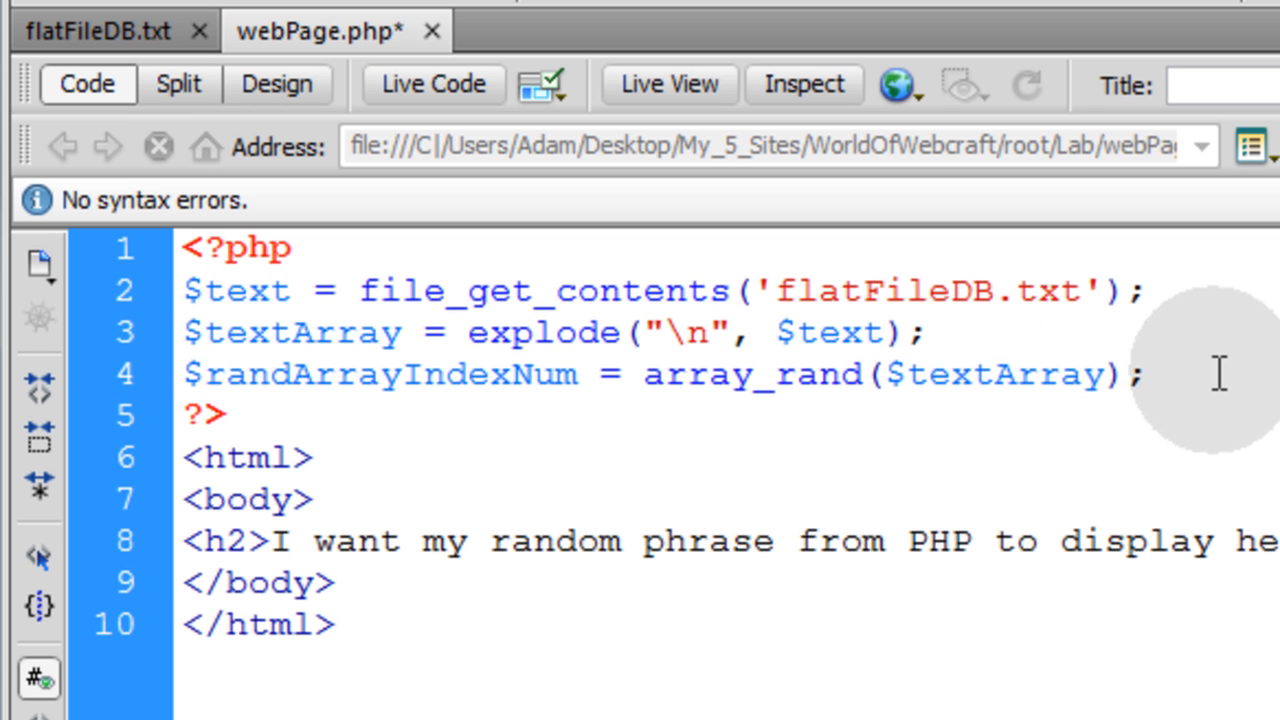
- Write $randPhrase = $textArray[$randArrayIndexNum]; reusing the variable names from above
text($)
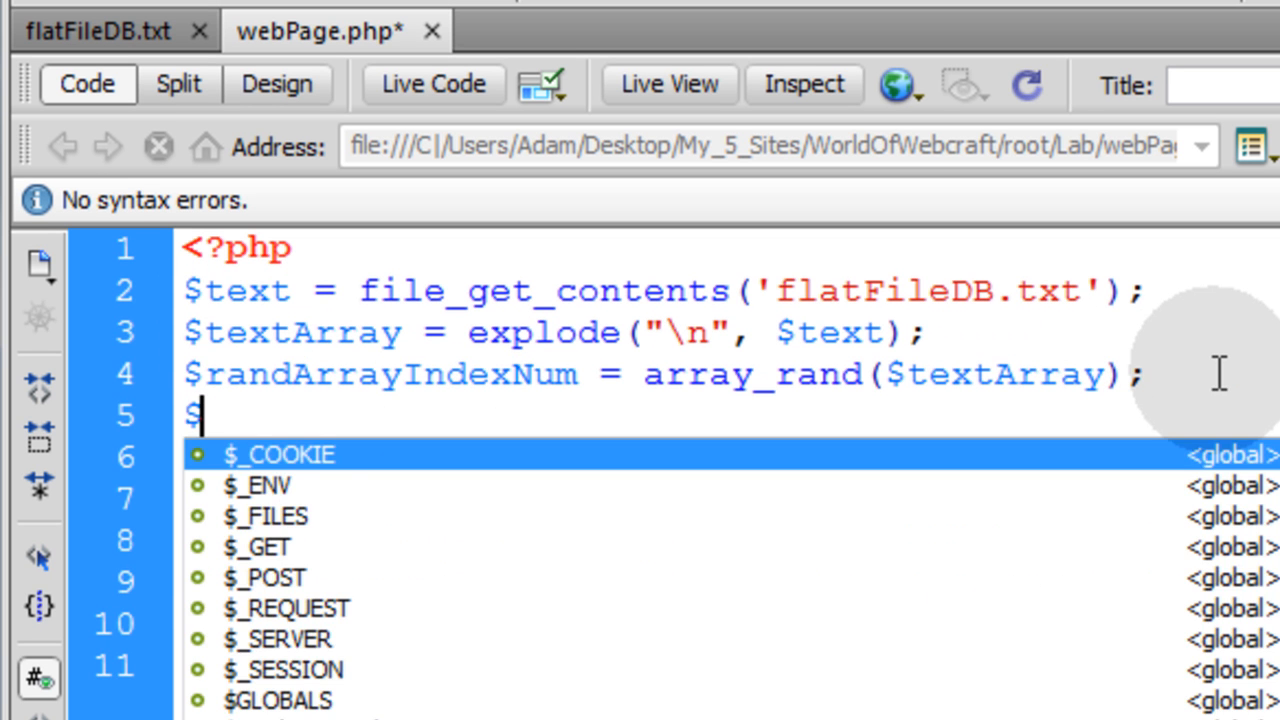
text(rand)
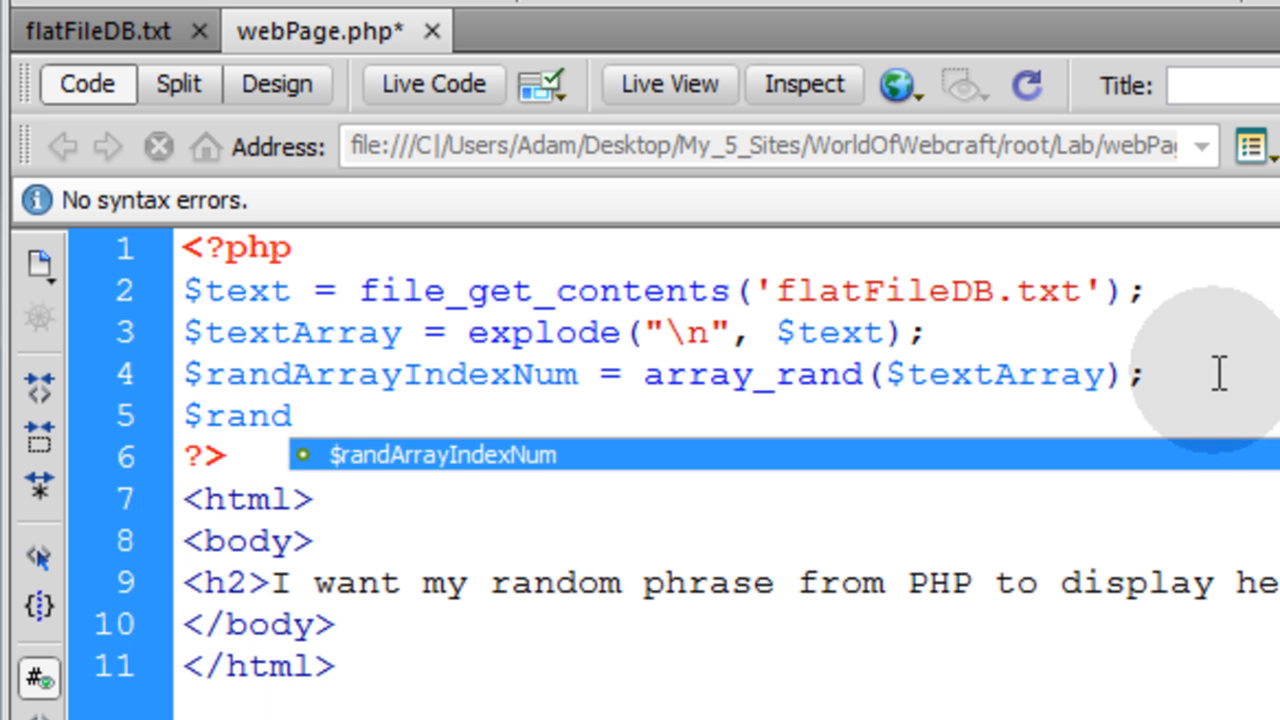
text(Phrase)
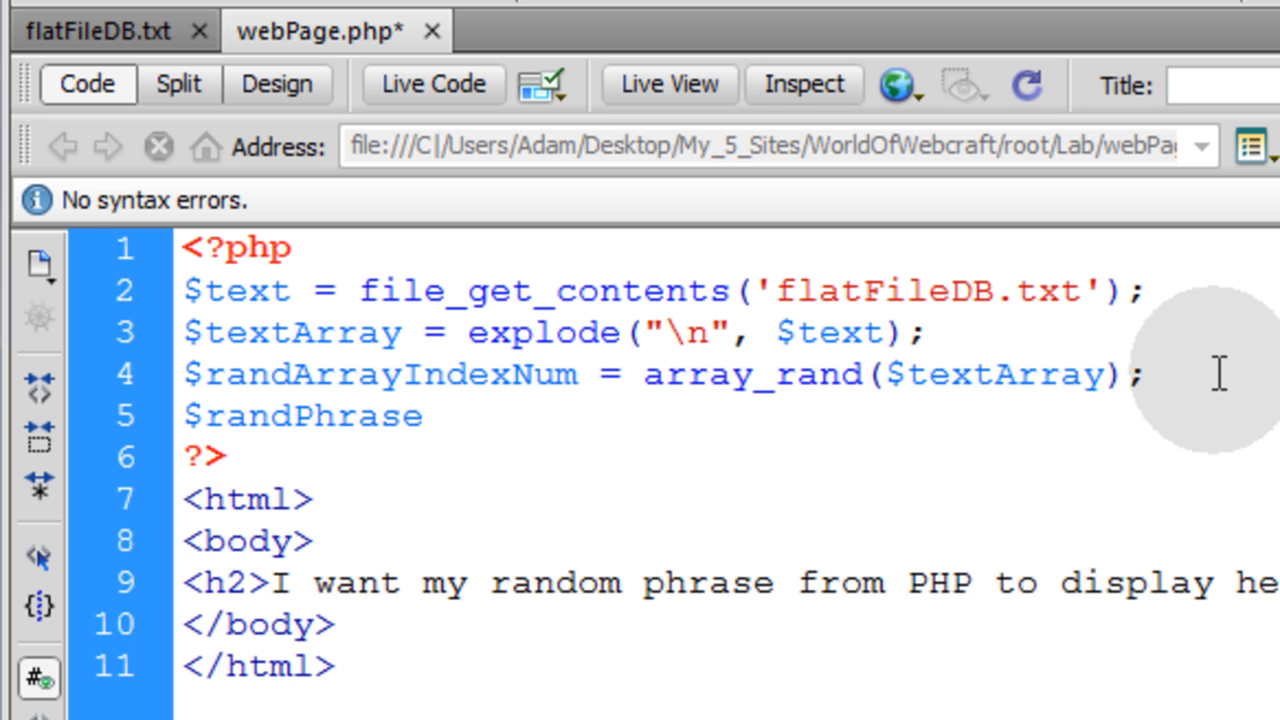
click(422, 414)
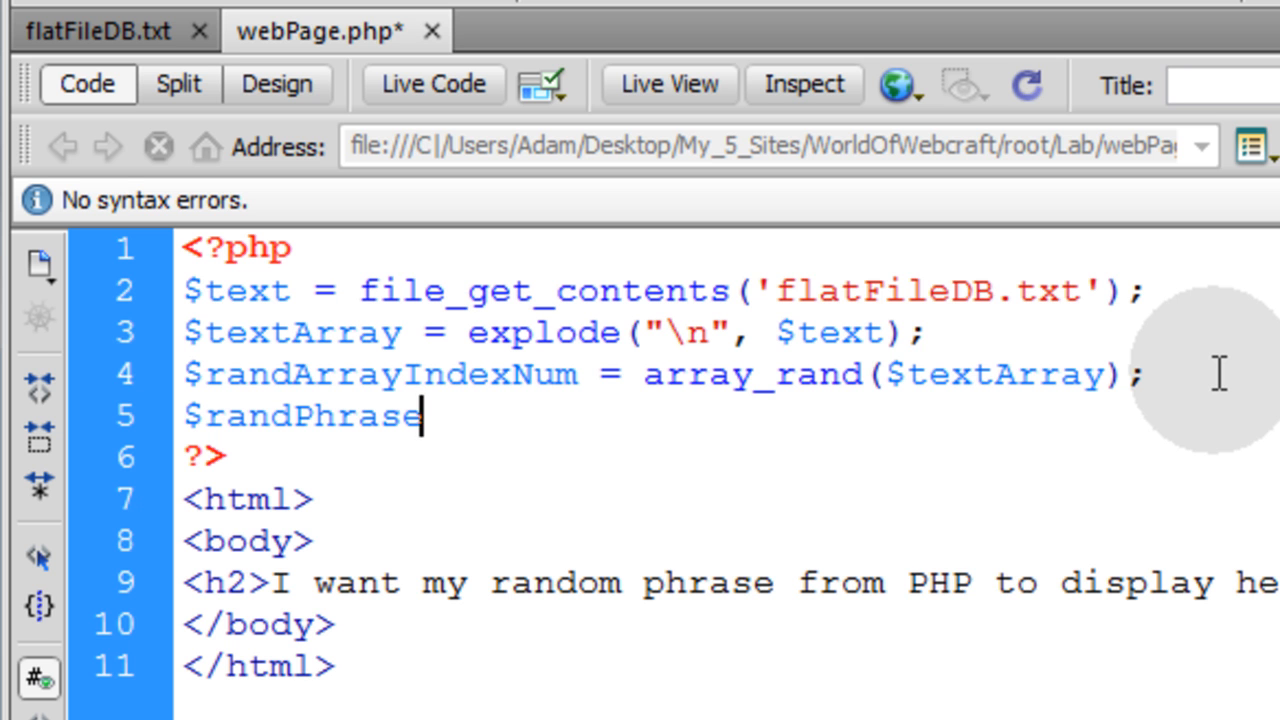
mouse_move(1084, 390)
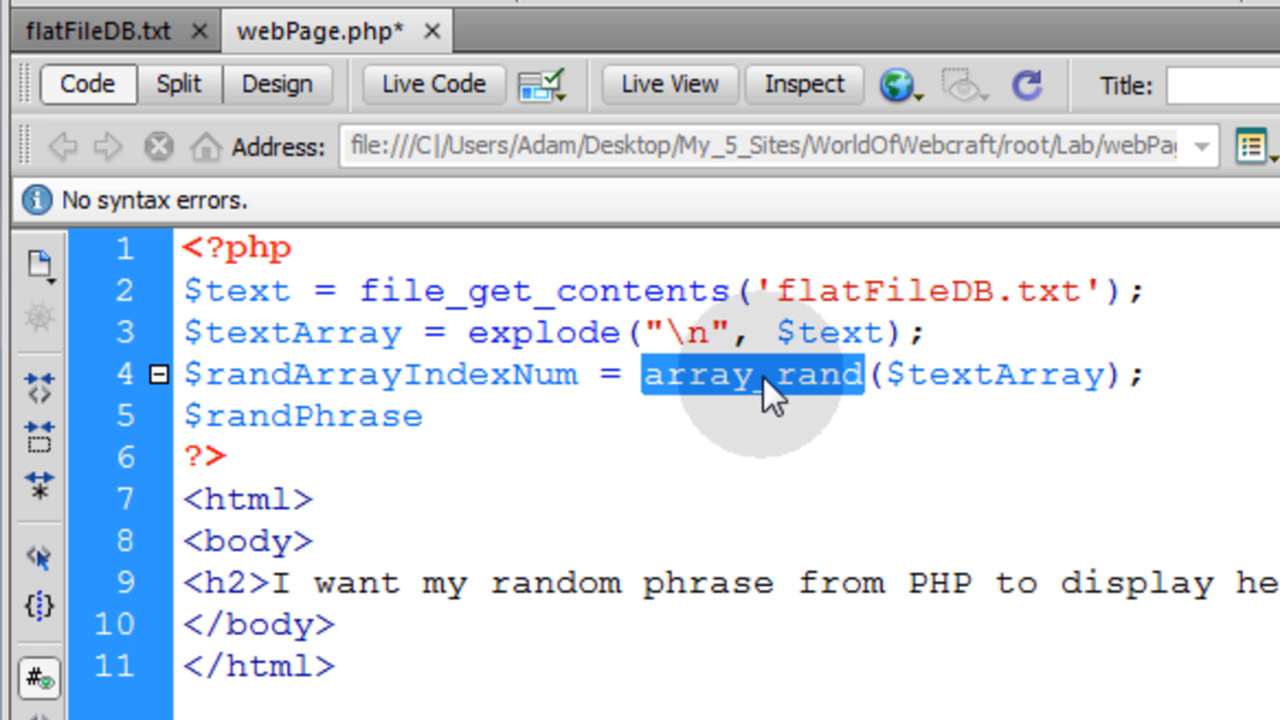
mouse_move(916, 376)
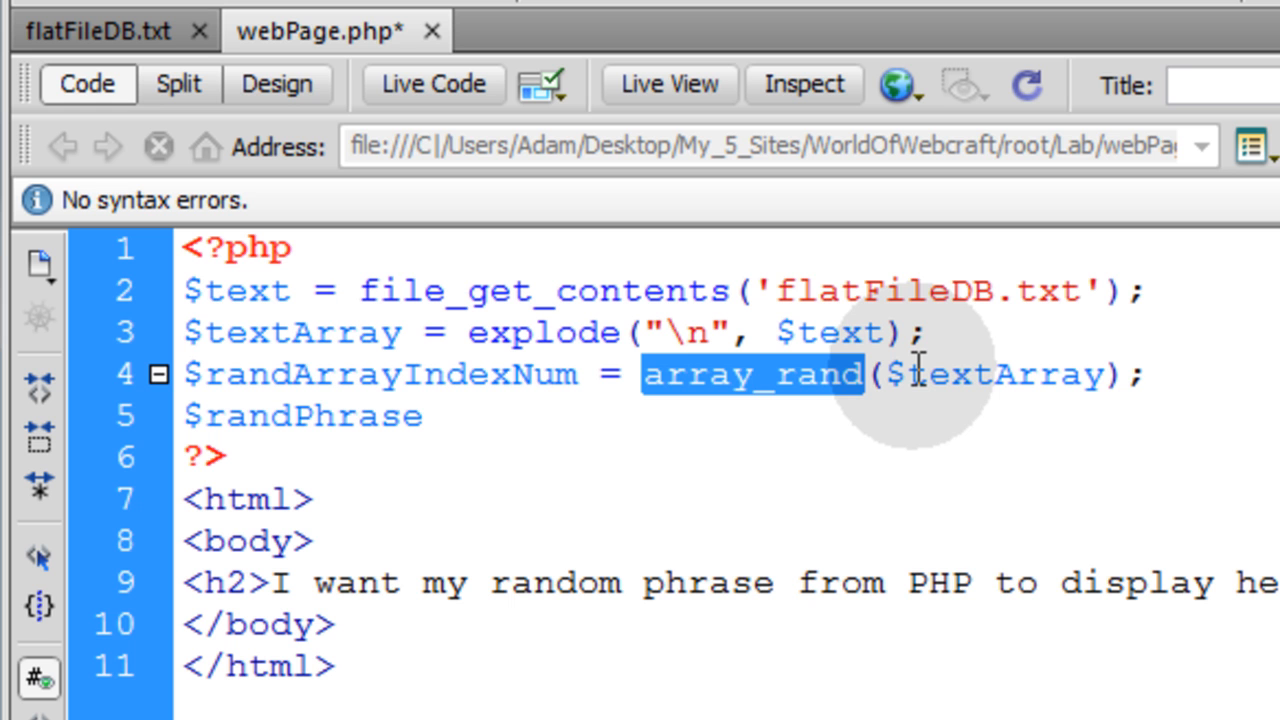
mouse_move(810, 400)
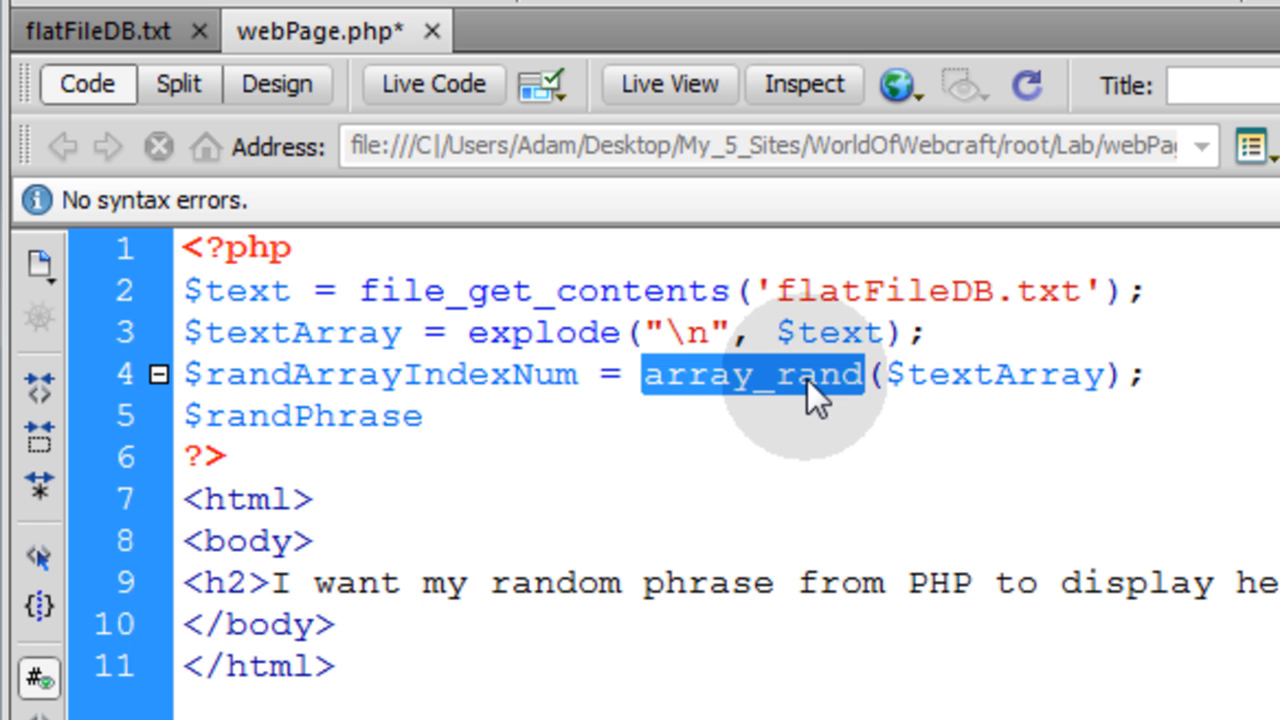
mouse_move(710, 410)
text( =)
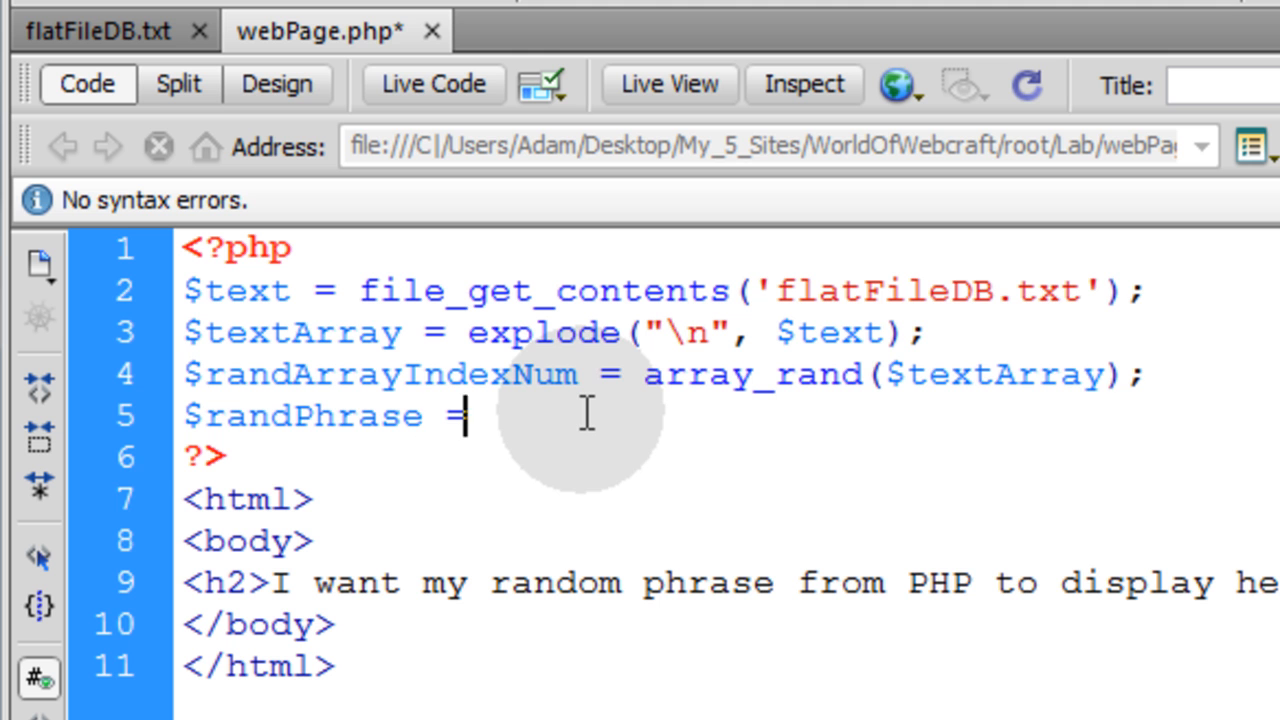
double_click(996, 376)
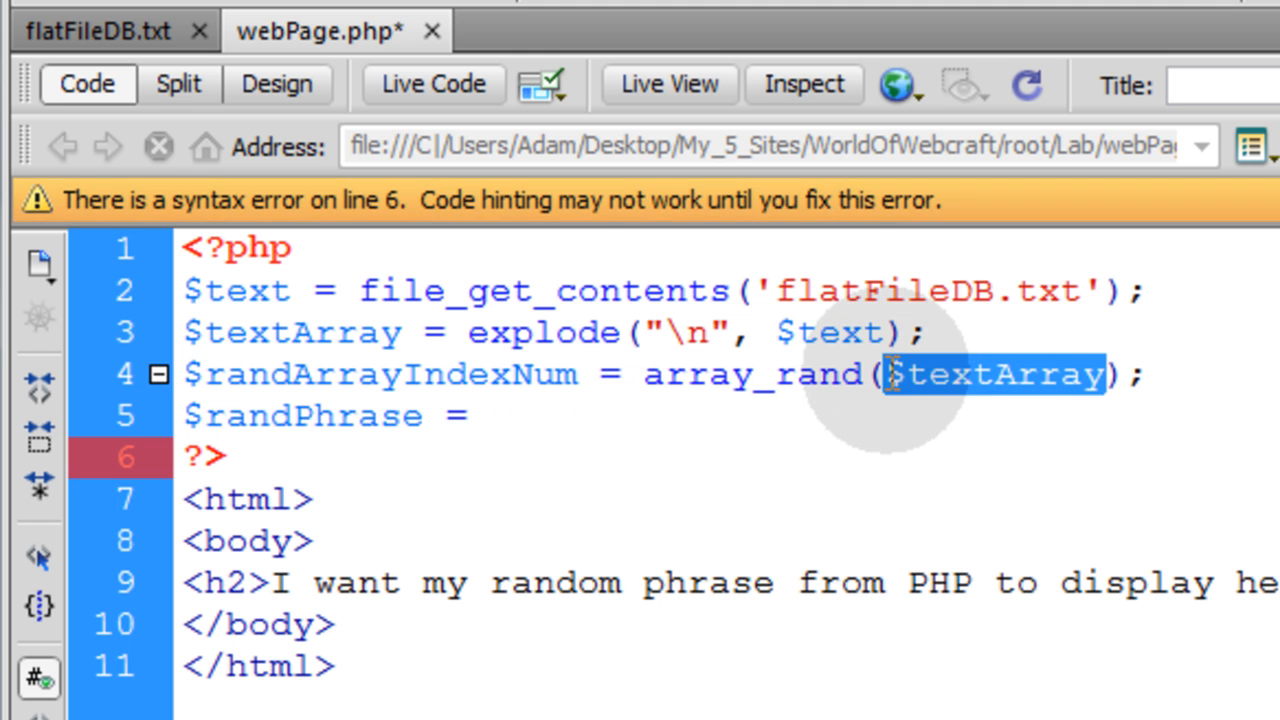
text($textArray[];)
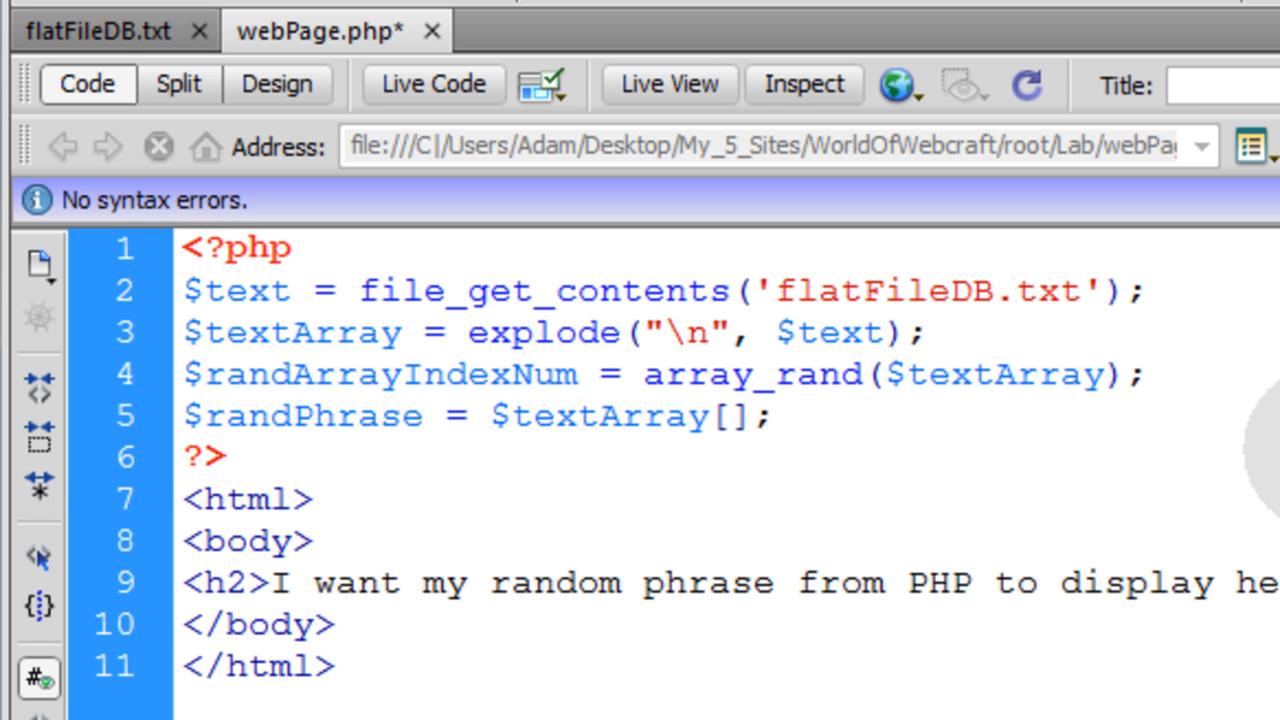
double_click(384, 374)
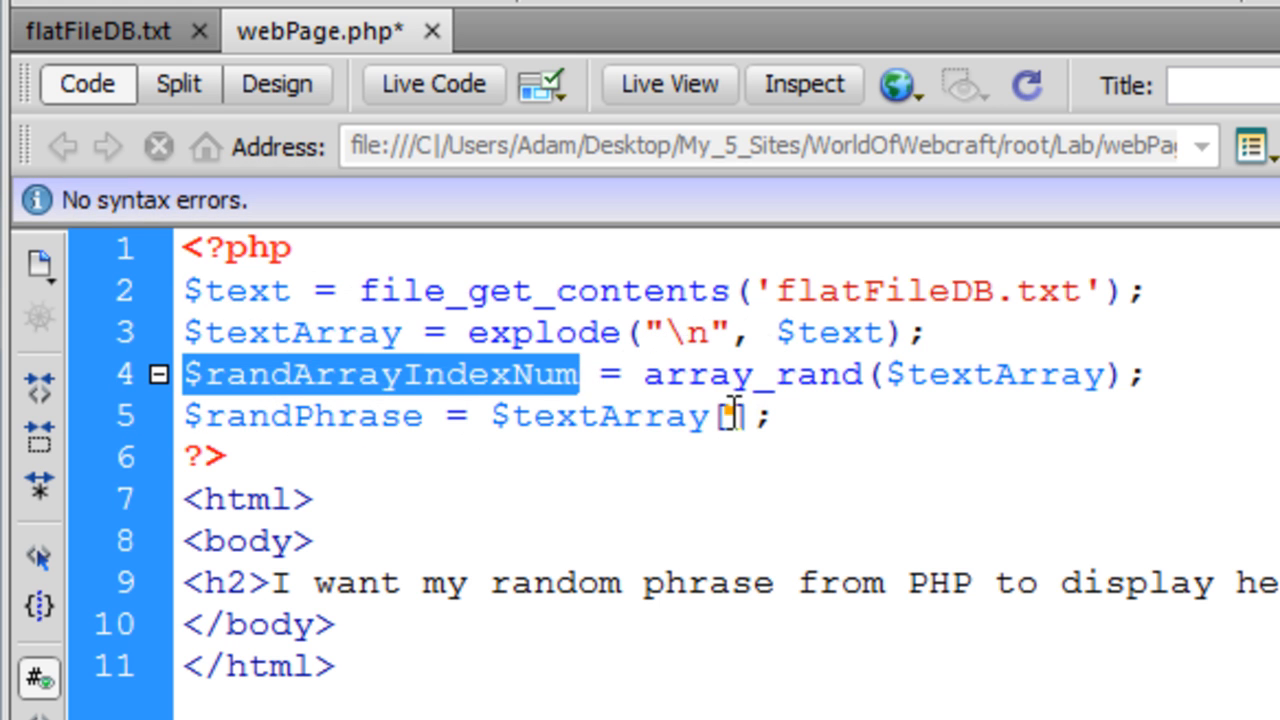
text($randArrayIndexNum)
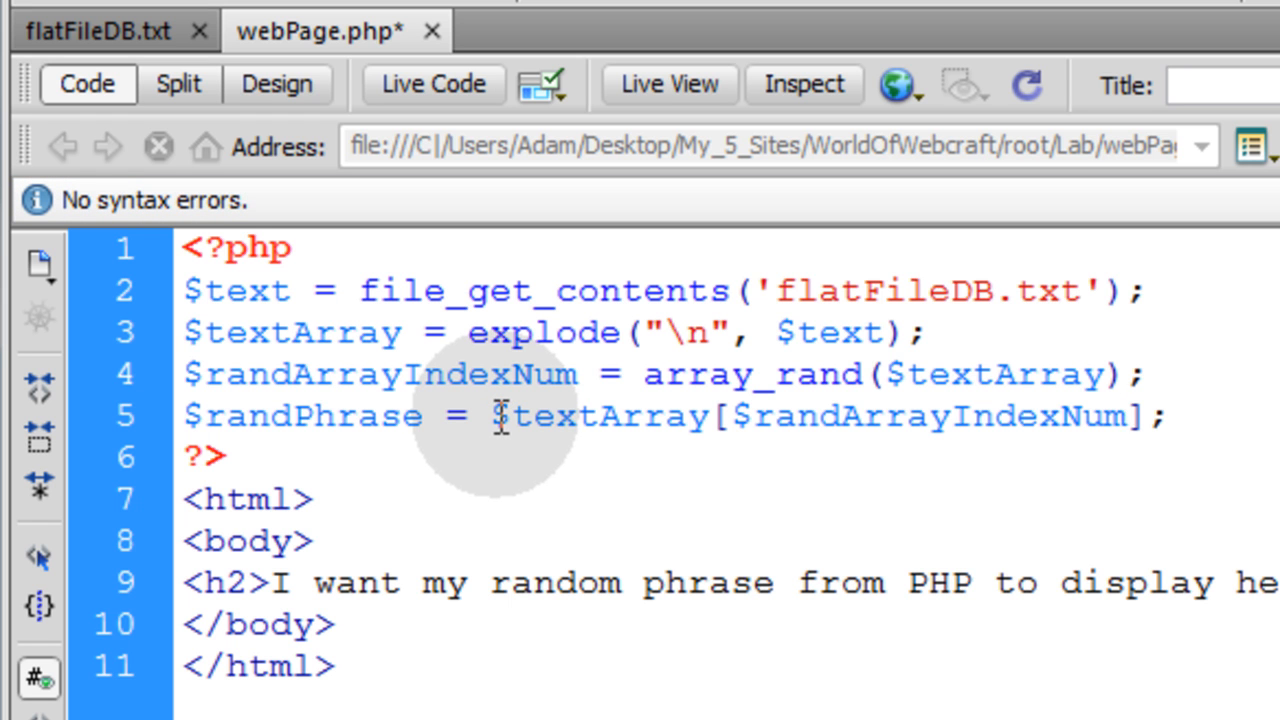
mouse_move(290, 390)
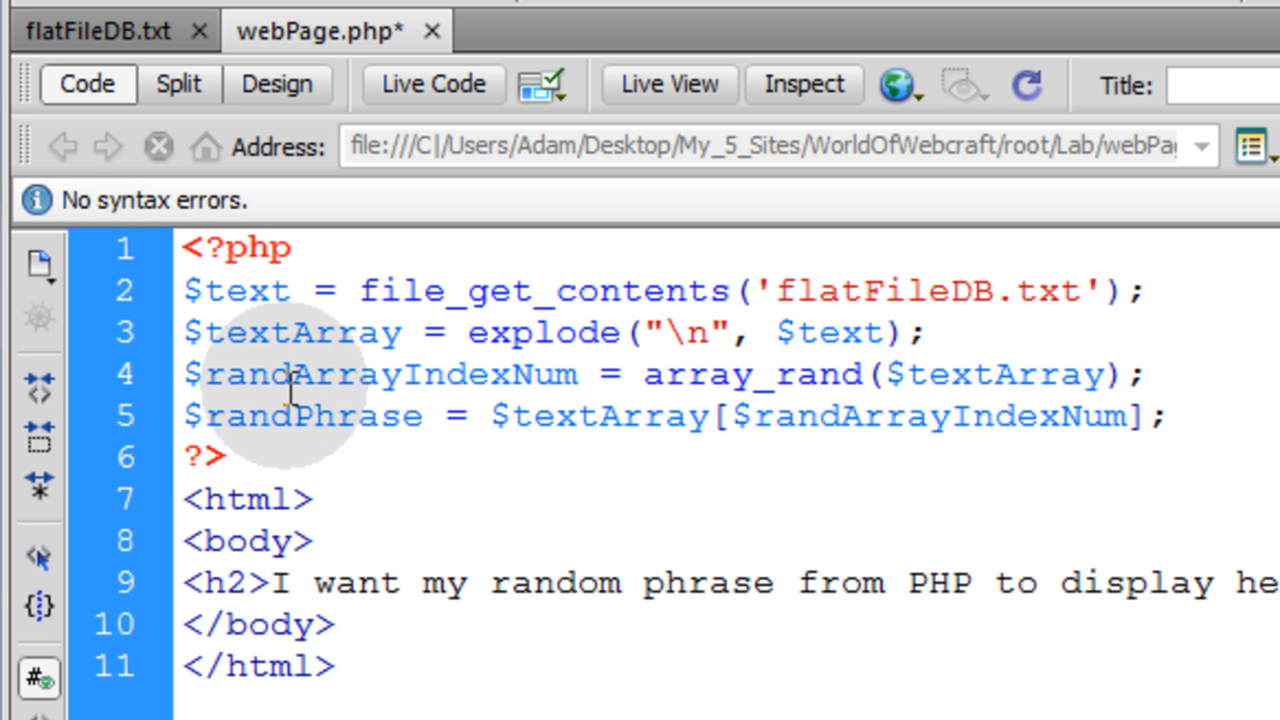
- Trace how $randArrayIndexNum indexes into $randPhrase, then select the h2 placeholder text to replace
double_click(380, 374)
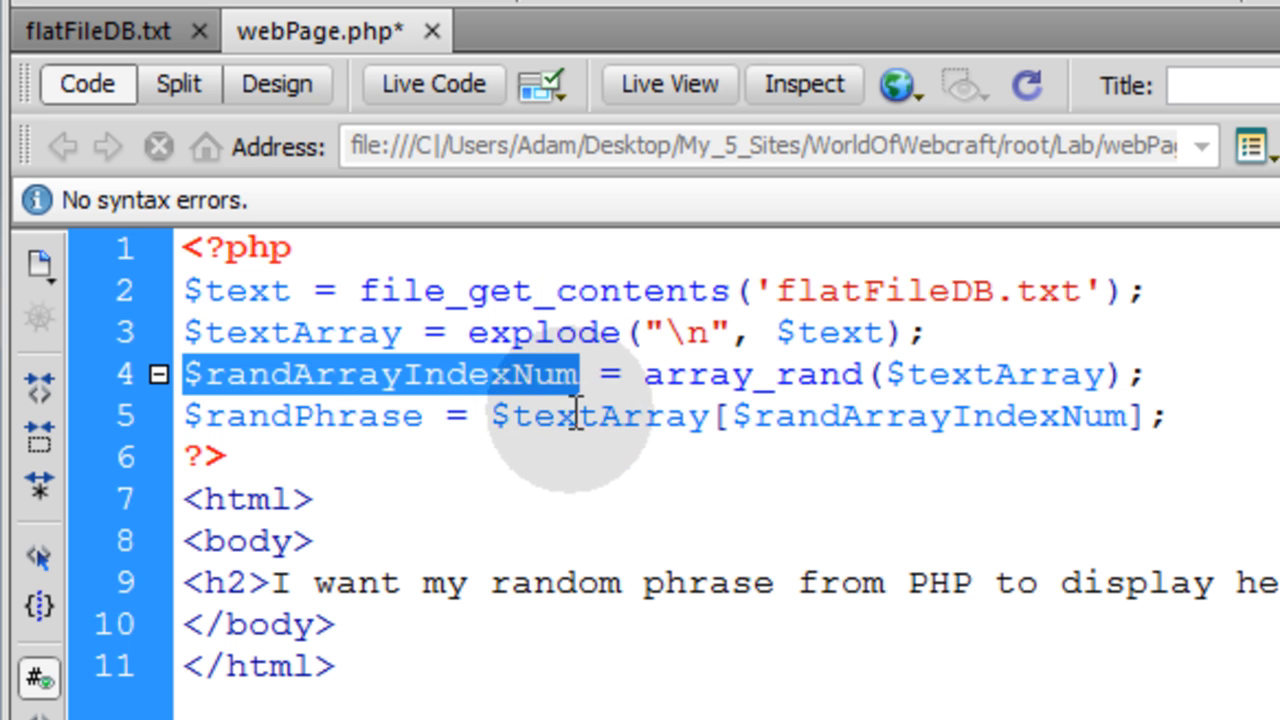
mouse_move(730, 414)
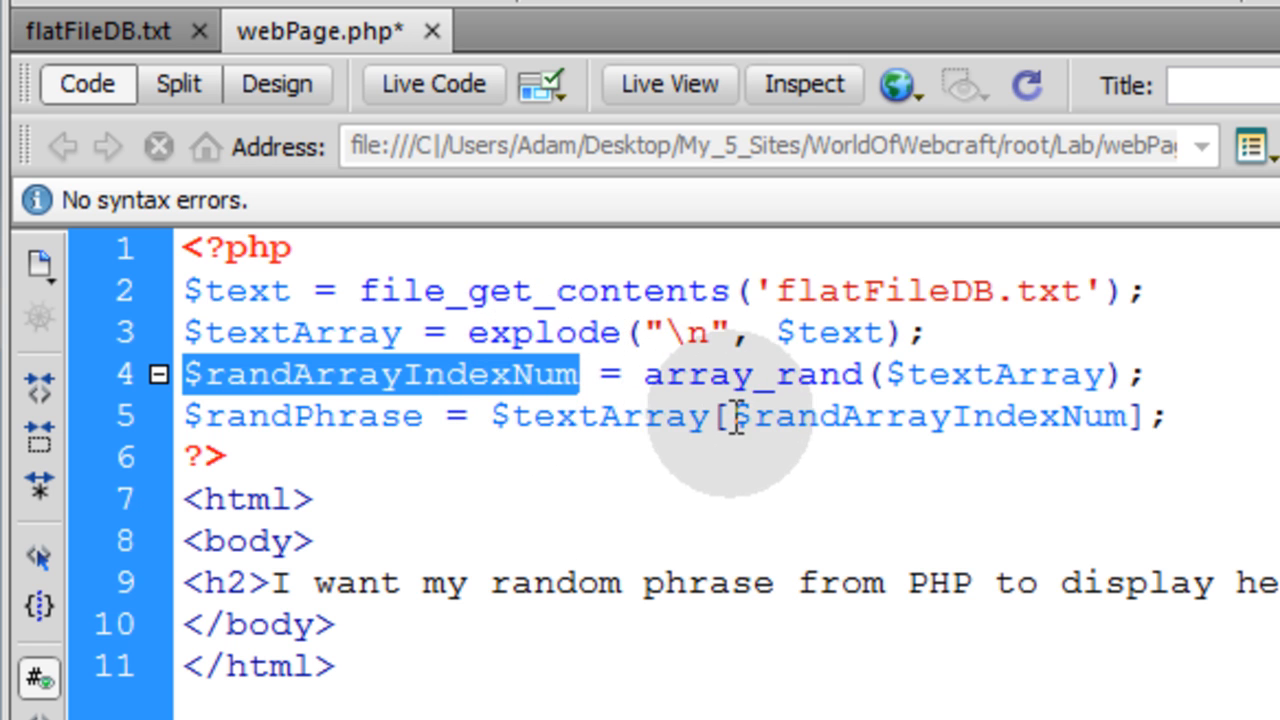
double_click(924, 414)
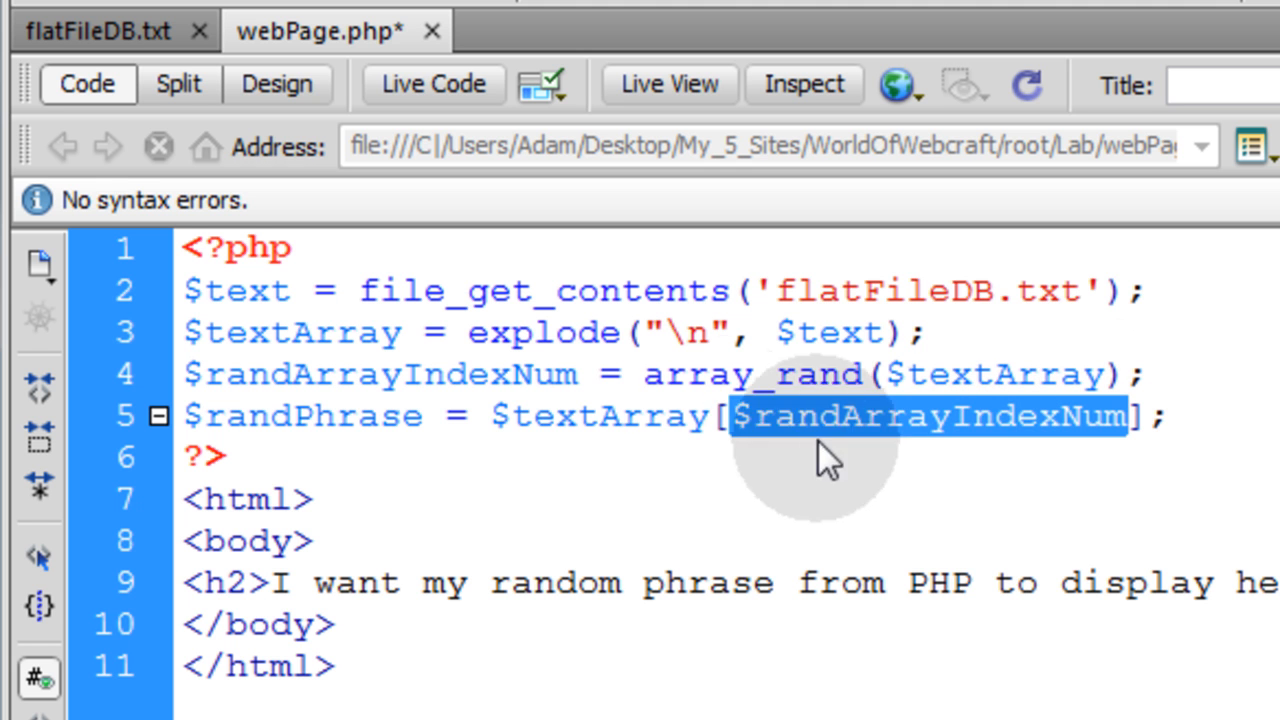
double_click(600, 414)
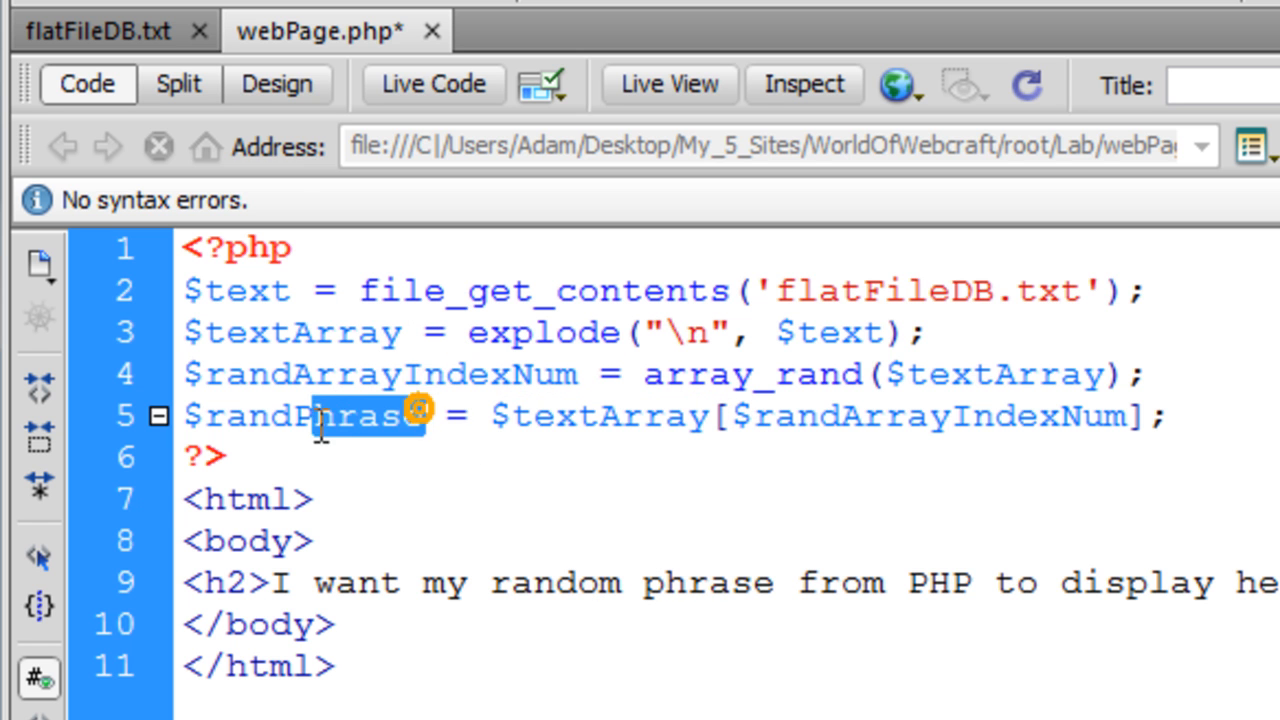
double_click(300, 416)
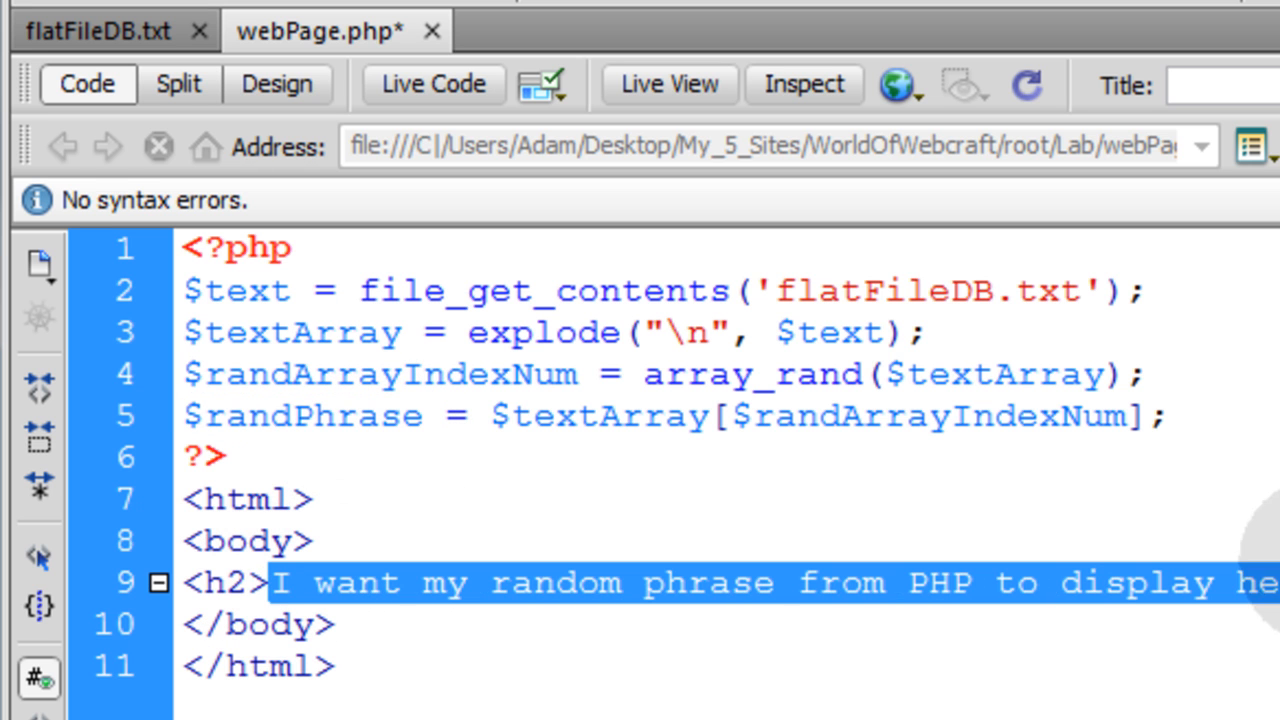
- Make the h2 contain <?php echo $randPhrase; ?> and save webPage.php
text($randPhrase</h2>)
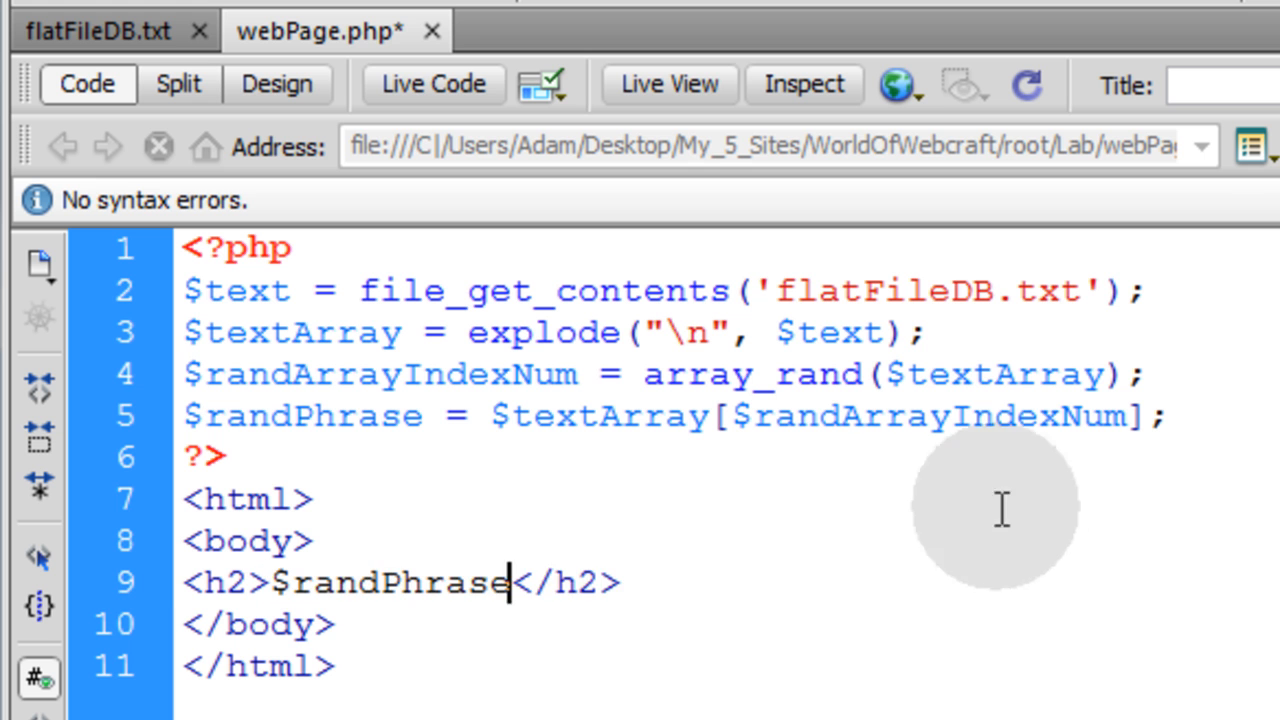
double_click(388, 584)
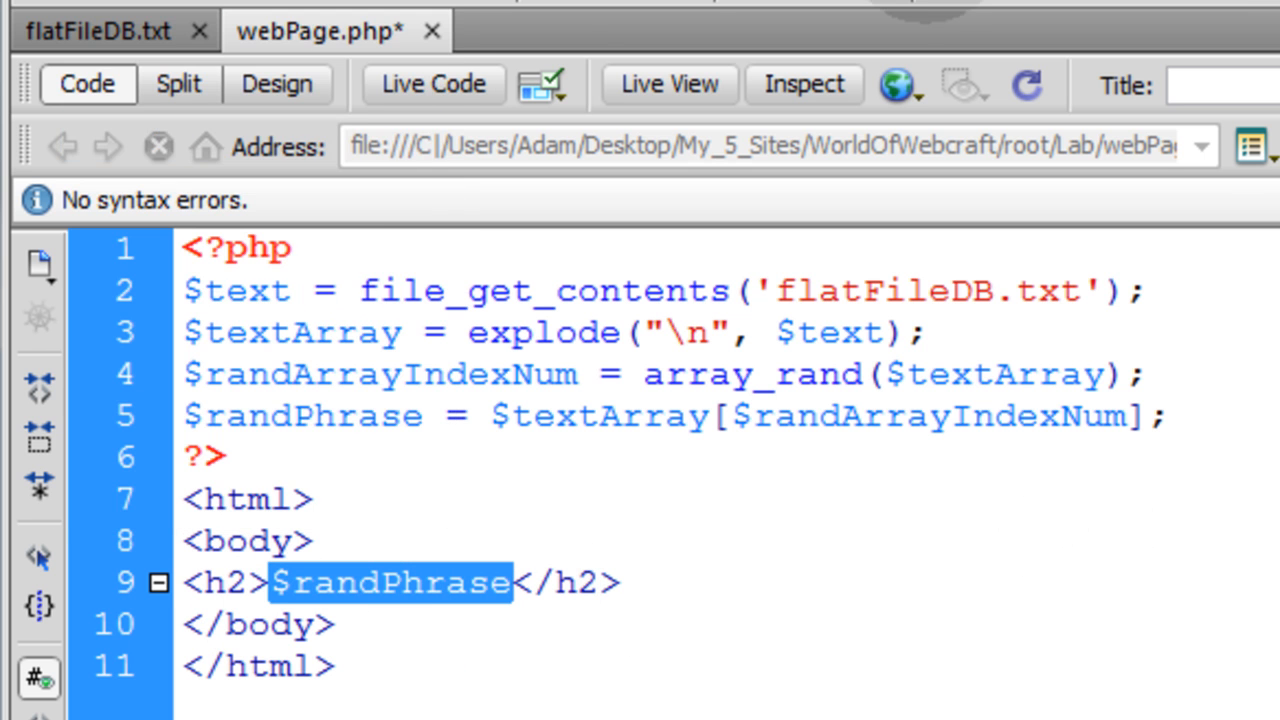
text(<?php echo $randPhrase ?>)
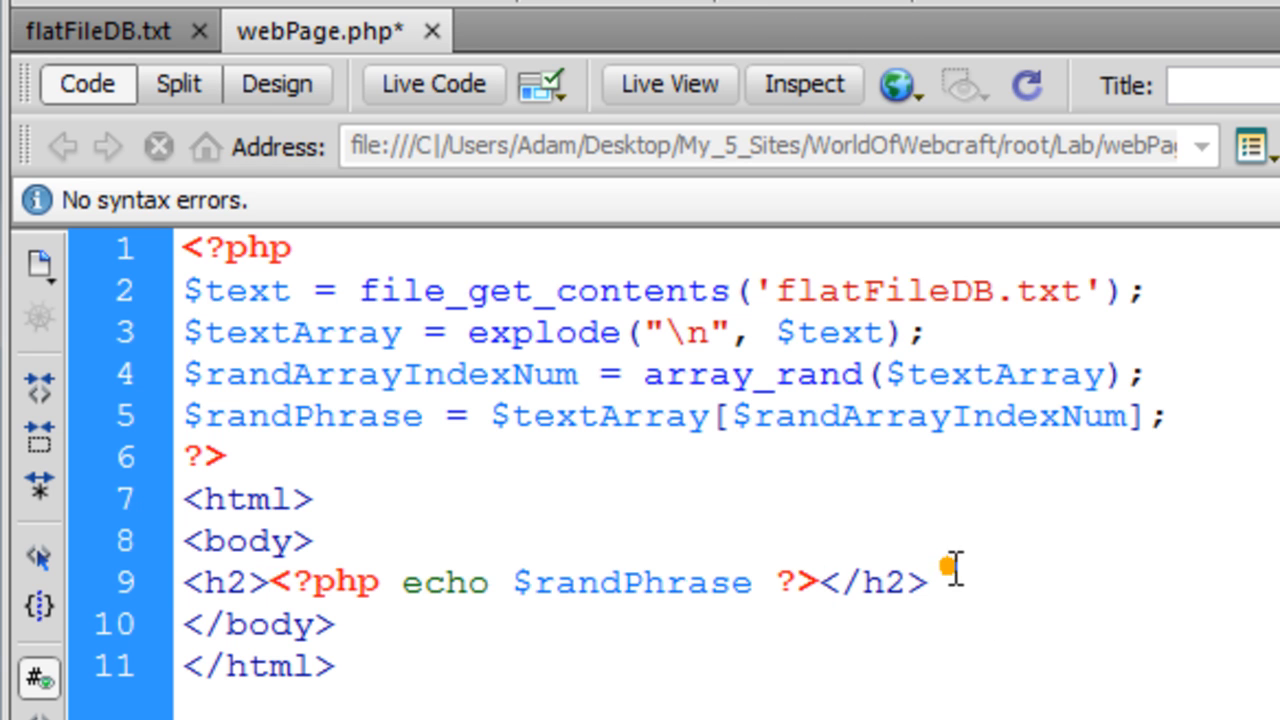
click(930, 582)
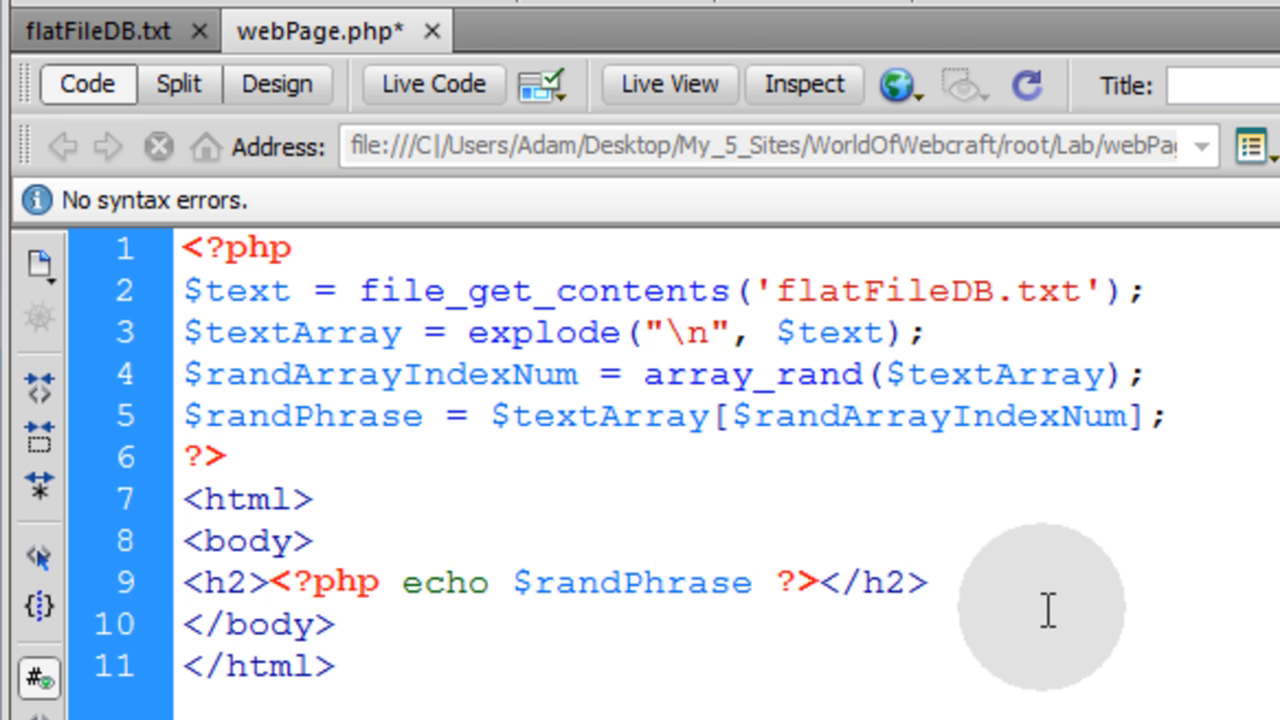
text(;)
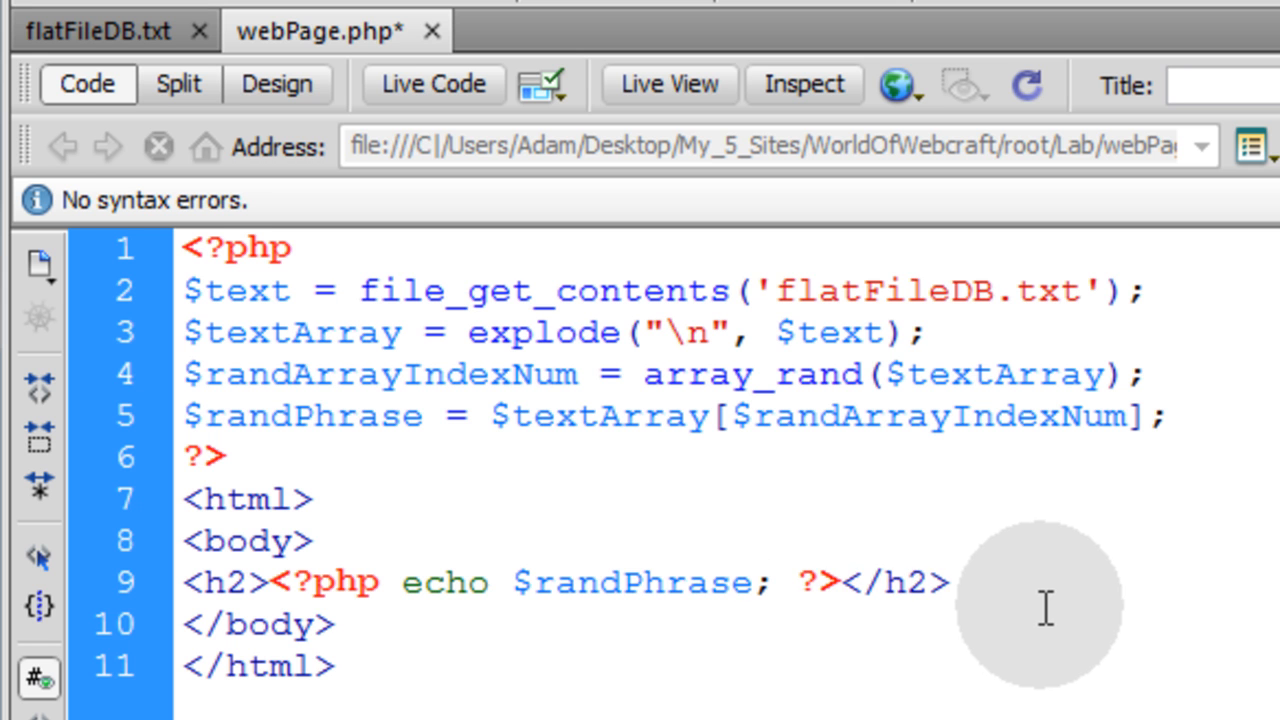
click(776, 584)
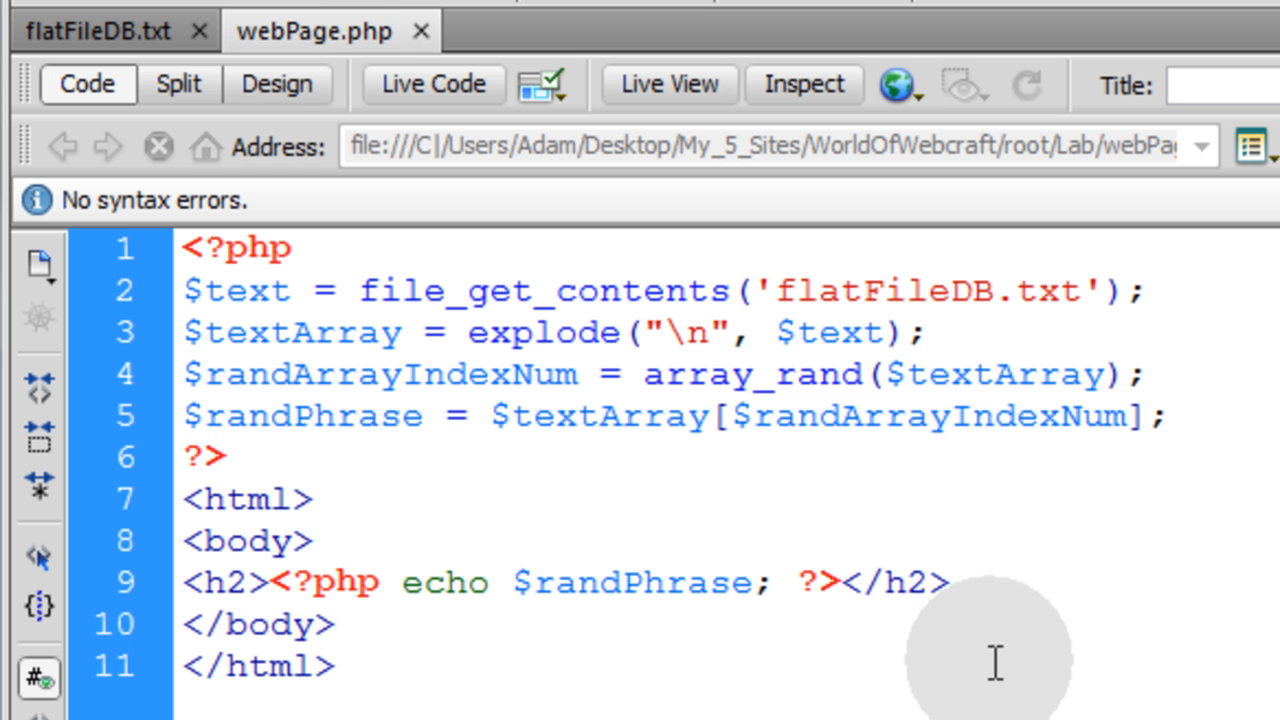
- View flatFileDB.txt's ten greetings and load the live page, which shows Welcome Pilgrims!
click(100, 30)
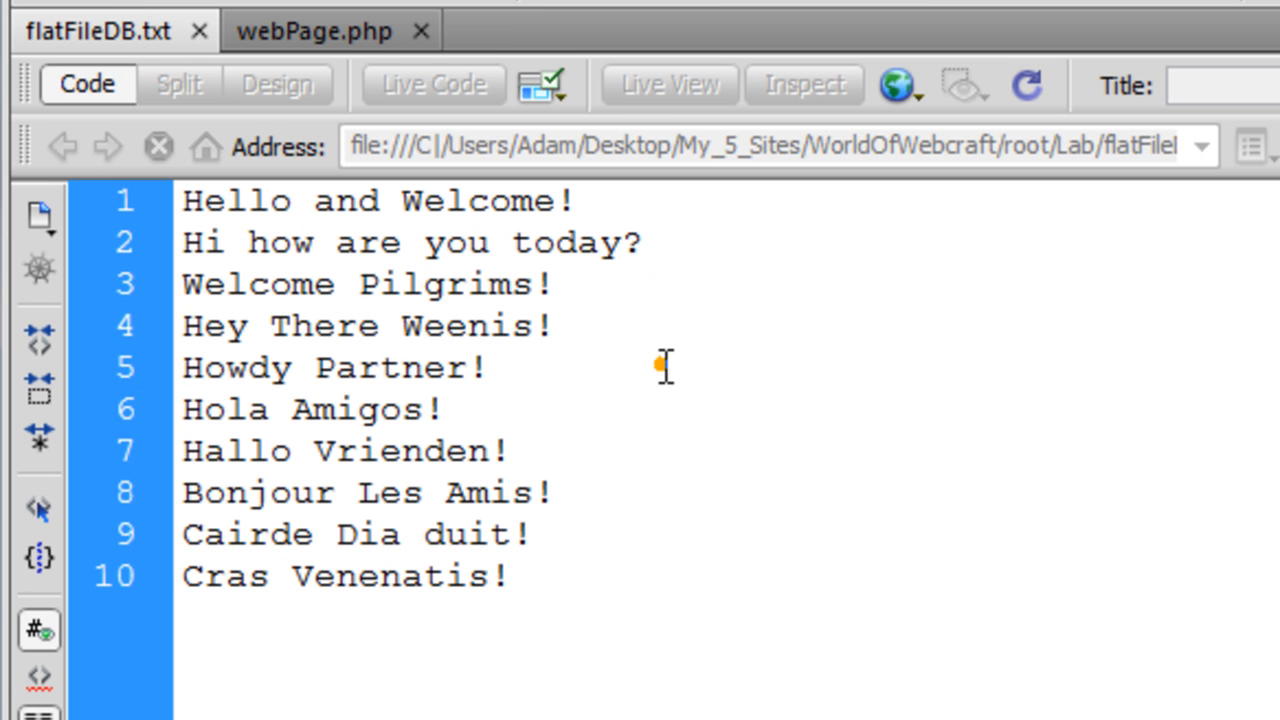
click(484, 368)
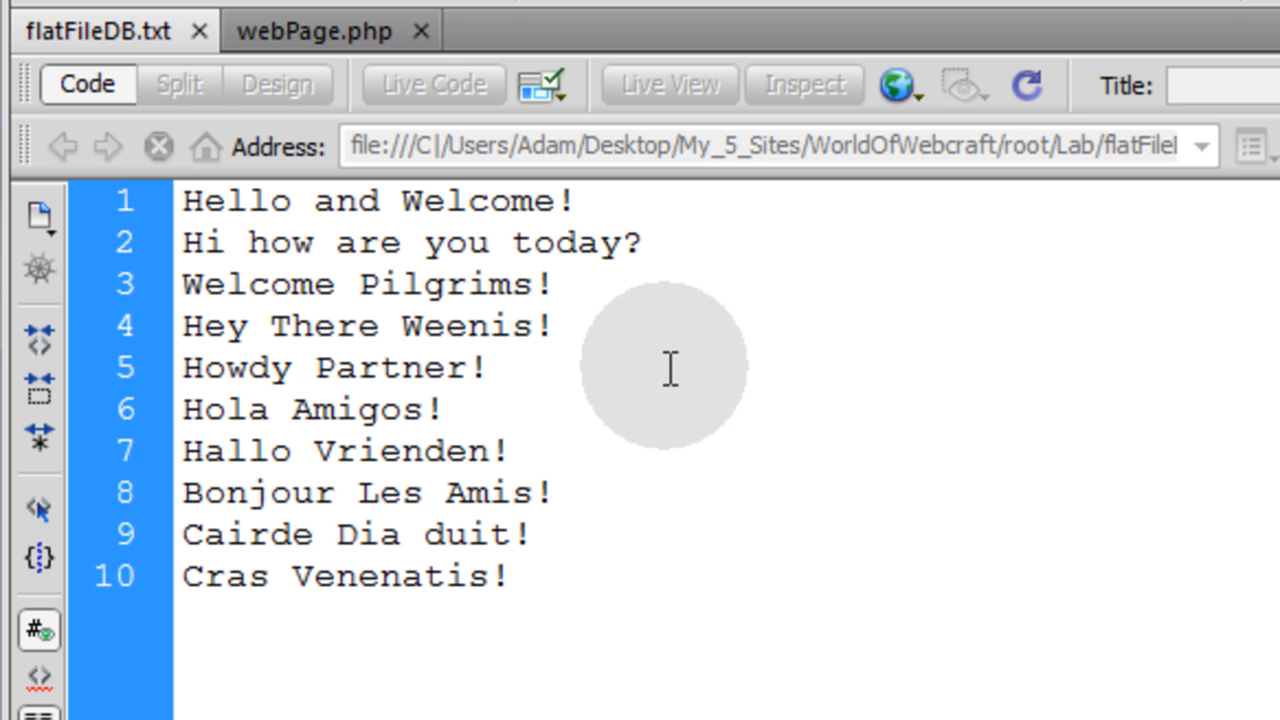
click(488, 368)
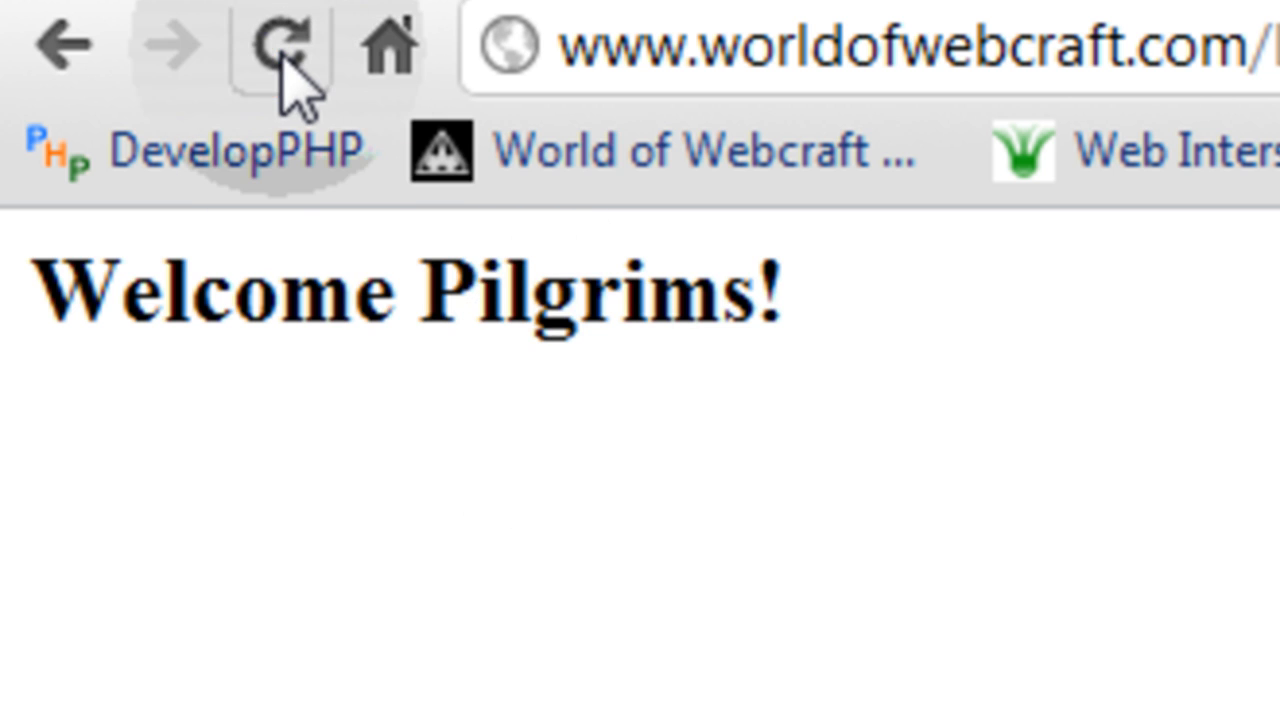
- Reload the live page repeatedly, confirming a different random greeting from flatFileDB.txt each time
click(284, 44)
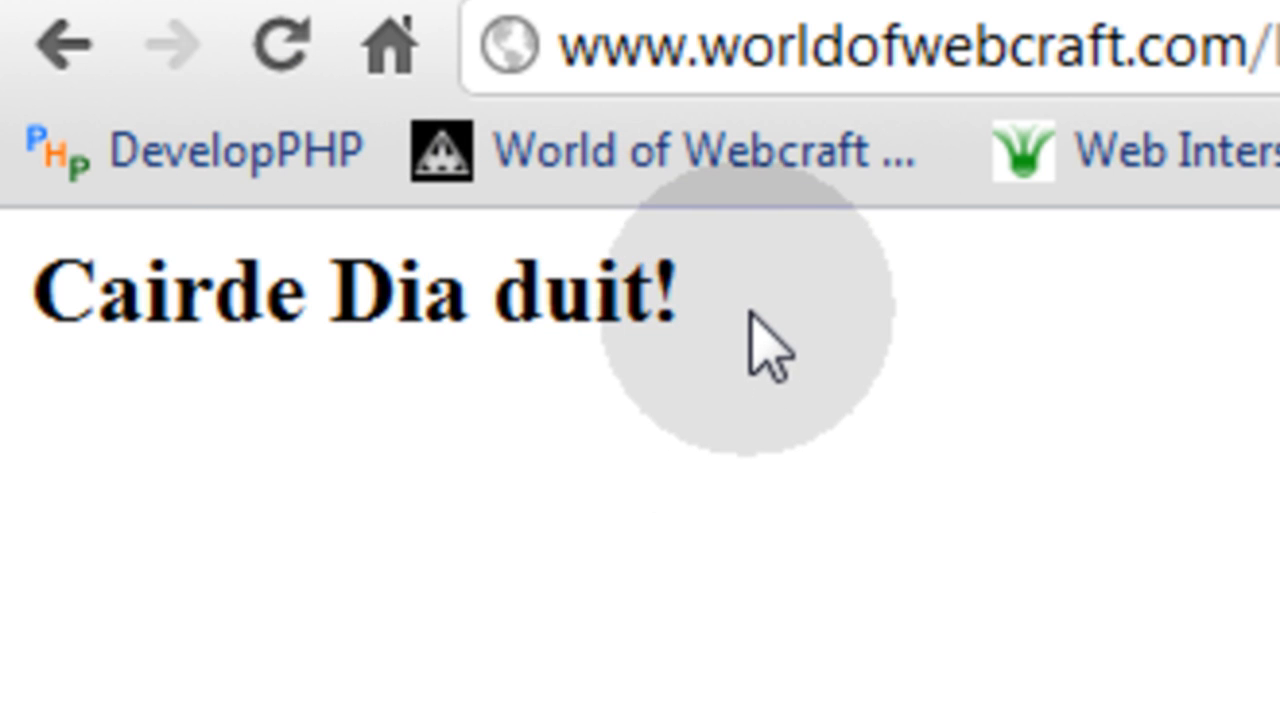
click(284, 44)
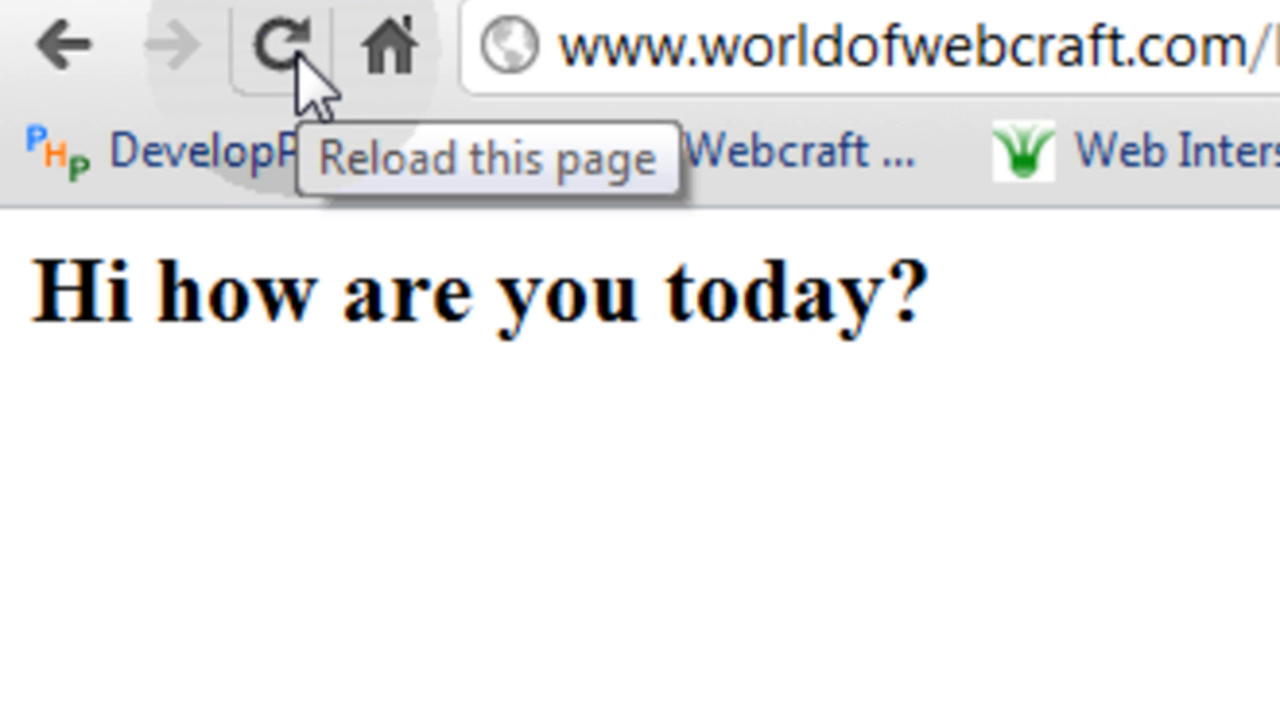
click(296, 44)
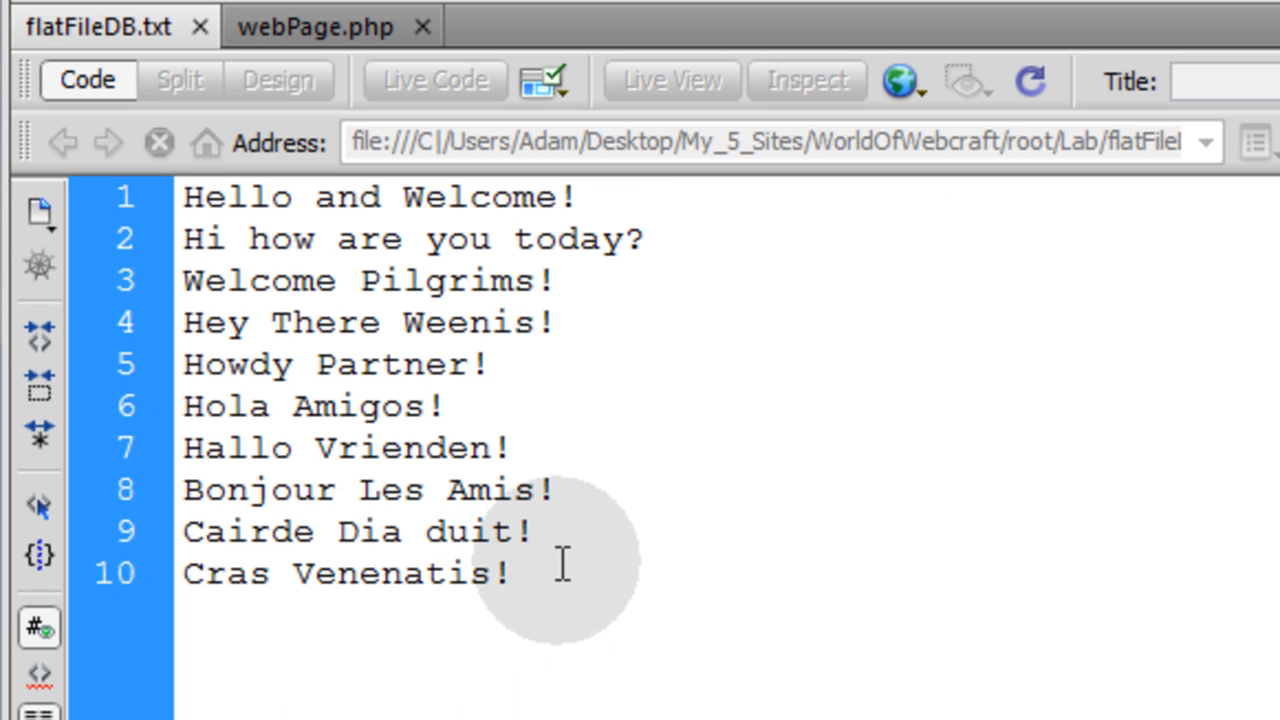
click(440, 406)
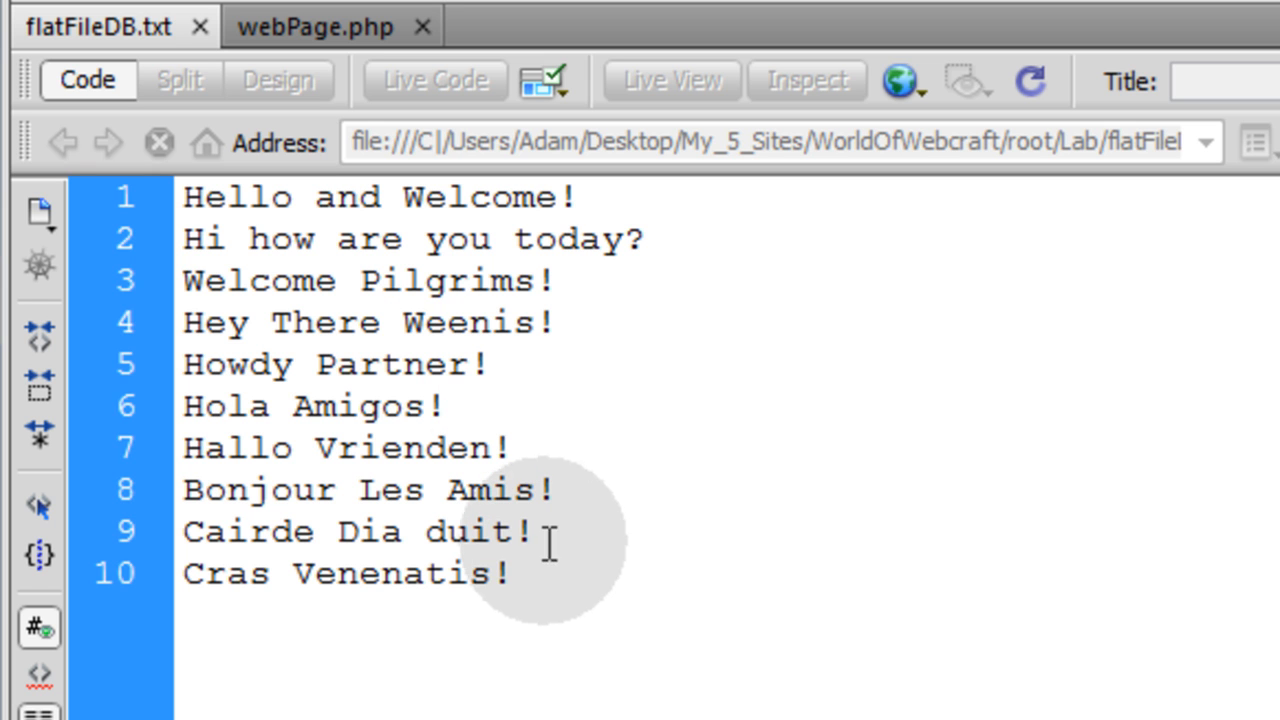
click(440, 406)
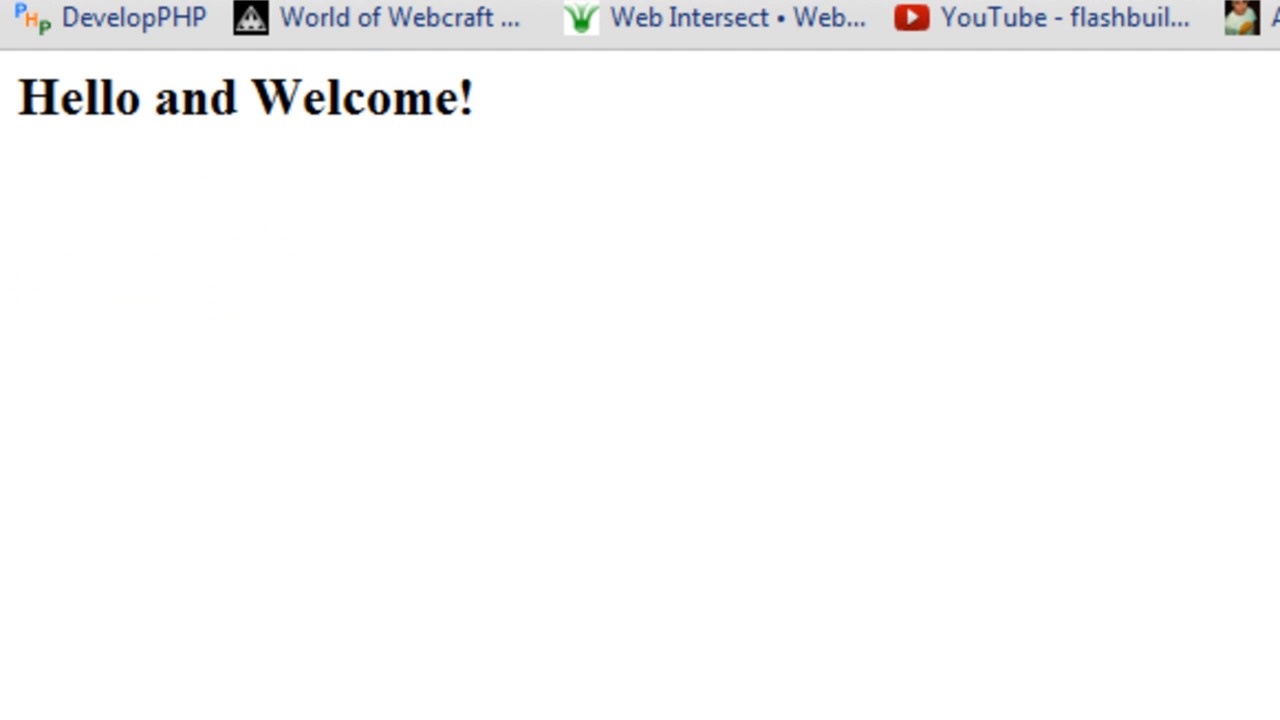
click(50, 18)
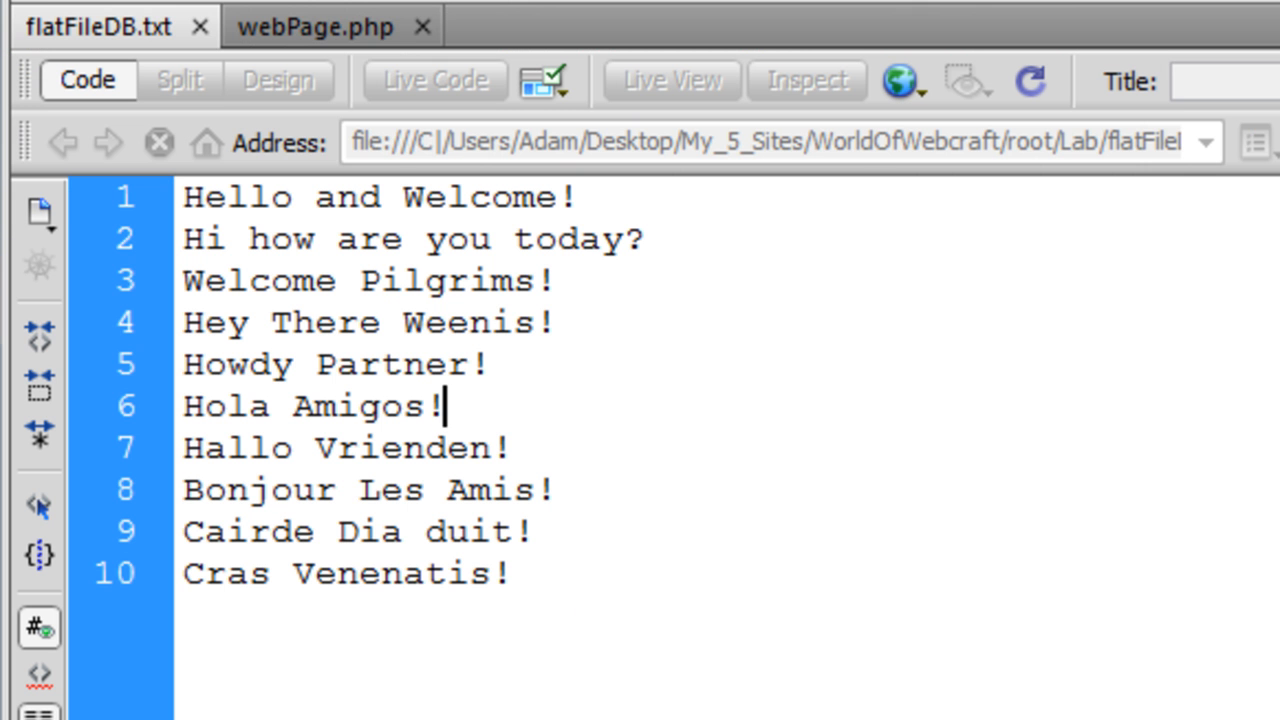
- Join flatFileDB.txt's first two greetings onto line 1 separated by a .:|!|:. marker
click(312, 28)
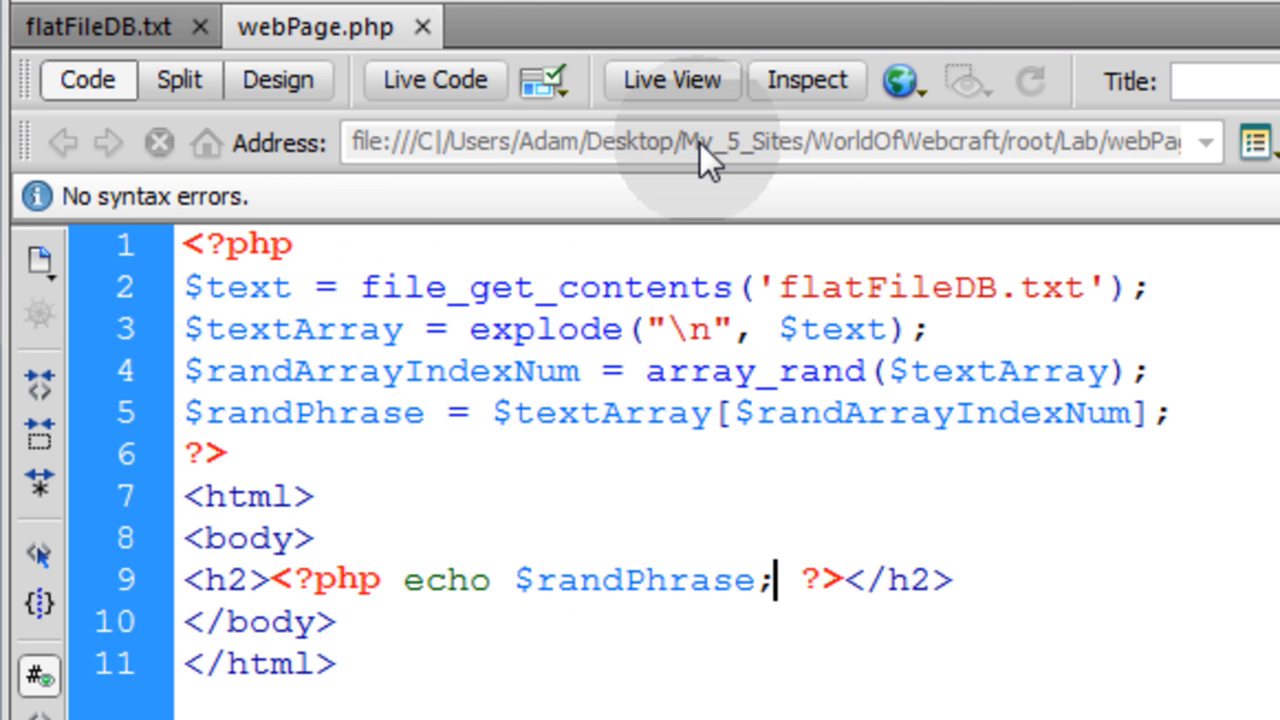
click(100, 28)
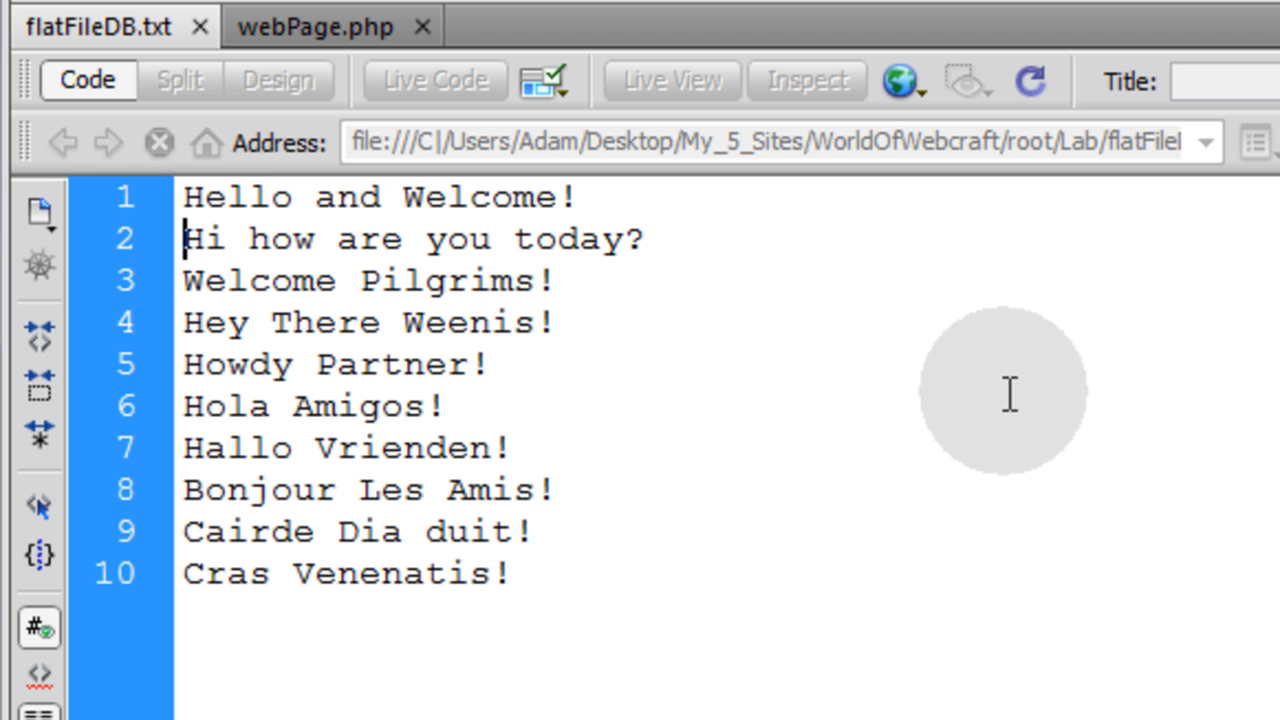
key(Backspace)
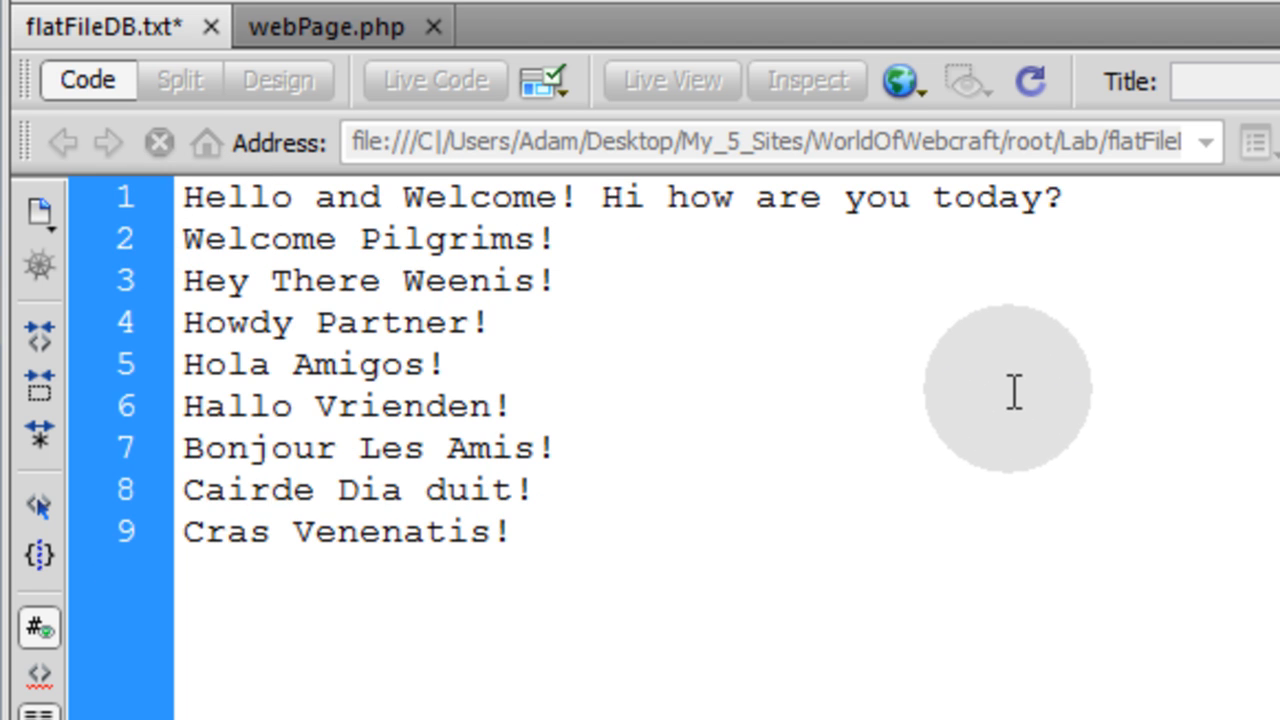
key(Backspace)
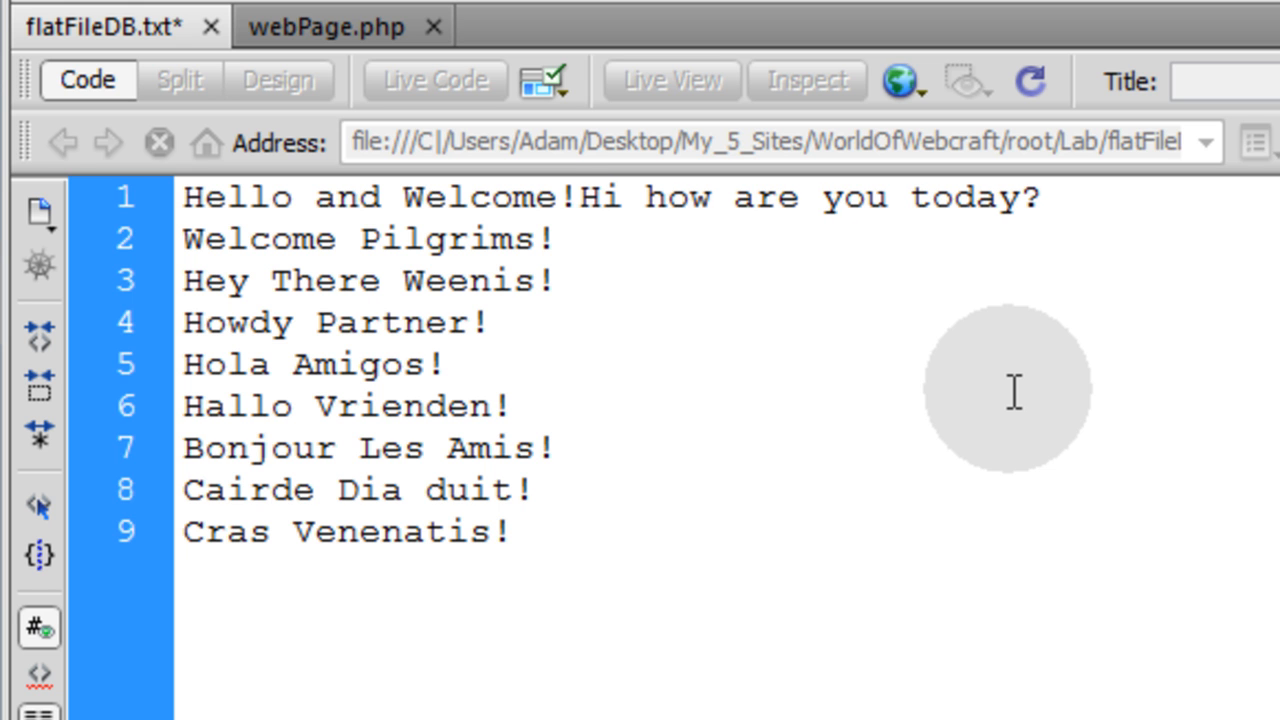
text(.:|)
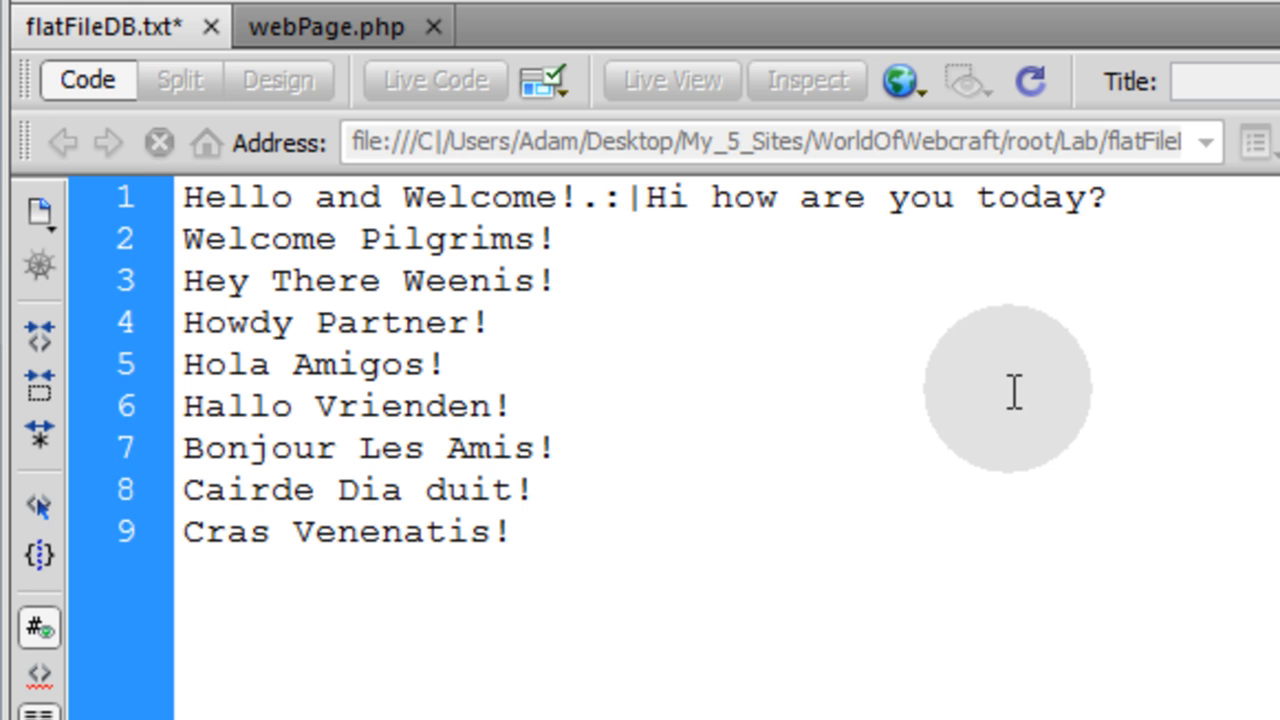
text(!|)
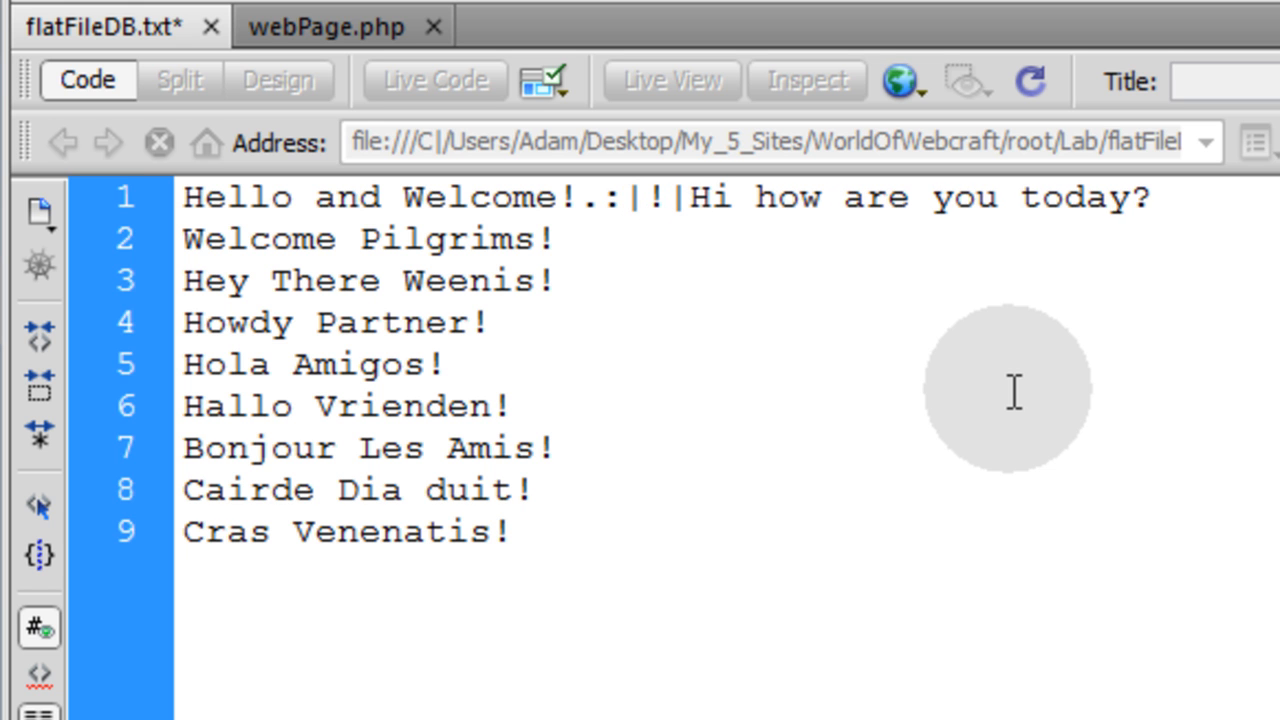
text(:.)
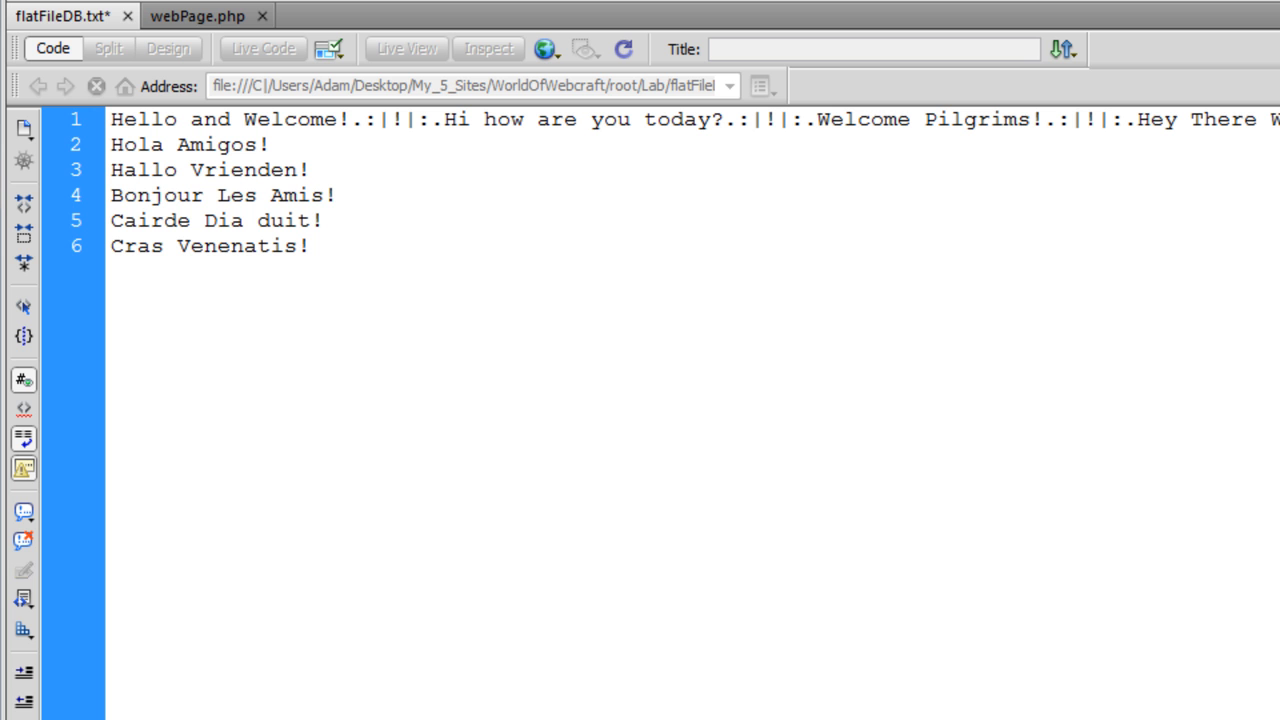
- Try the .:|!|:. marker as webPage.php's explode separator instead of "\n", then revert and return to flatFileDB.txt
click(196, 16)
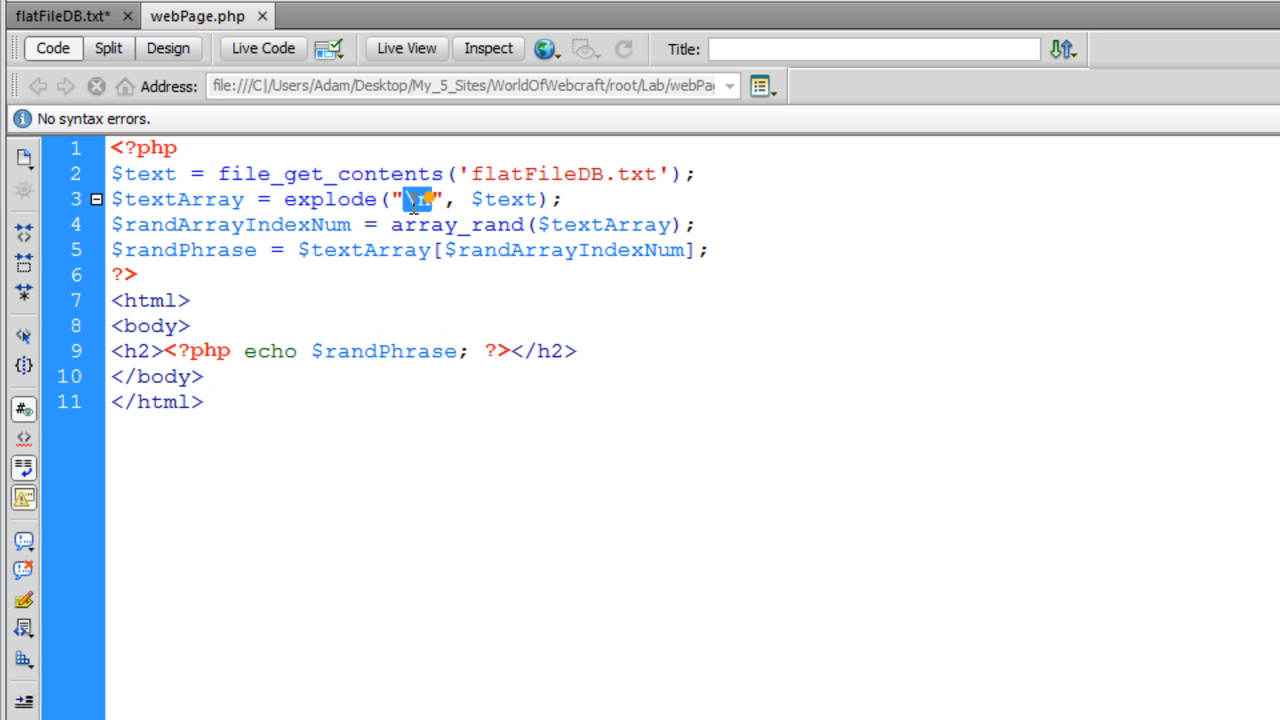
text(.:||:.)
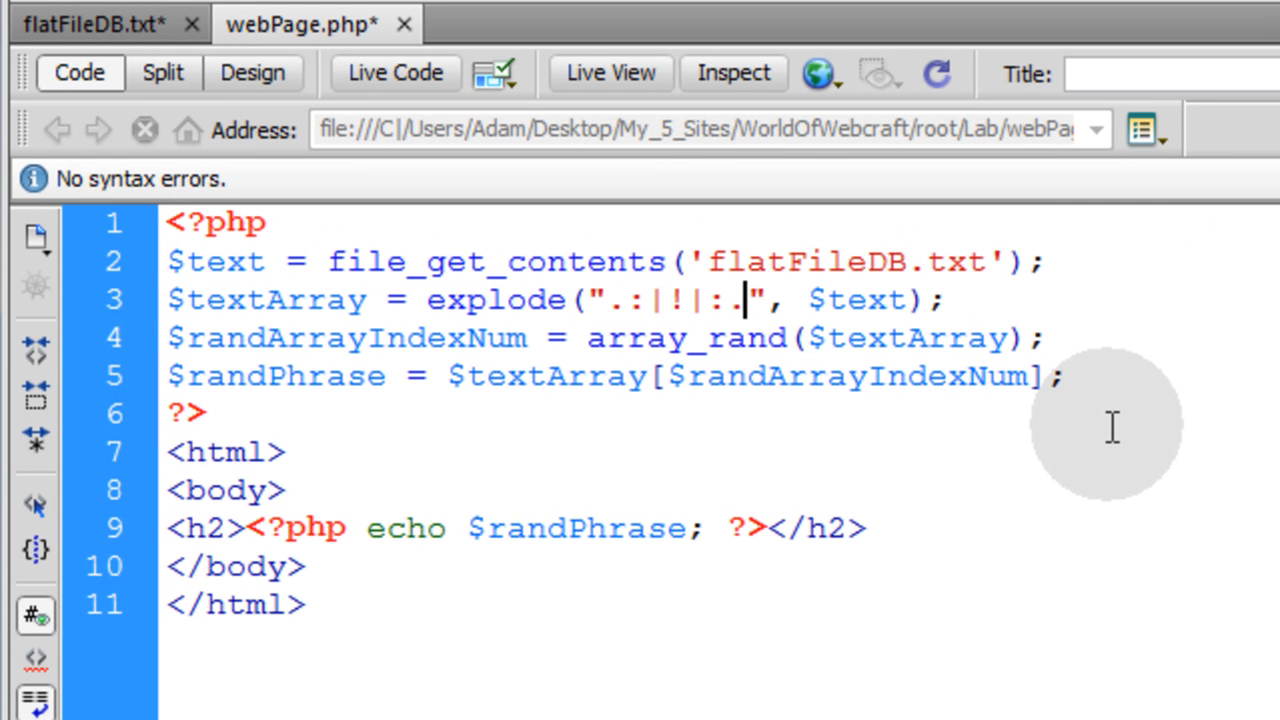
mouse_move(1116, 424)
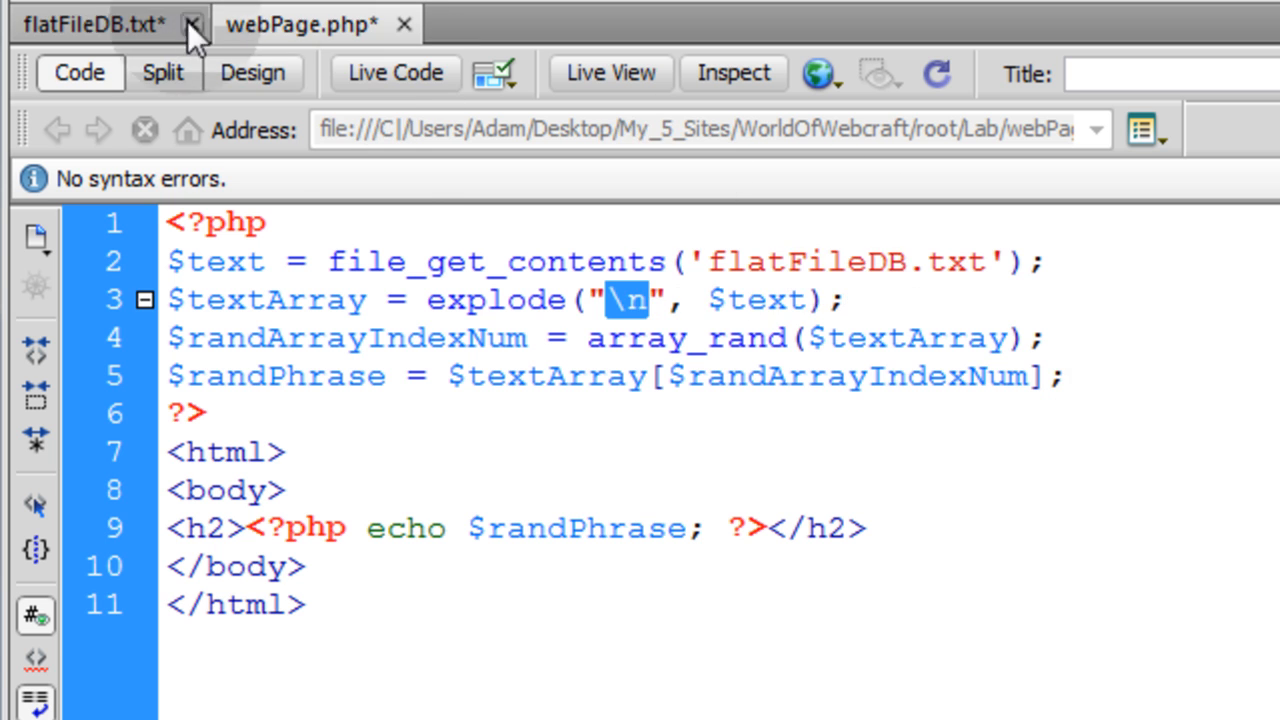
click(96, 24)
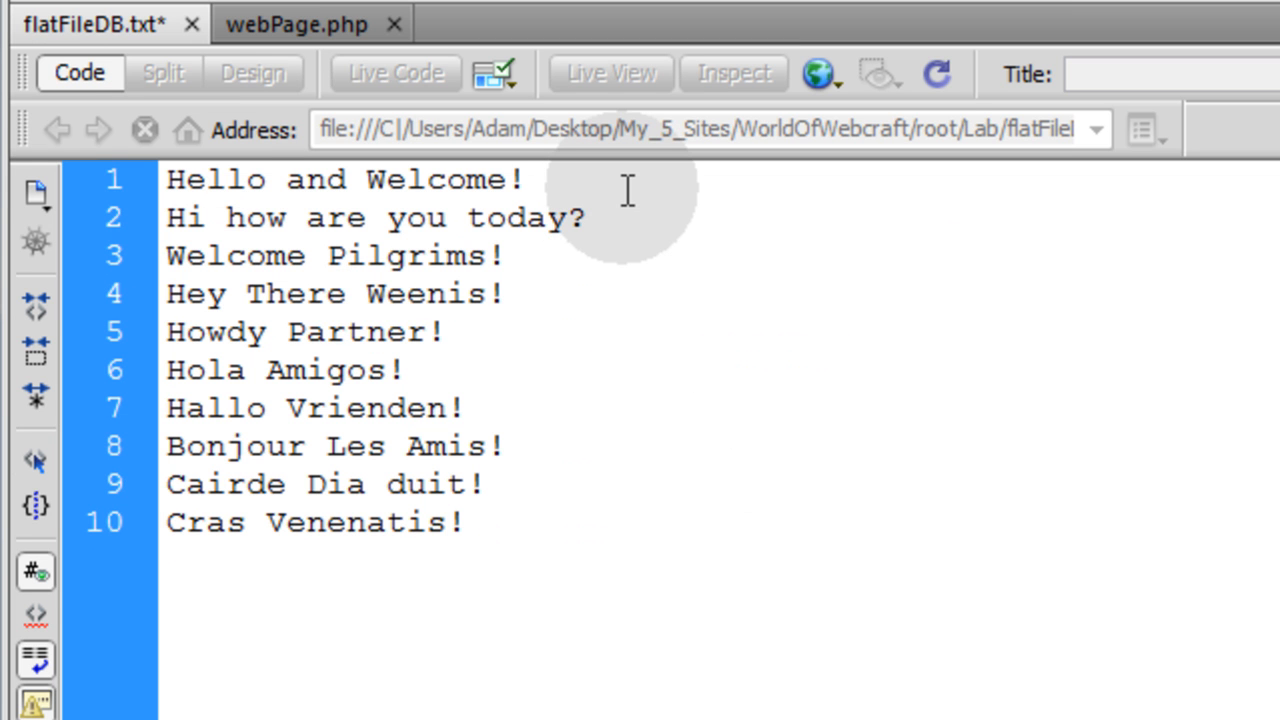
- Put the ten greetings back on separate lines in flatFileDB.txt and save the file
text(\n)
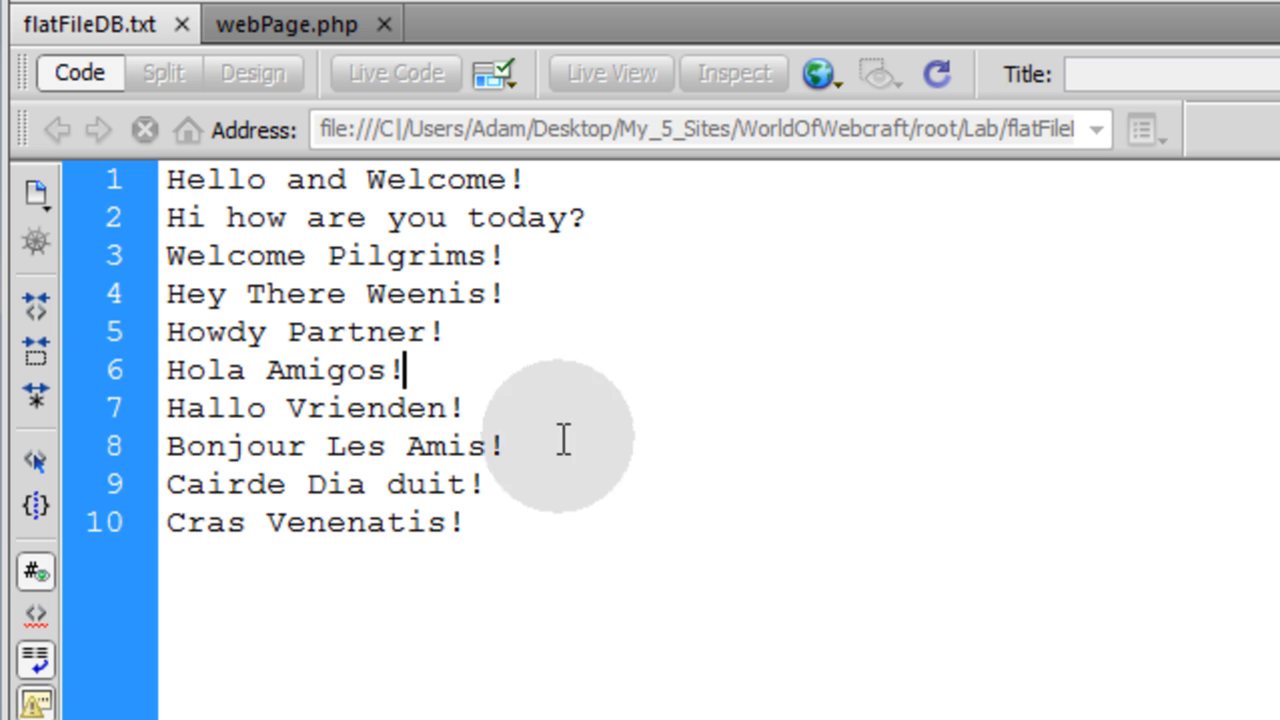
key(ctrl+a)
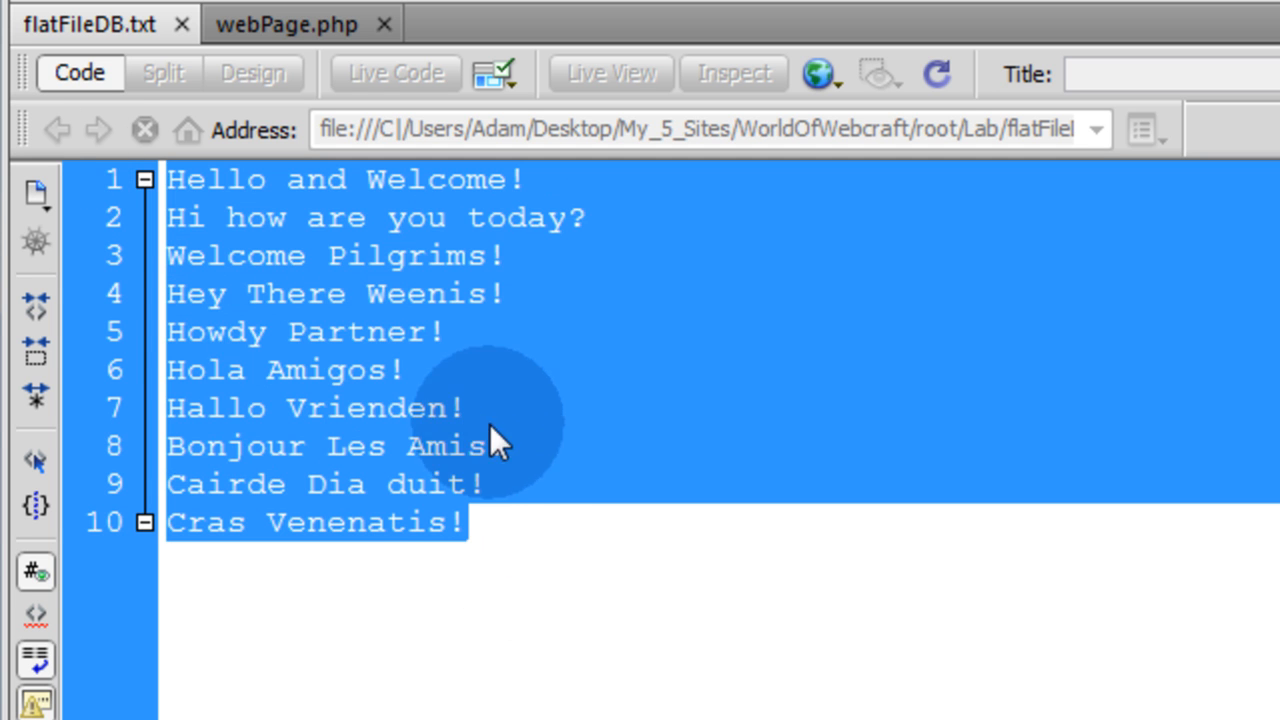
click(490, 522)
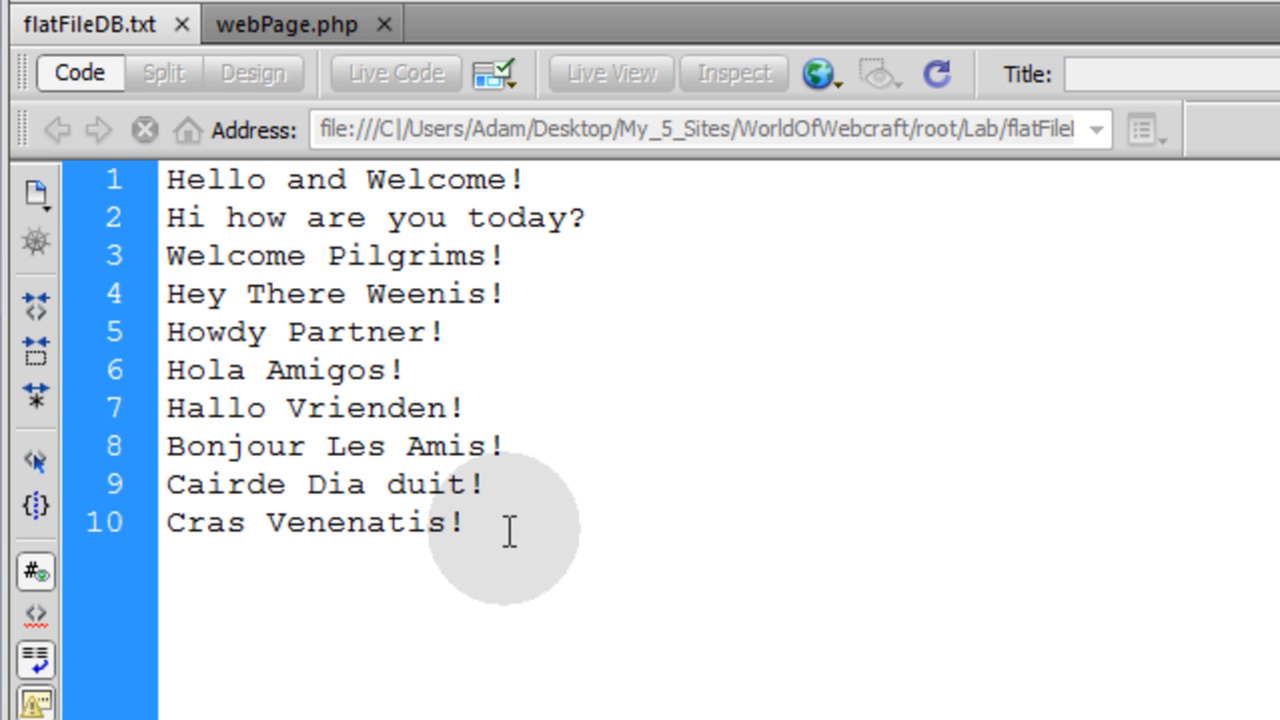
click(462, 408)
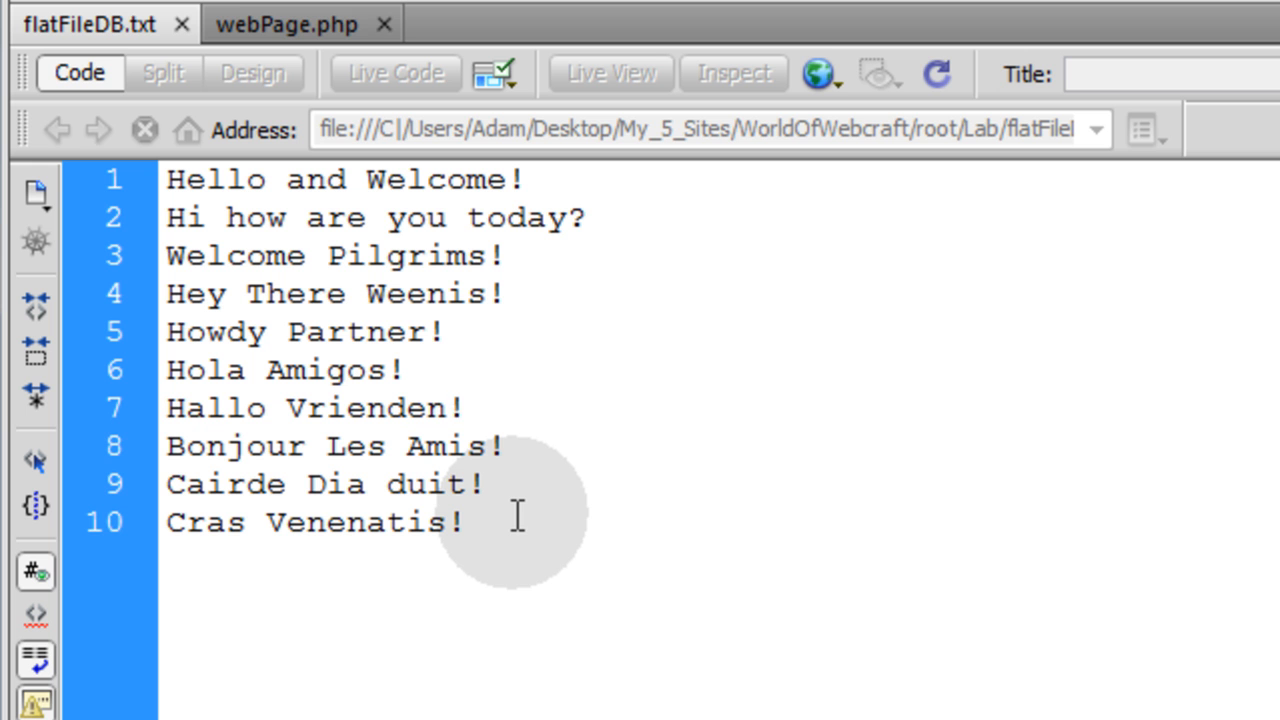
click(462, 408)
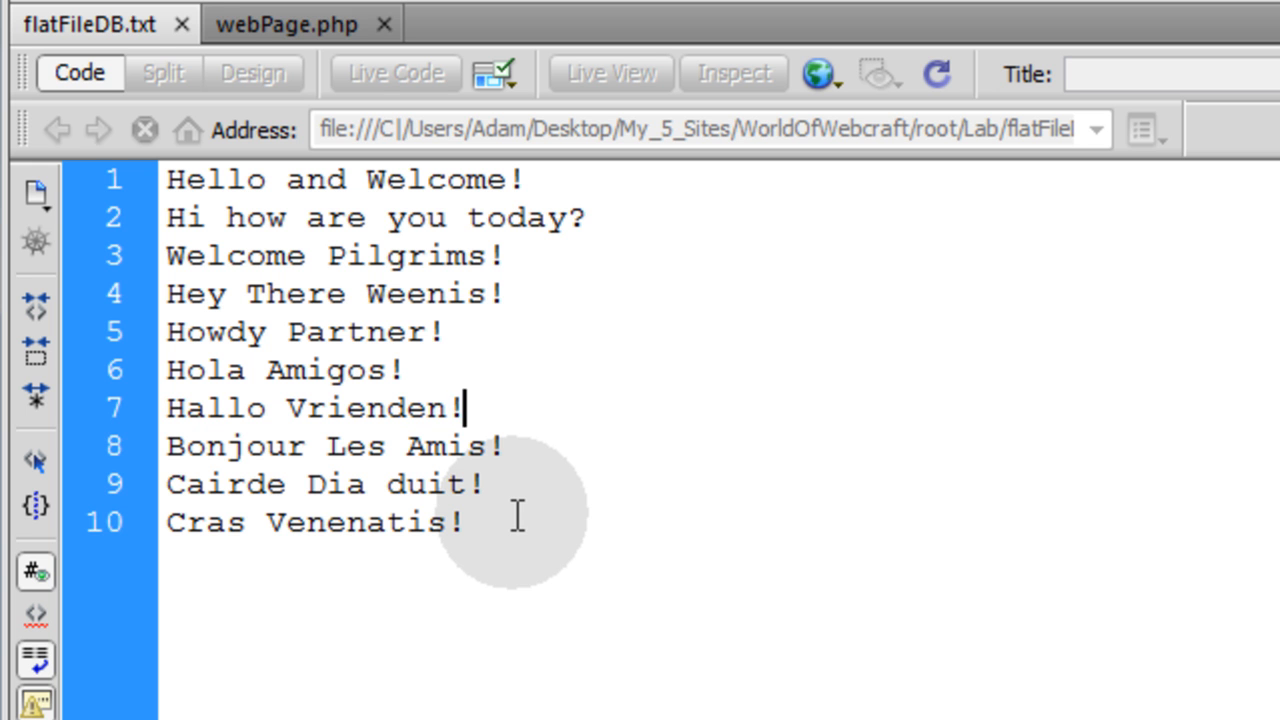